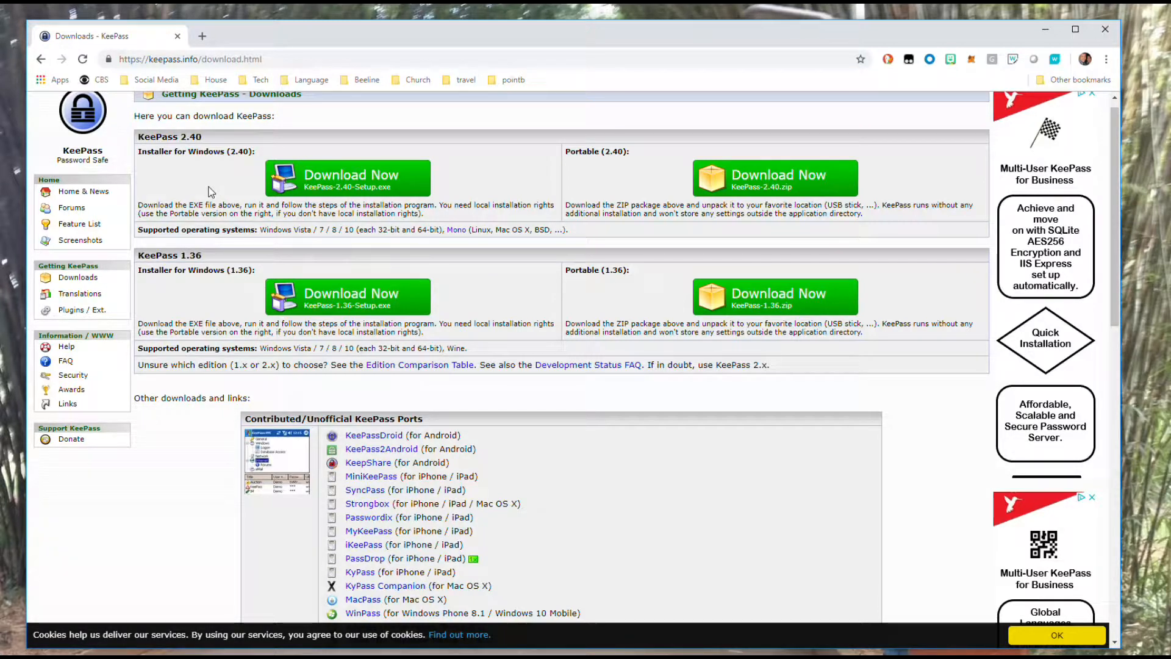
pyautogui.moveTo(150, 79)
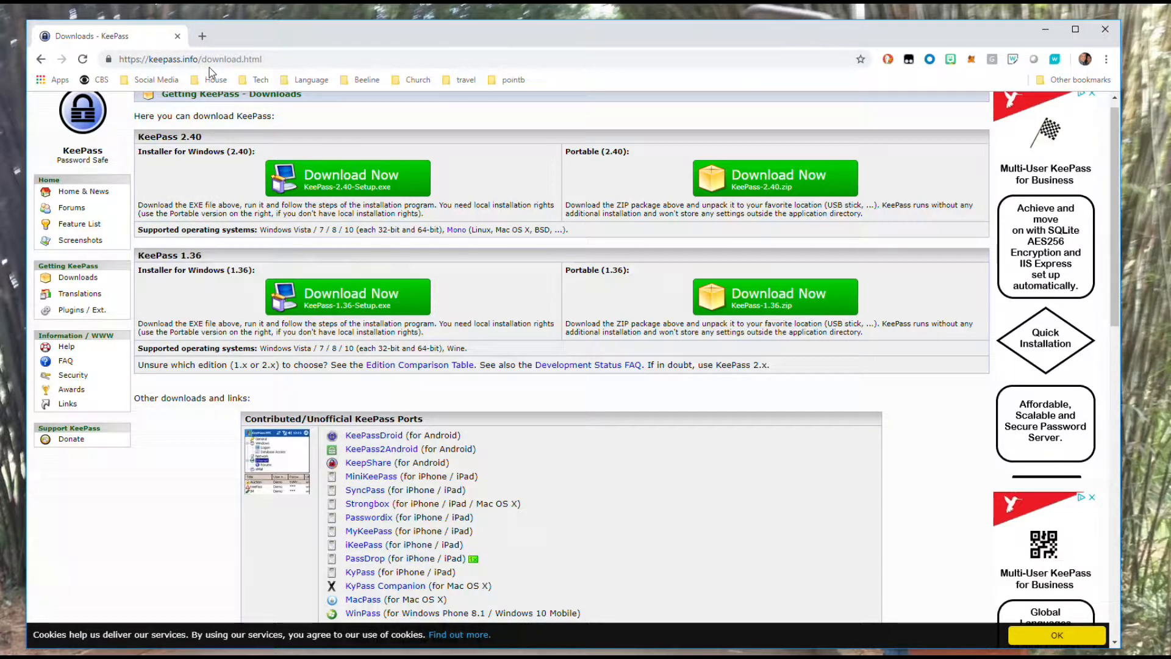
pyautogui.moveTo(218, 149)
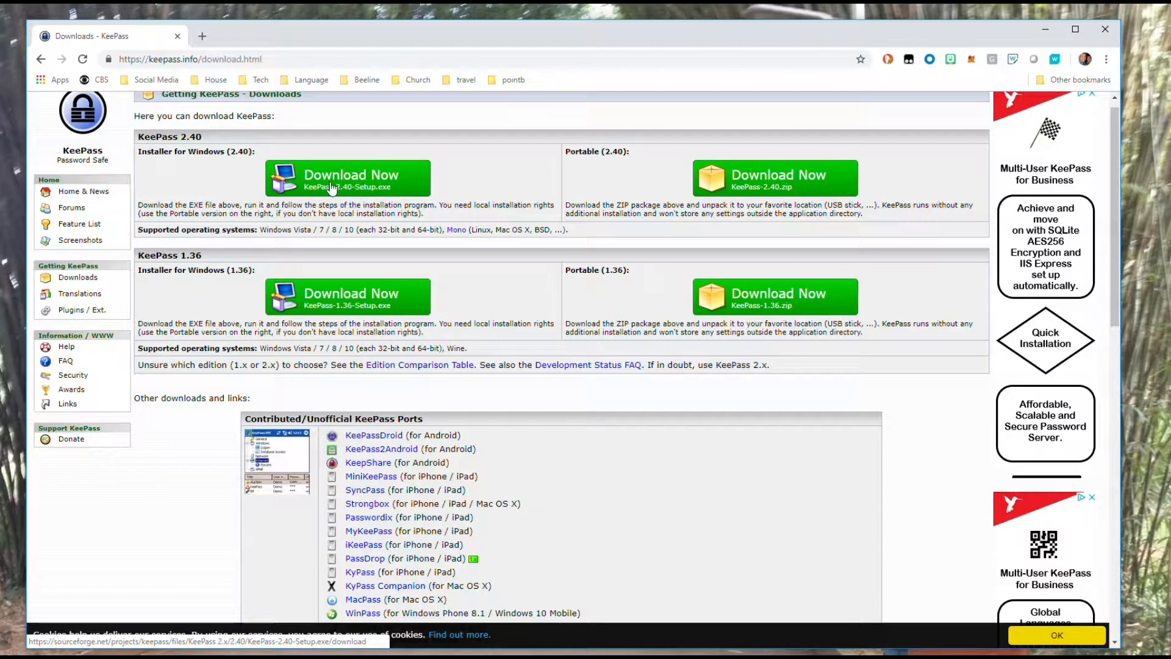
pyautogui.moveTo(758, 202)
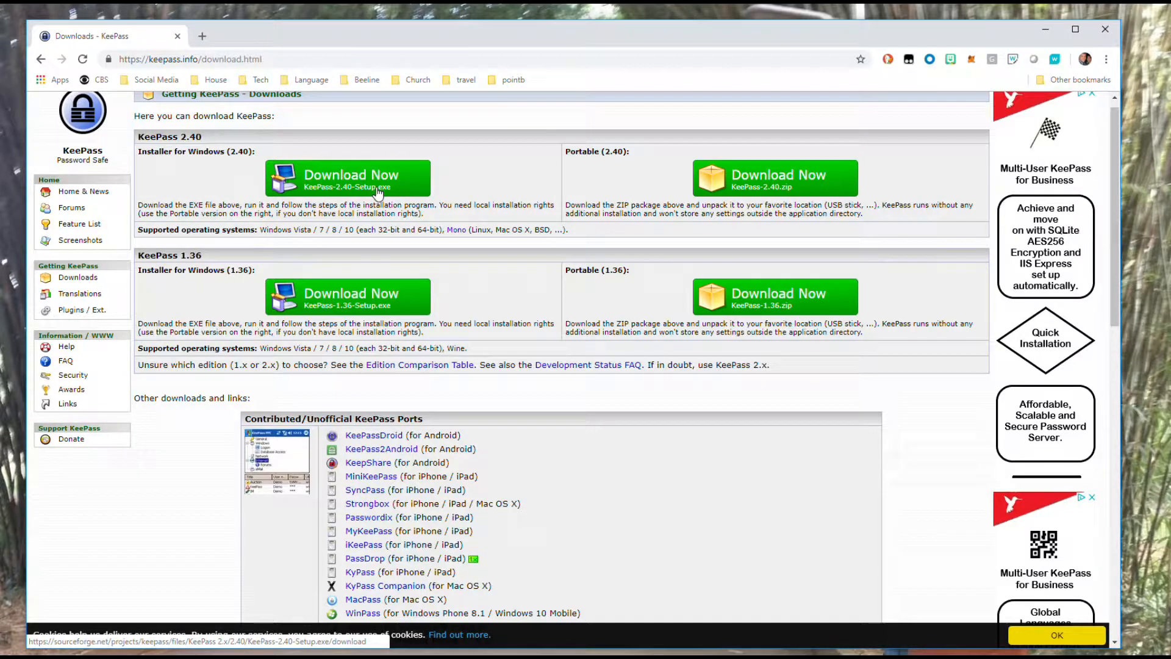
# Step: Download the KeePass-2.40-Setup.exe Windows installer from keepass.info via SourceForge
pyautogui.click(346, 178)
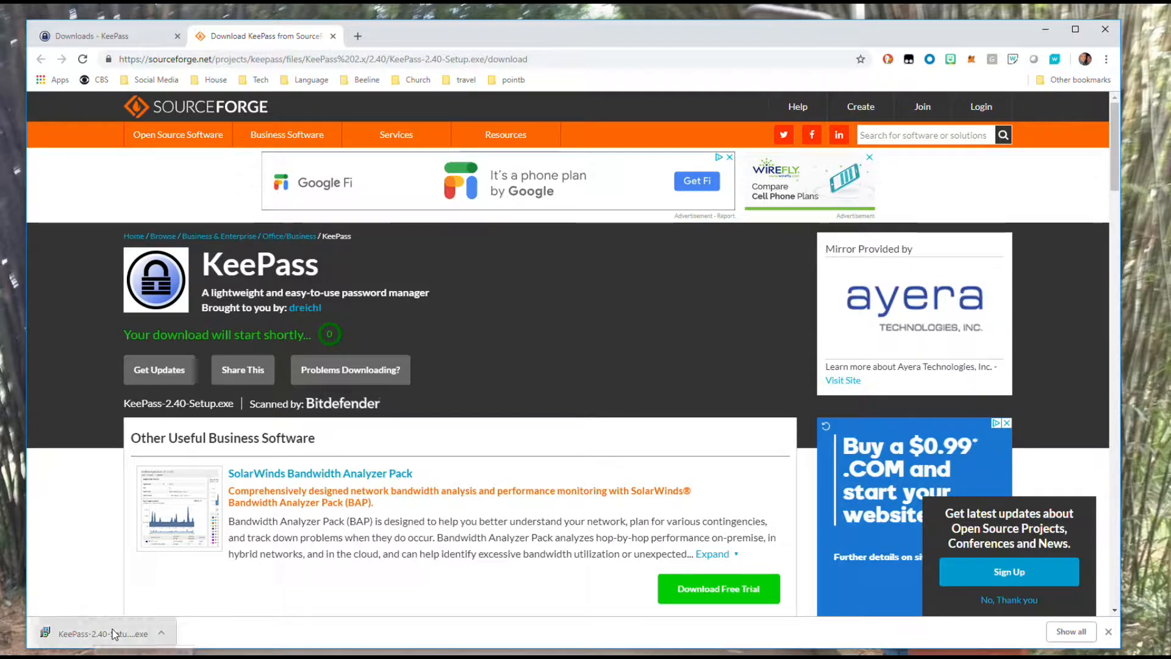
# Step: Run the downloaded installer in English, accept the licence, and proceed to component selection
pyautogui.click(102, 633)
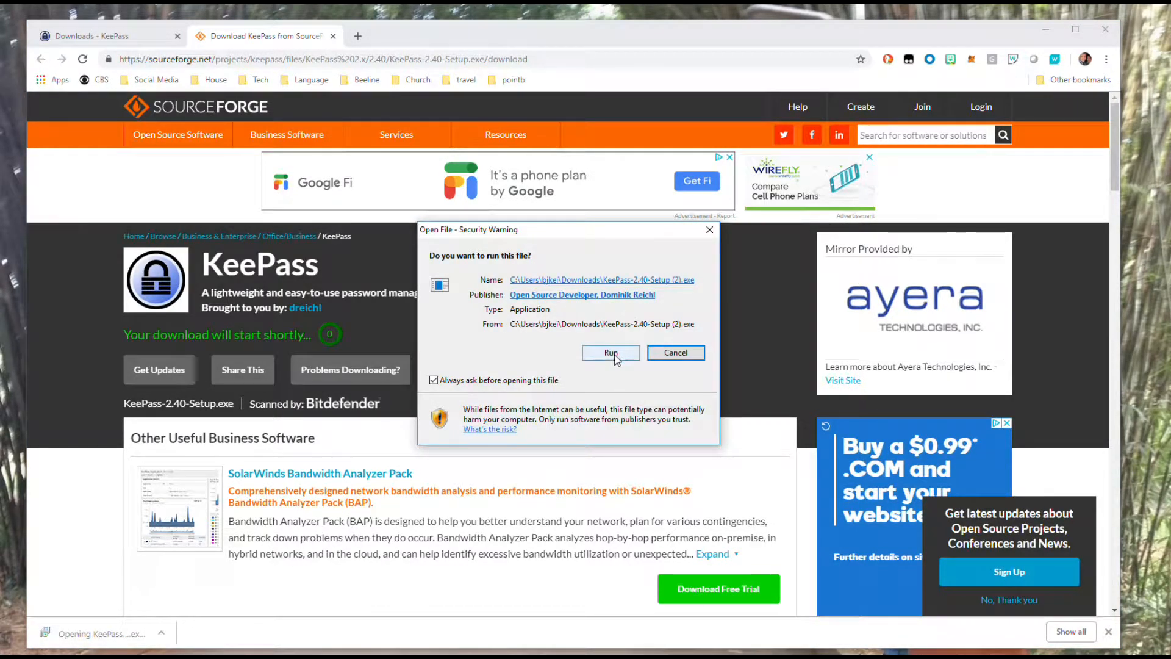
pyautogui.click(610, 352)
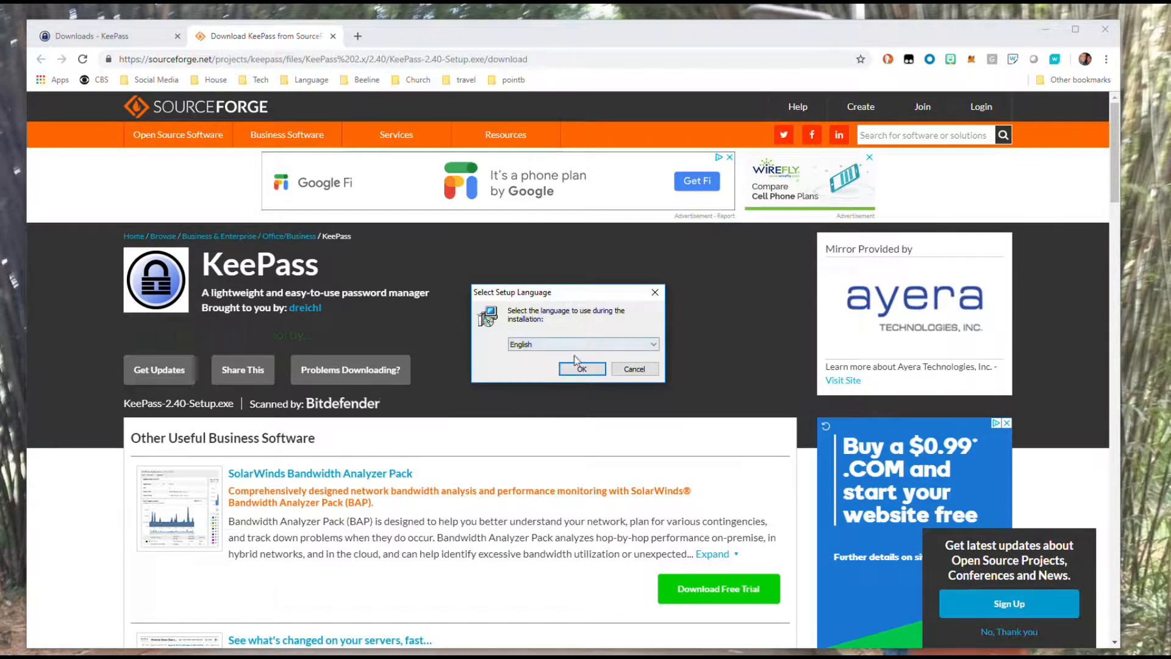
pyautogui.click(582, 369)
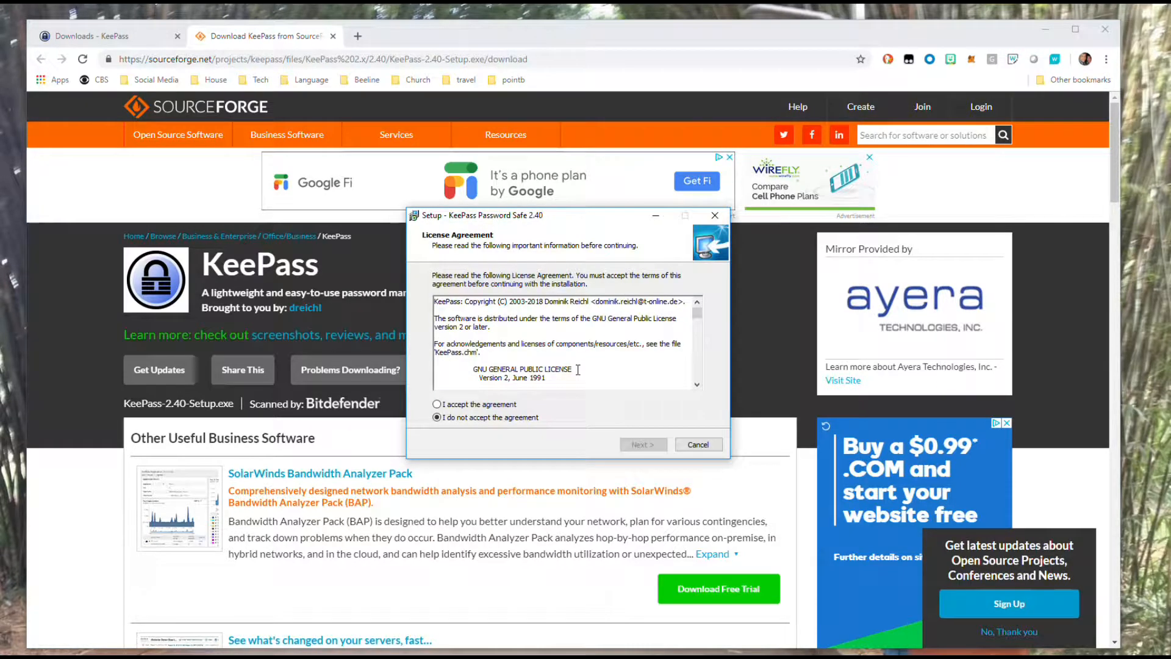
pyautogui.click(437, 404)
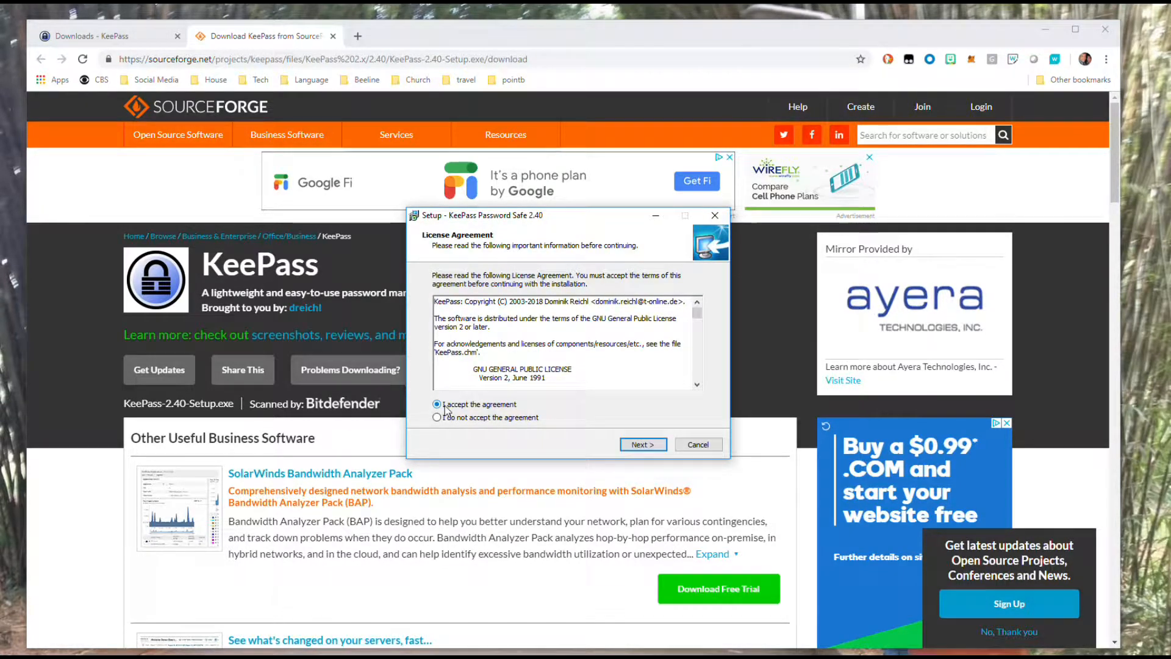
pyautogui.click(436, 404)
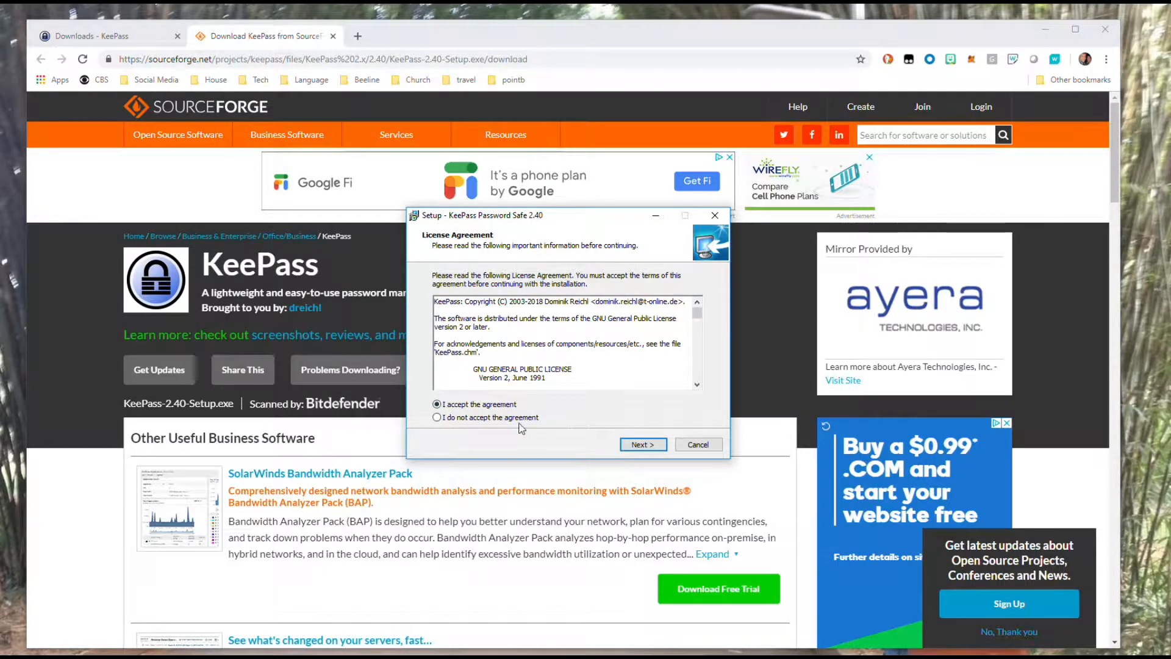
pyautogui.click(640, 444)
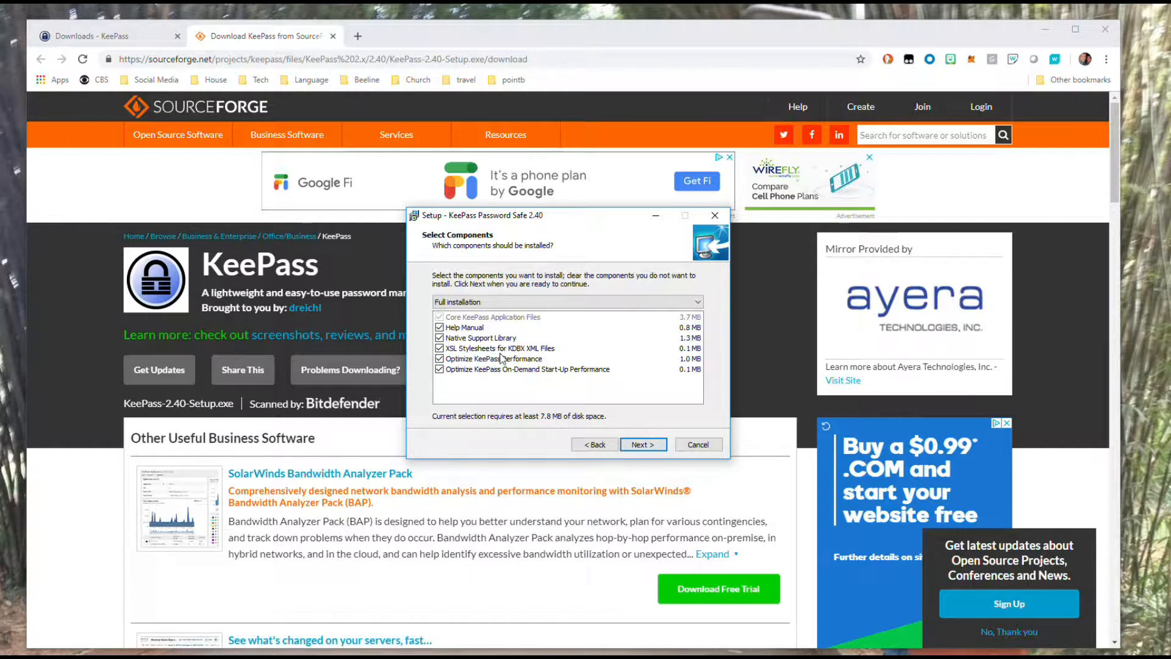
pyautogui.moveTo(595, 381)
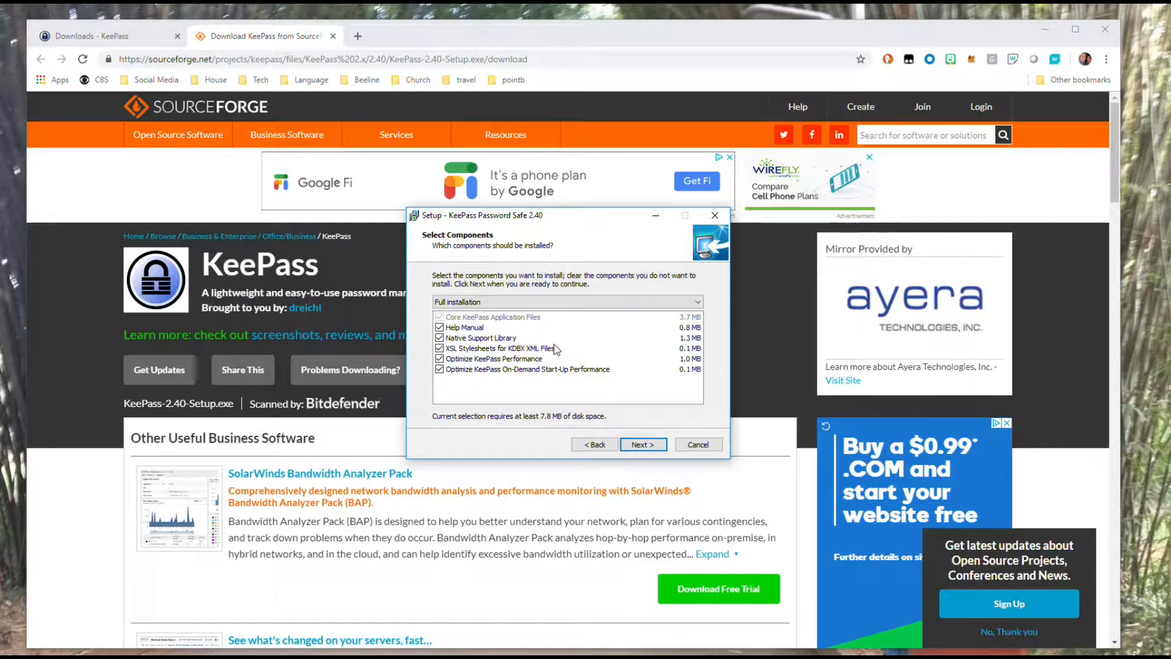
pyautogui.moveTo(710, 388)
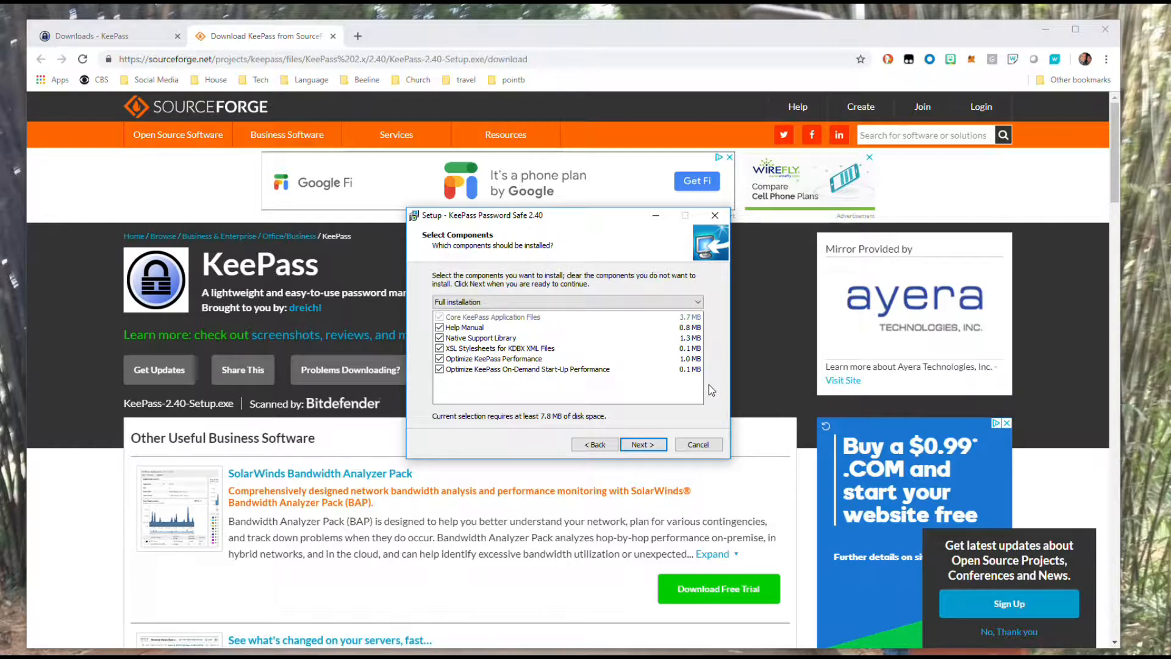
# Step: Install KeePass 2.40 keeping all components and the default additional tasks
pyautogui.click(642, 444)
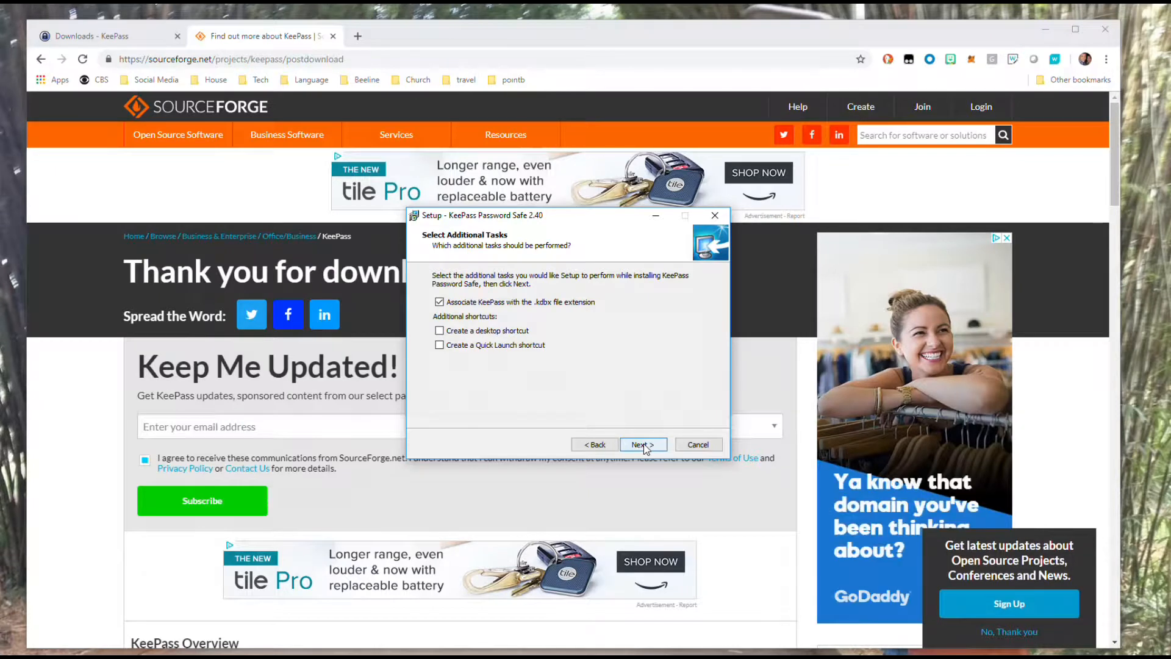
pyautogui.click(640, 444)
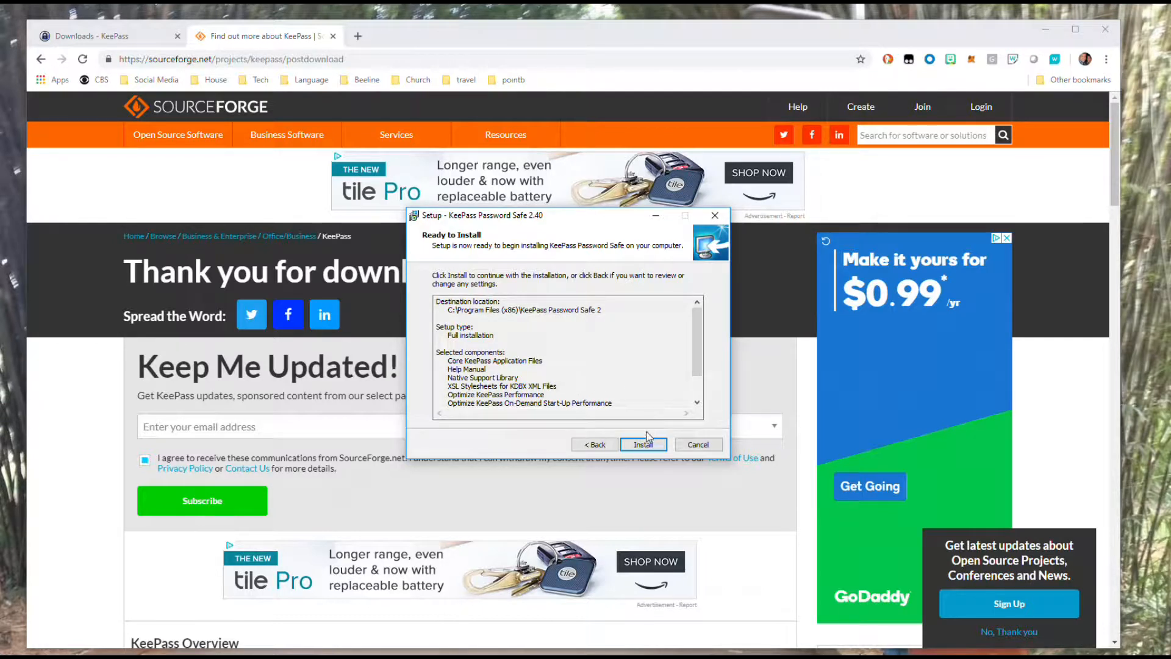
pyautogui.click(642, 444)
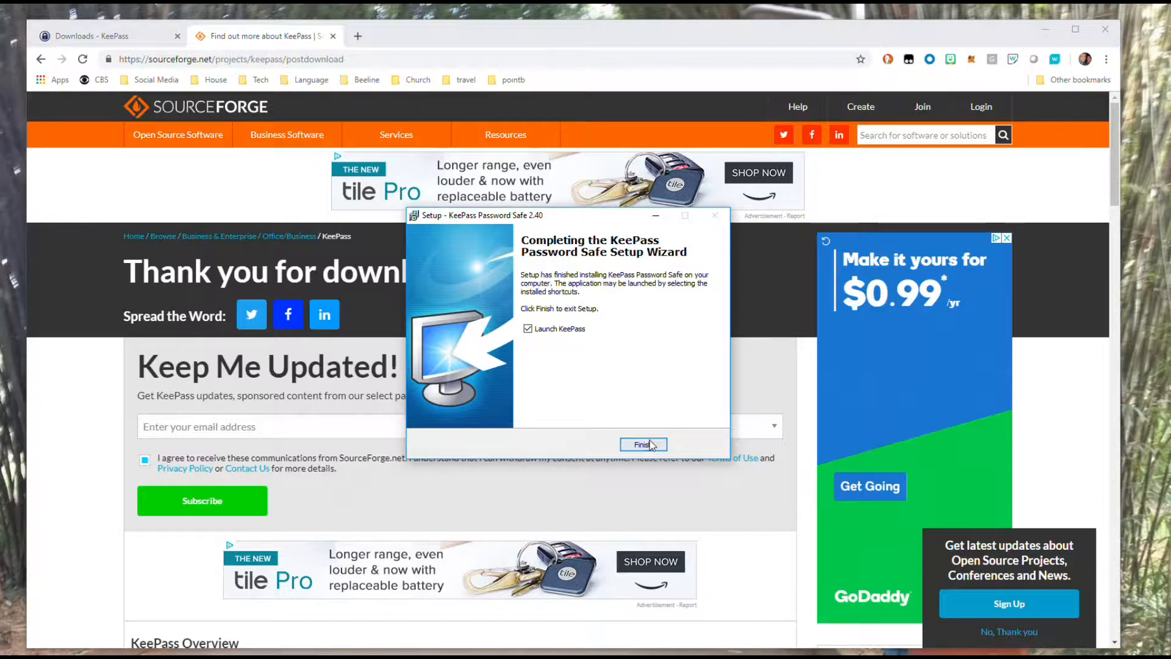
# Step: Finish setup with 'Launch KeePass' checked so KeePass starts with no database
pyautogui.click(640, 444)
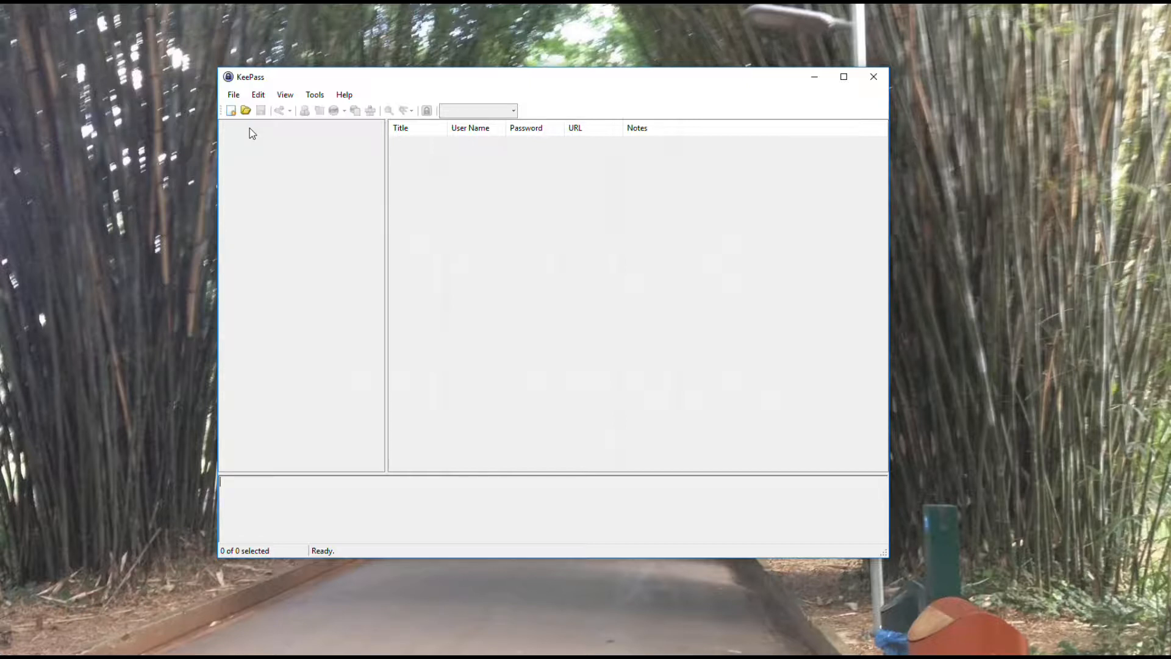
pyautogui.moveTo(230, 109)
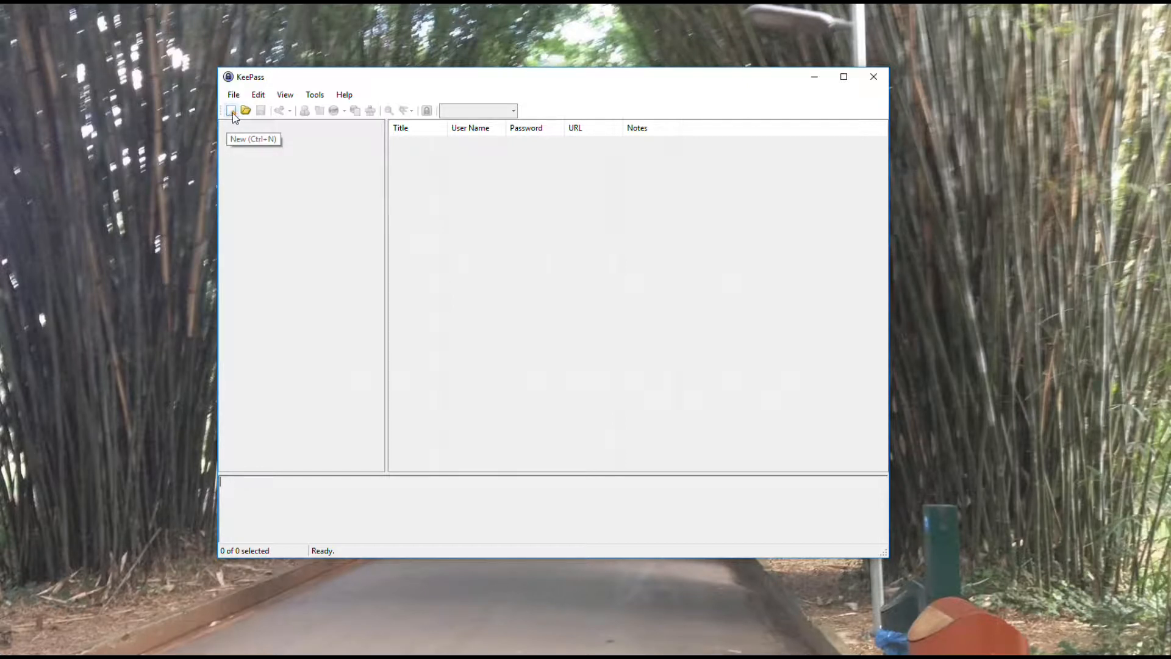
# Step: Create a new database via File > New and name its file 'My Passwords' in Documents
pyautogui.click(232, 110)
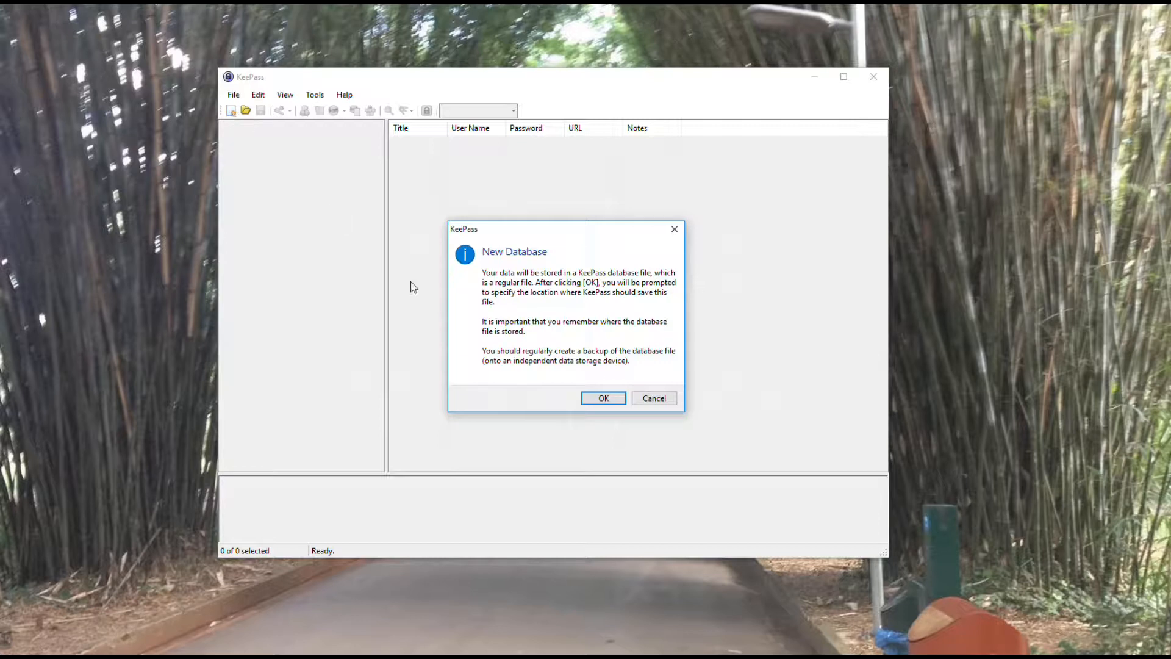
pyautogui.moveTo(502, 330)
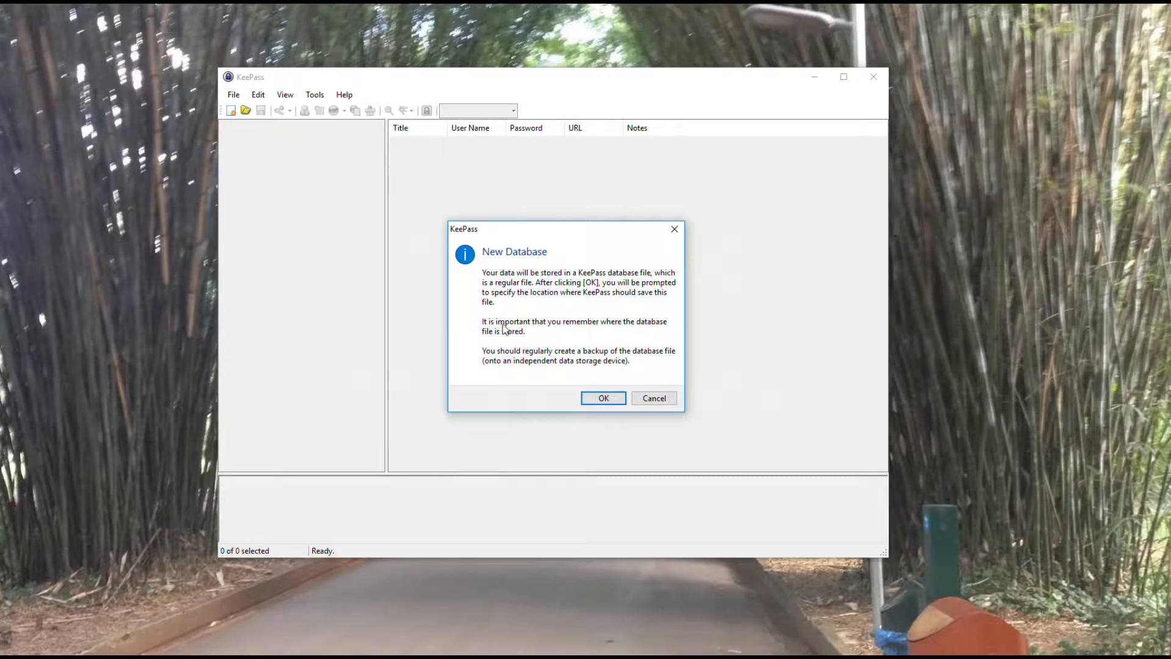
pyautogui.moveTo(496, 345)
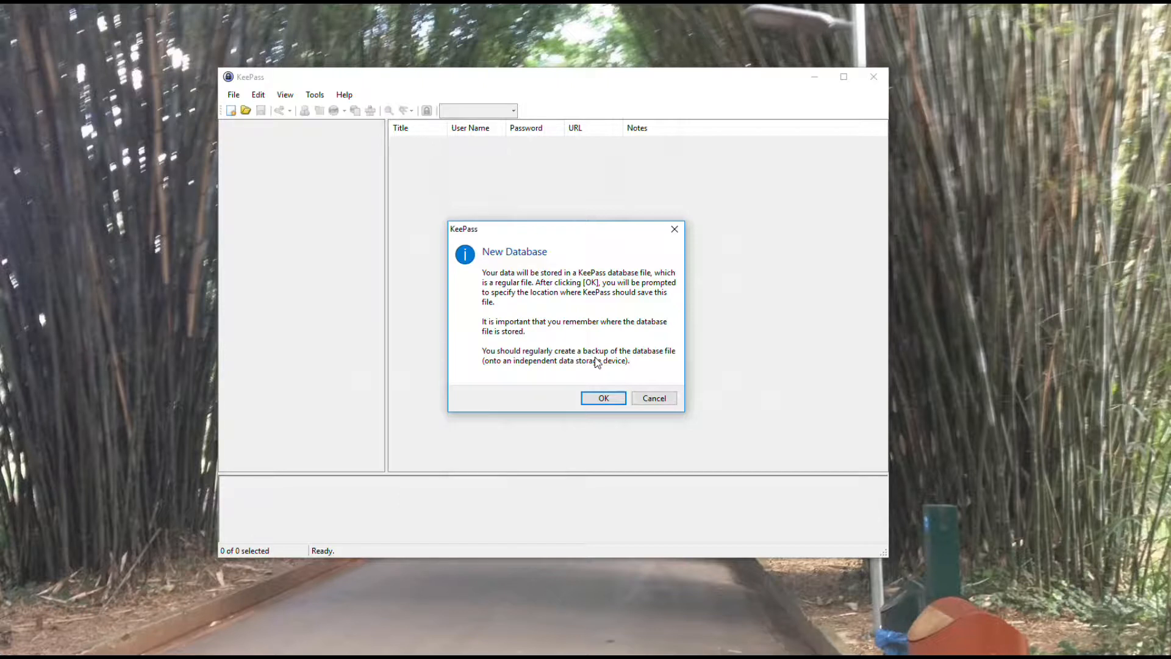
pyautogui.click(603, 398)
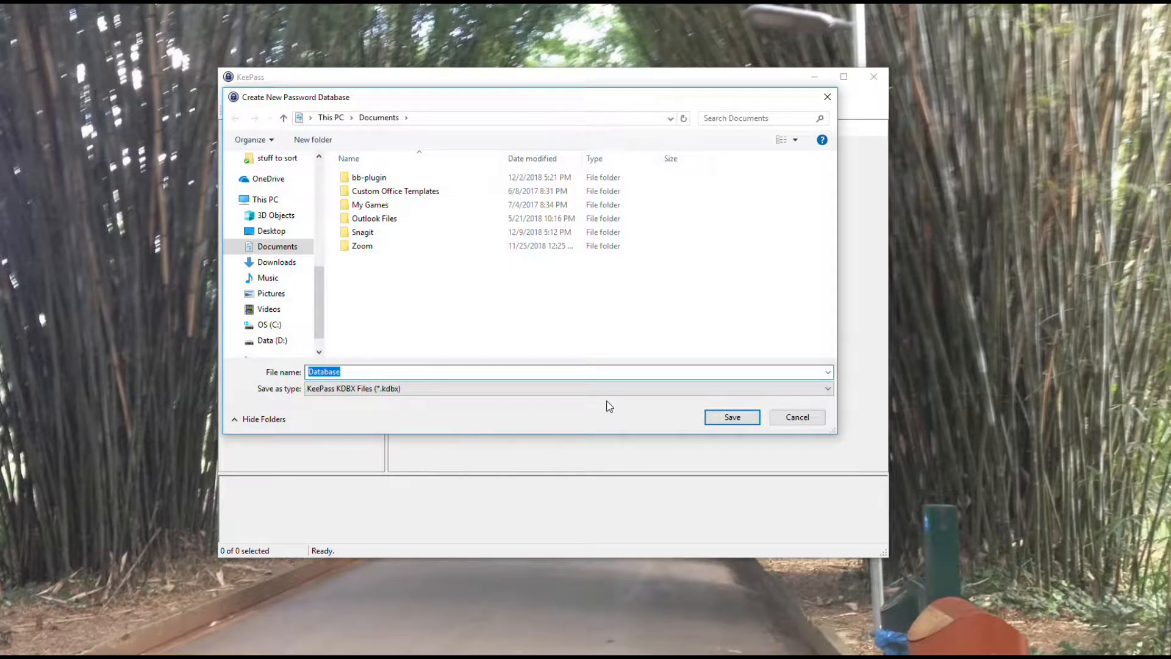
pyautogui.moveTo(447, 315)
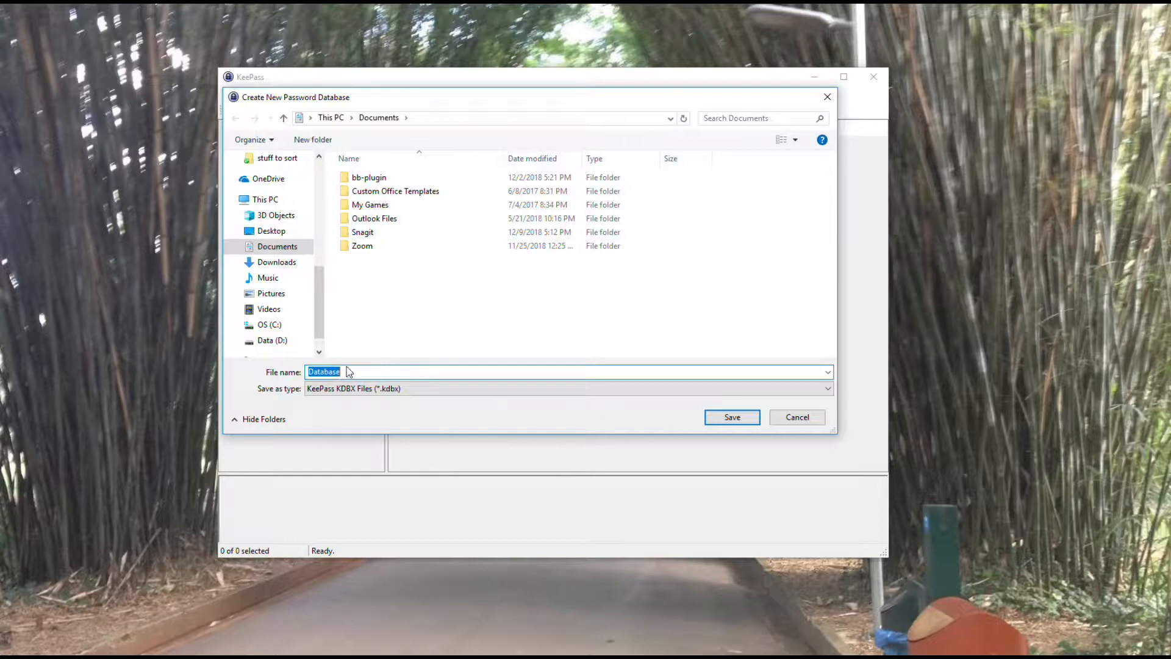
pyautogui.press('Delete')
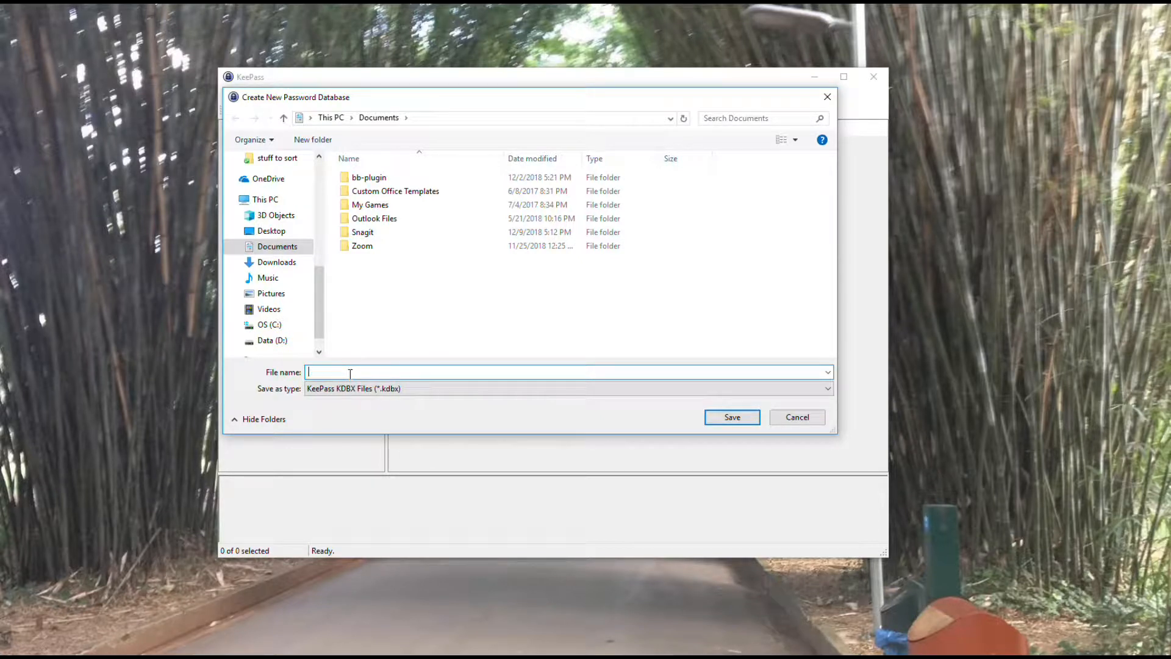
pyautogui.write('My Pas')
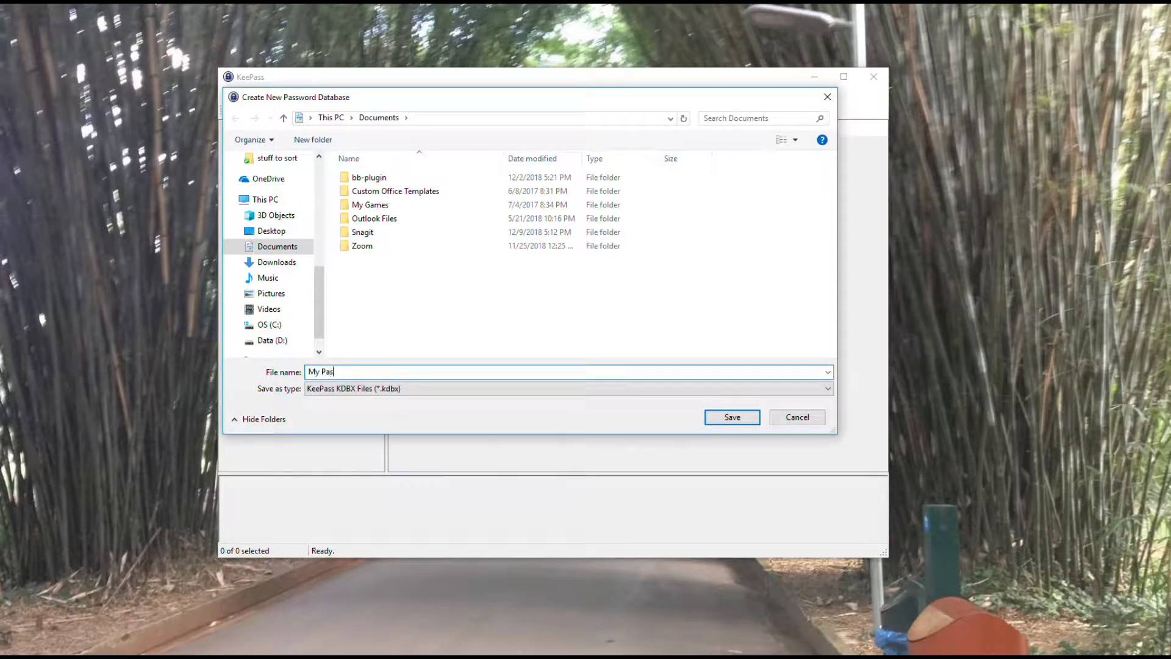
pyautogui.write('swords')
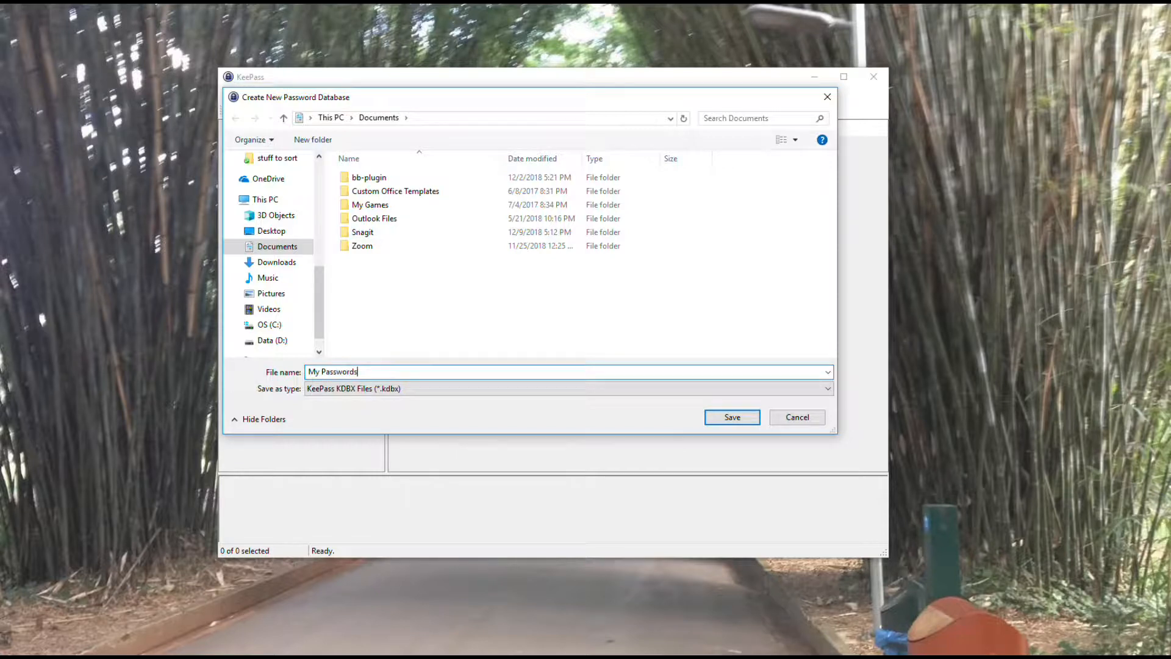
# Step: Save the My Passwords file, enter and visually verify the master password, and confirm it
pyautogui.click(730, 417)
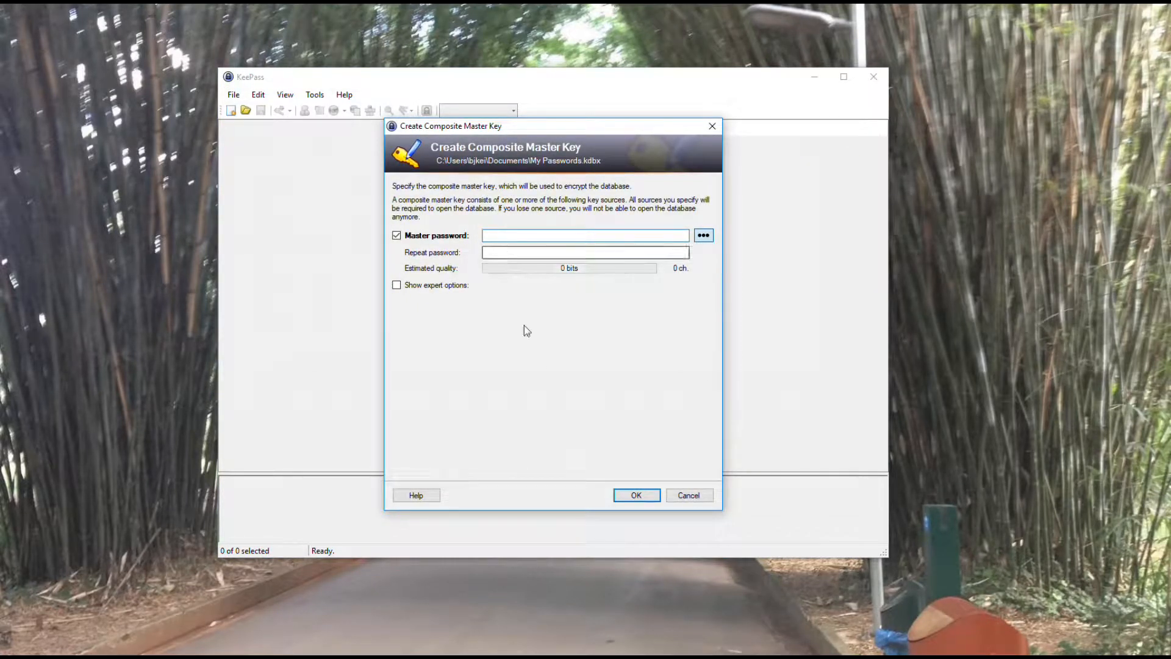
pyautogui.click(585, 235)
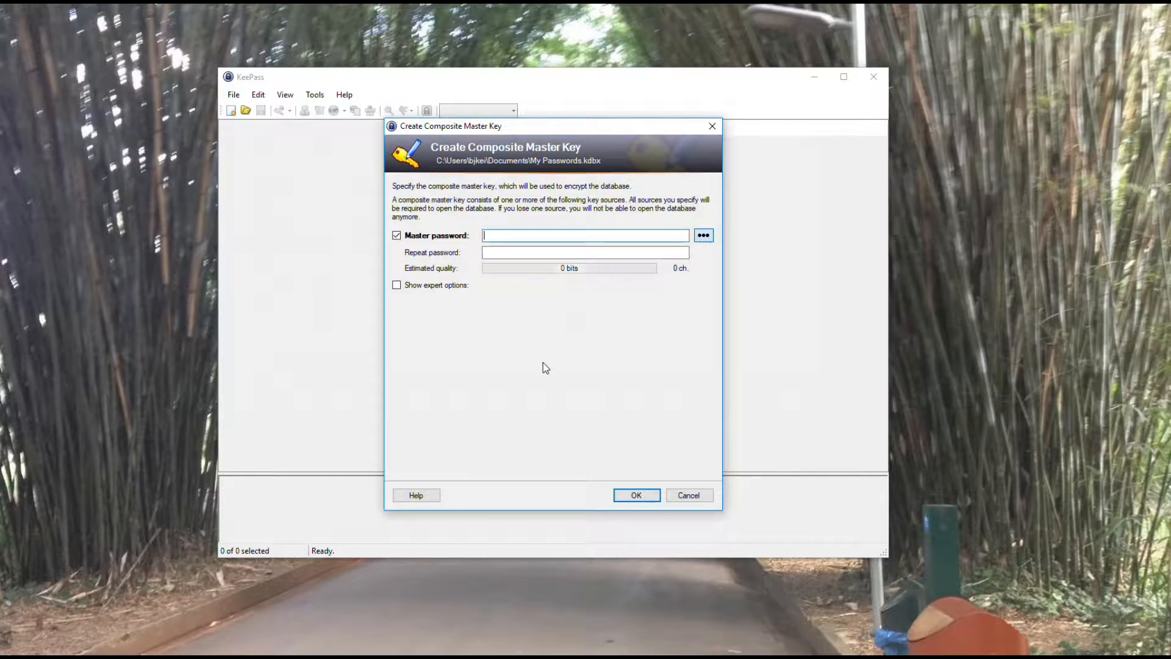
pyautogui.write('•••••')
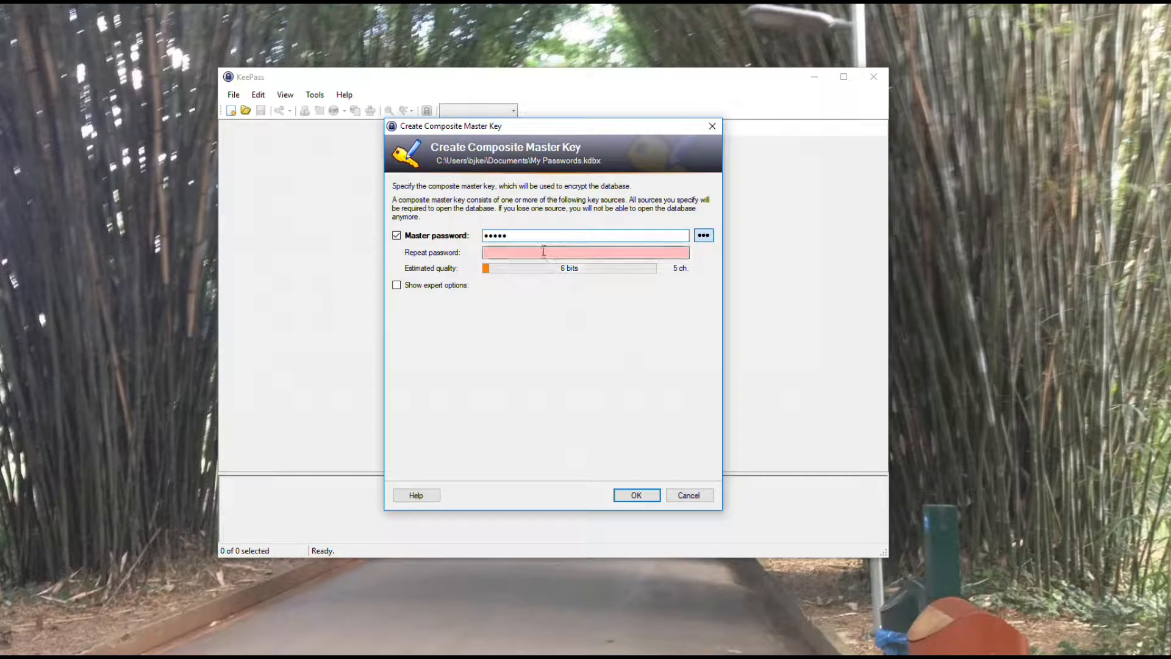
pyautogui.write('•••')
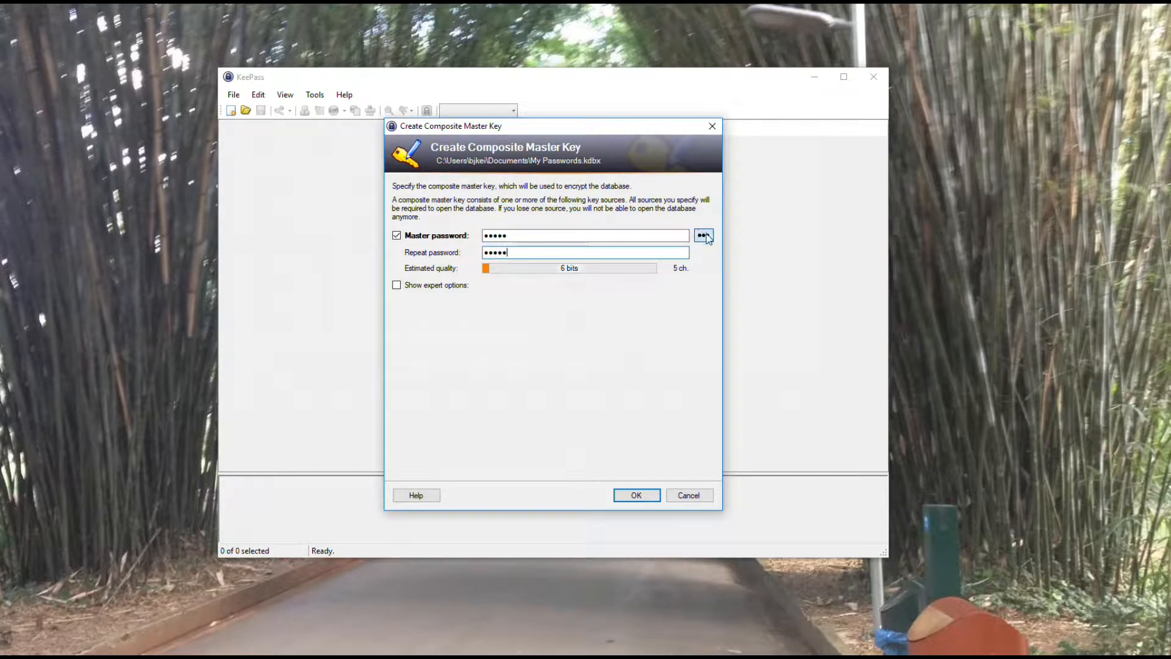
pyautogui.click(703, 236)
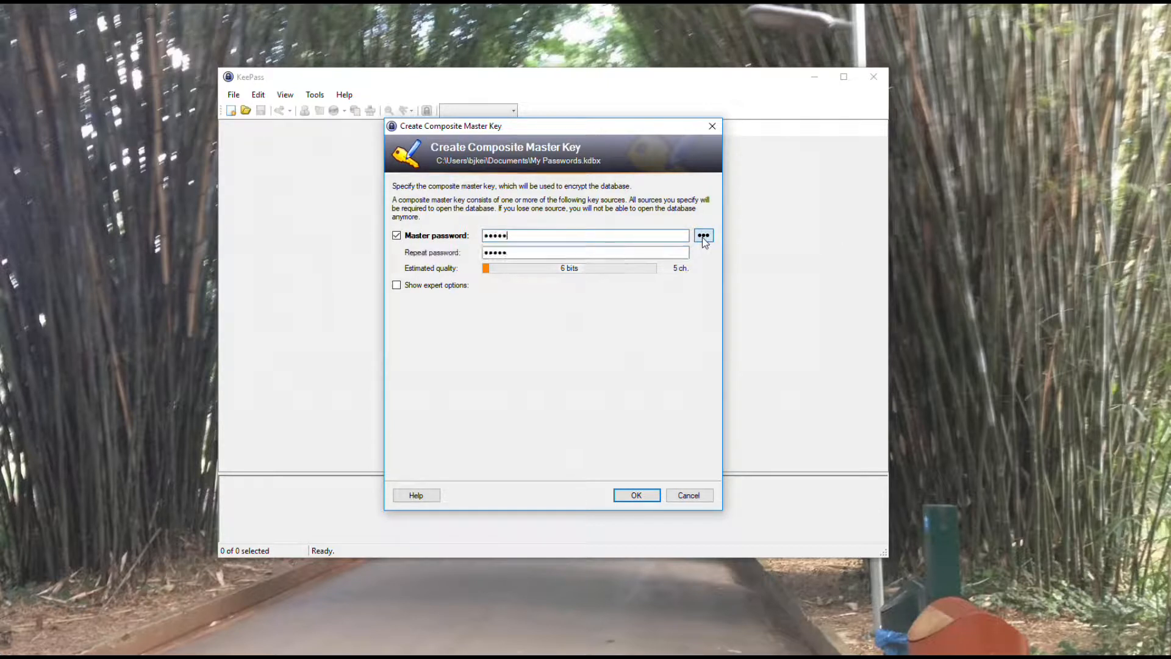
pyautogui.click(703, 236)
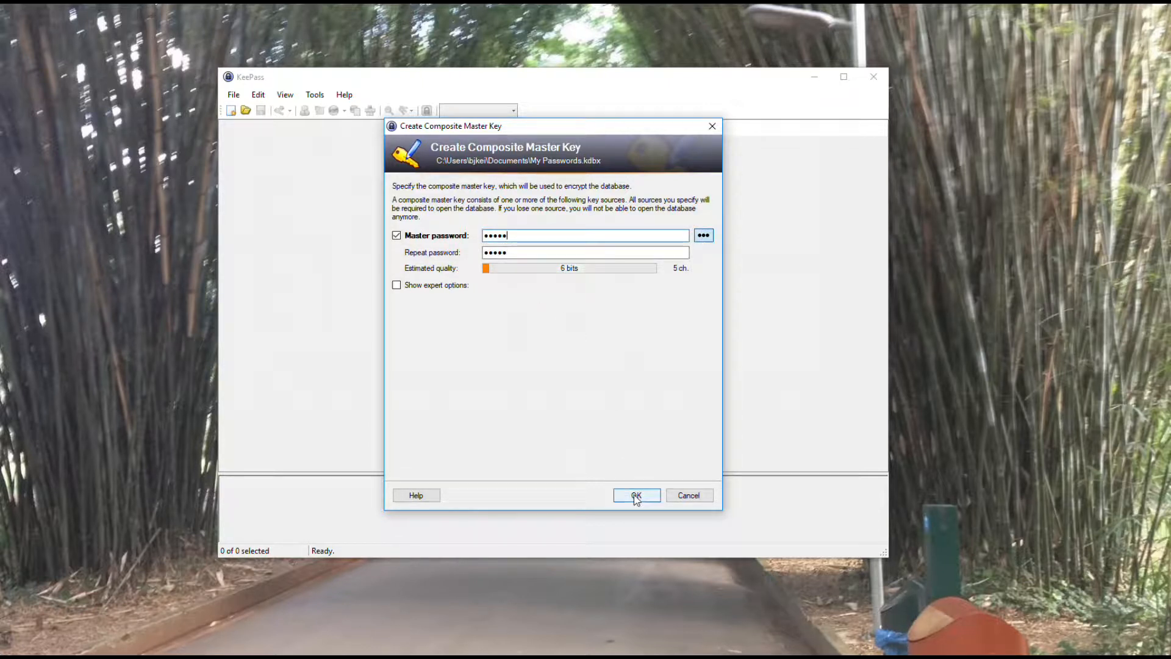
pyautogui.click(634, 495)
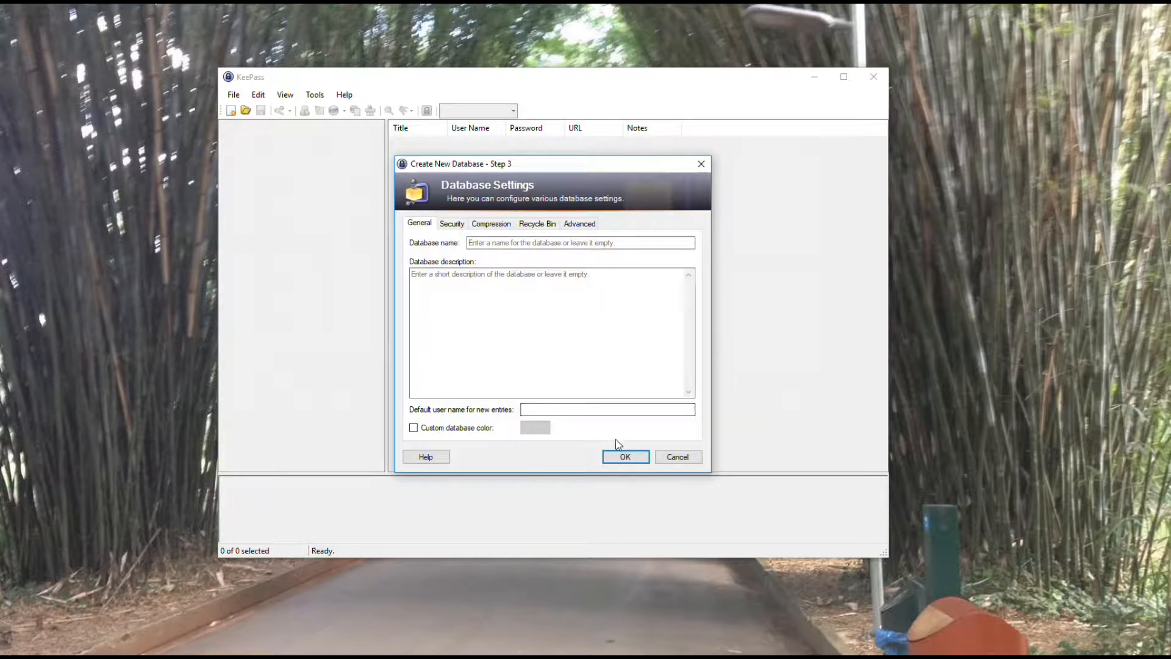
# Step: Accept the default database settings and skip printing the emergency sheet
pyautogui.click(624, 456)
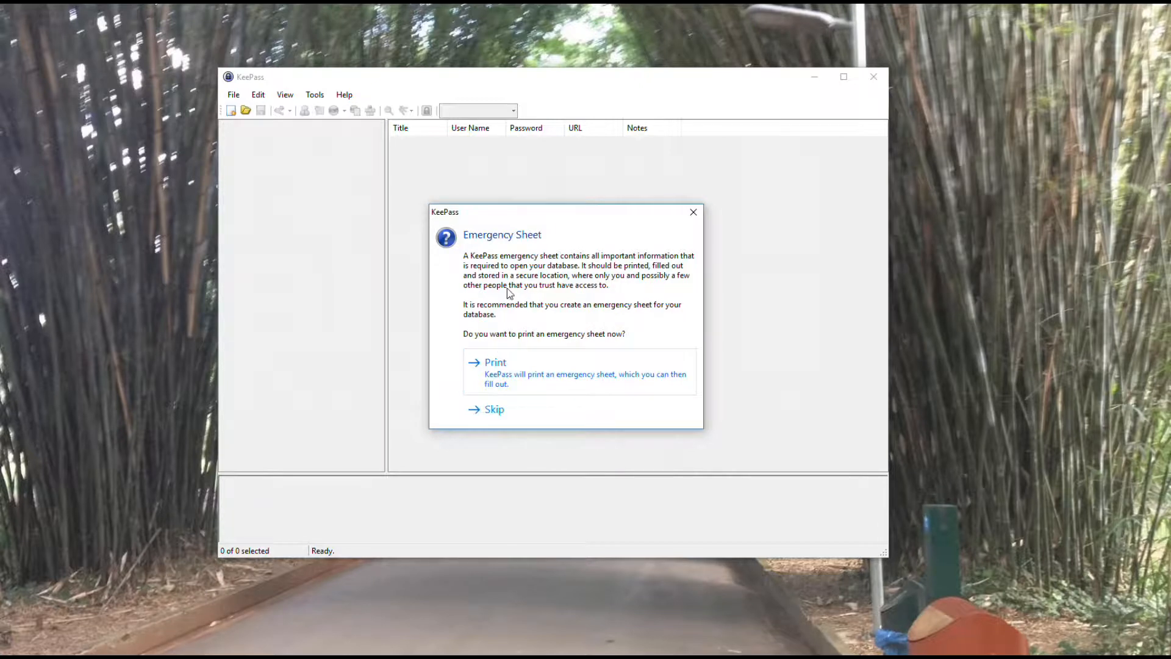
pyautogui.moveTo(527, 350)
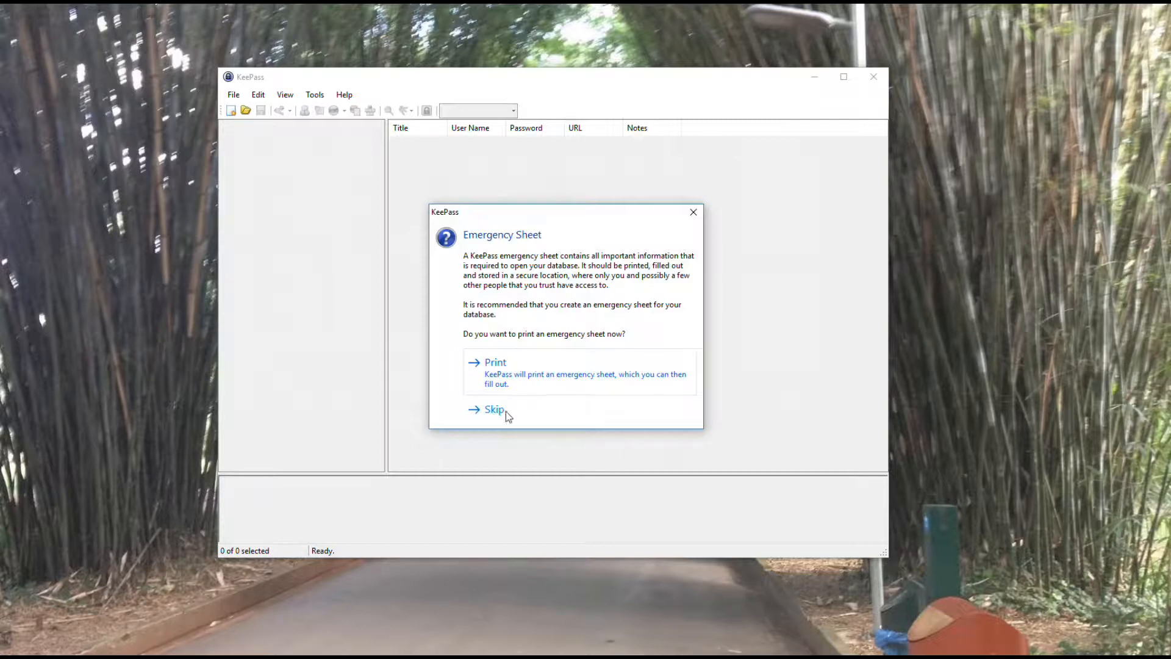
pyautogui.moveTo(494, 408)
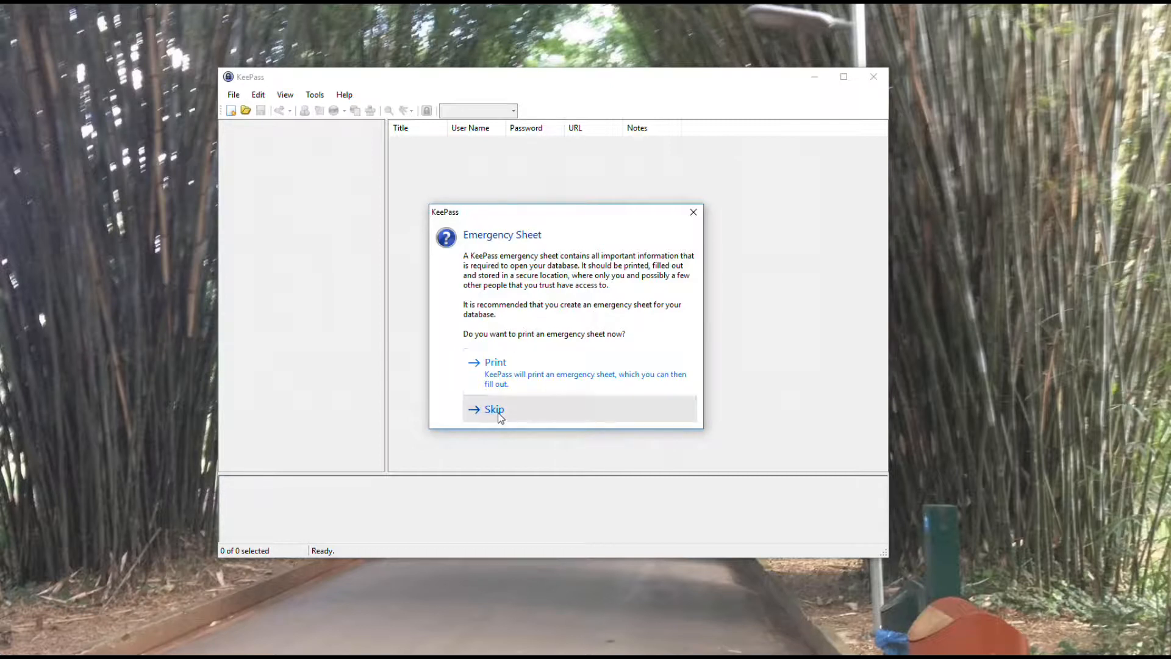
pyautogui.click(494, 409)
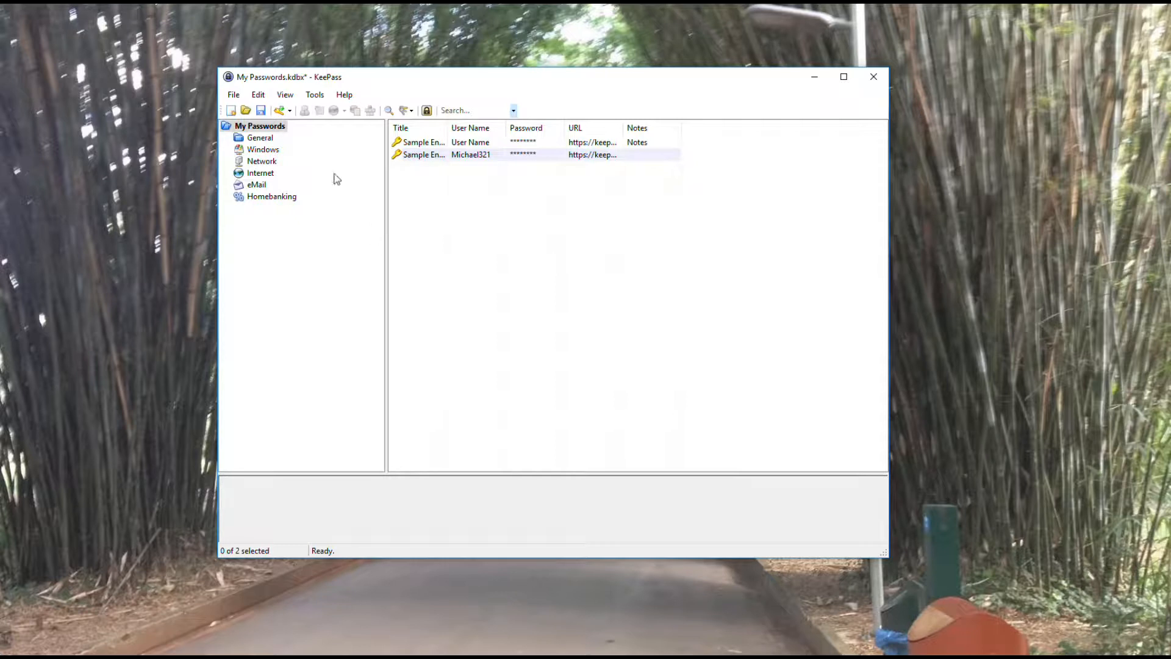
pyautogui.moveTo(352, 272)
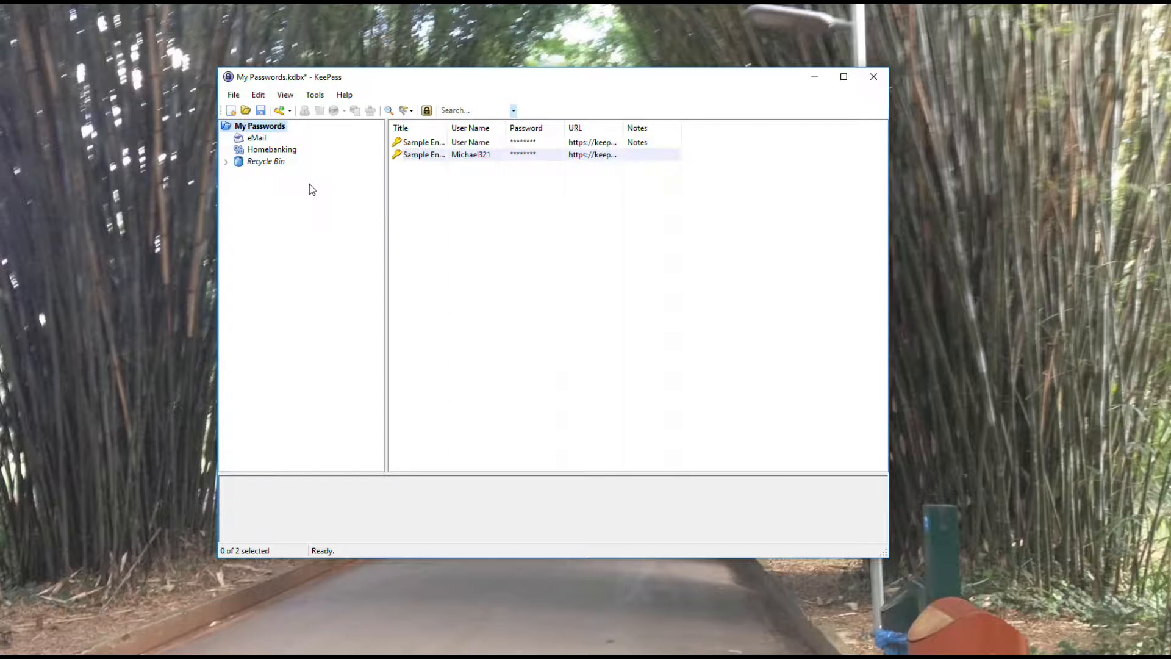
pyautogui.moveTo(277, 197)
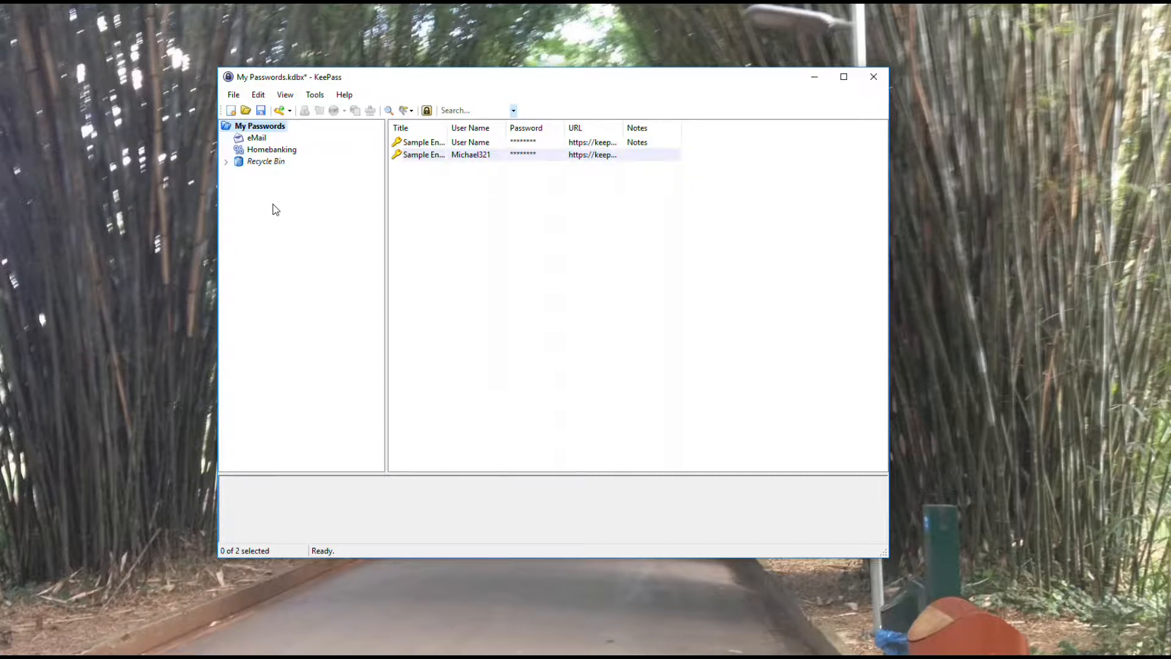
pyautogui.moveTo(308, 179)
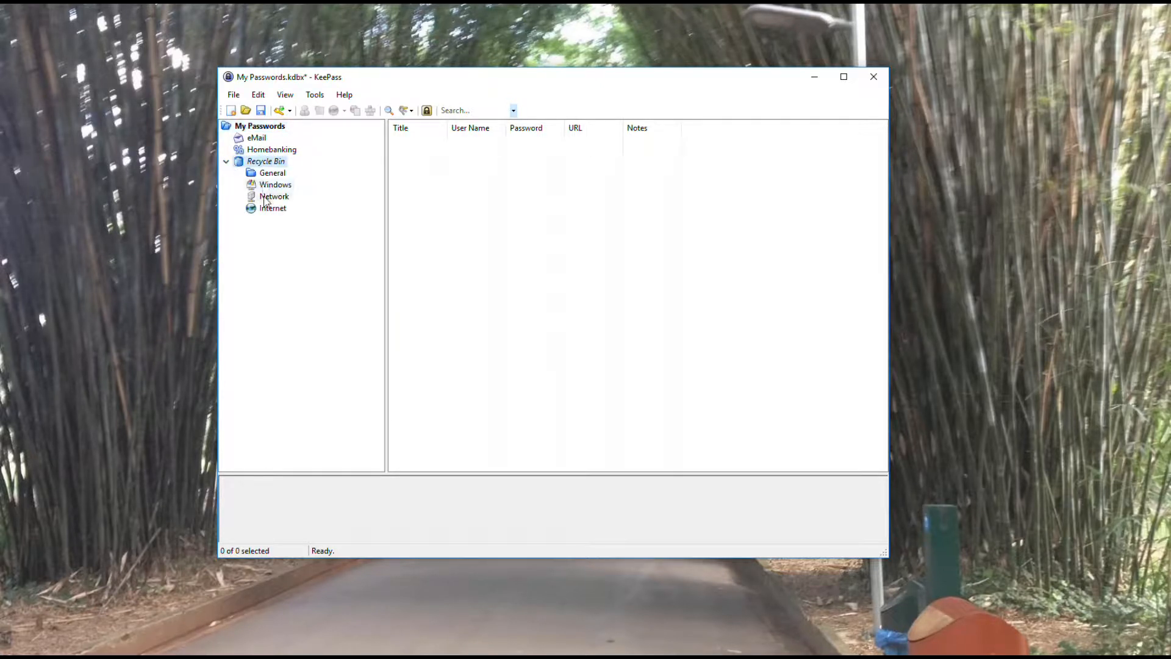
# Step: Collapse the Recycle Bin and select the My Passwords root group
pyautogui.click(226, 161)
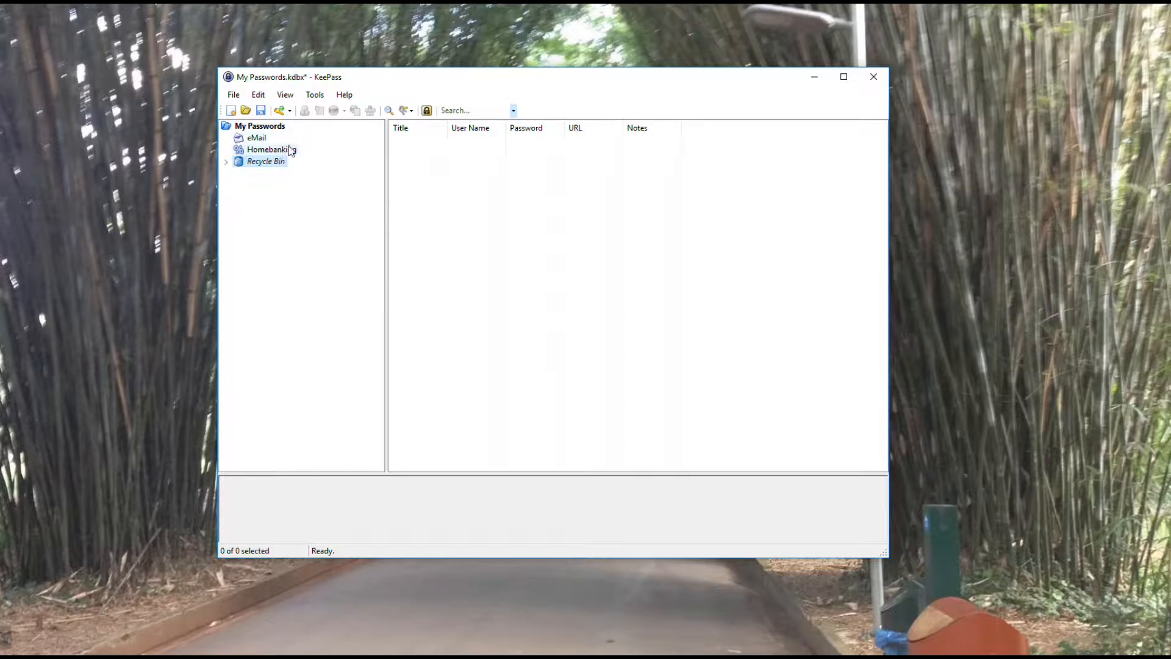
pyautogui.click(260, 126)
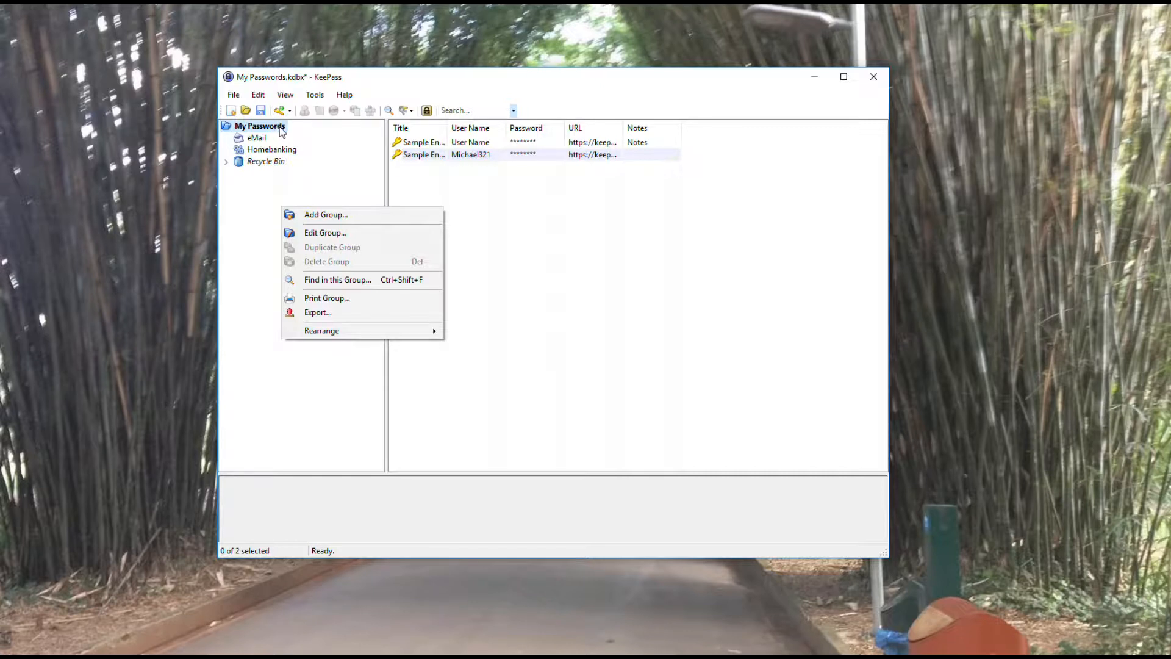
pyautogui.moveTo(257, 137)
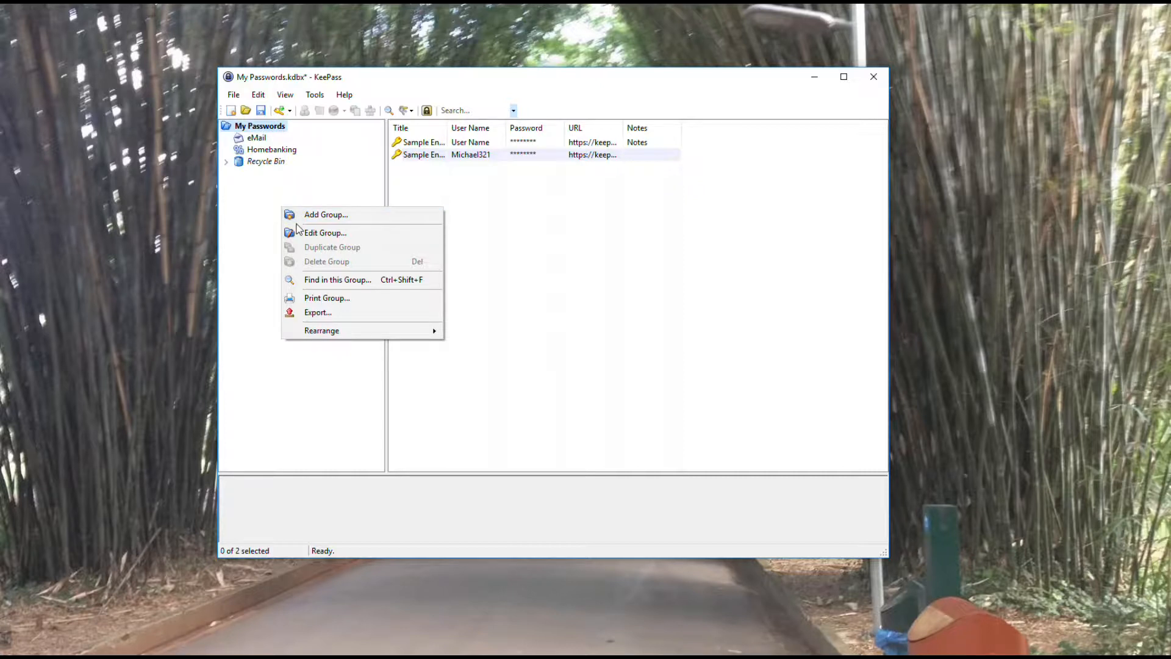
pyautogui.moveTo(344, 217)
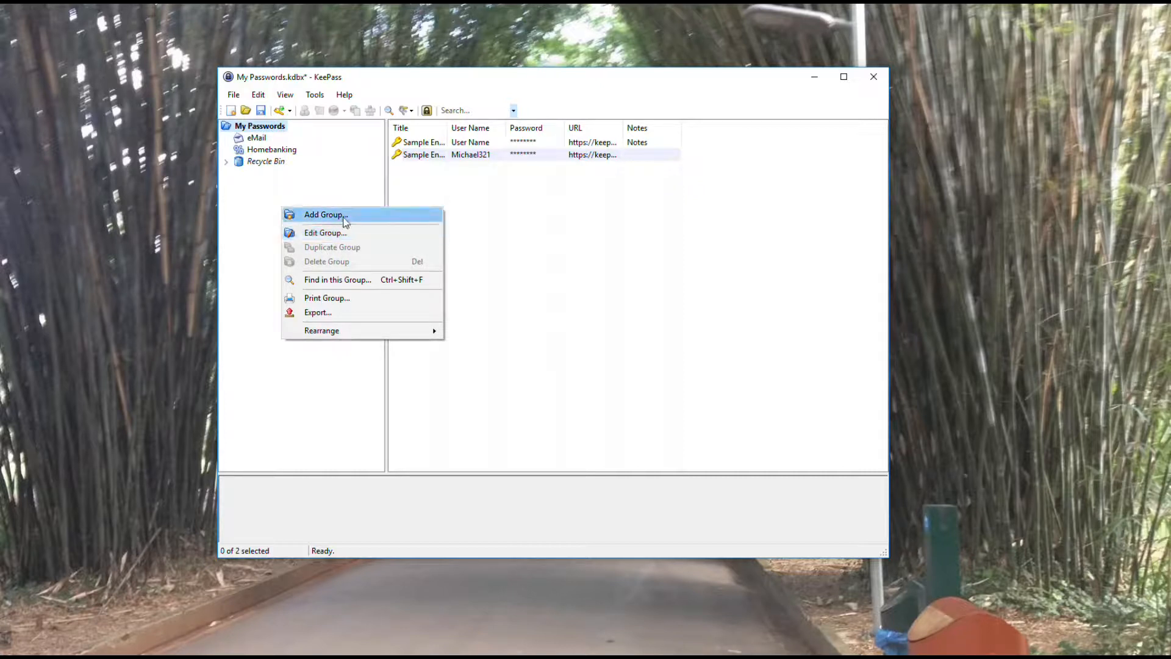
# Step: Add a new empty group named 'Websites' under My Passwords
pyautogui.click(325, 215)
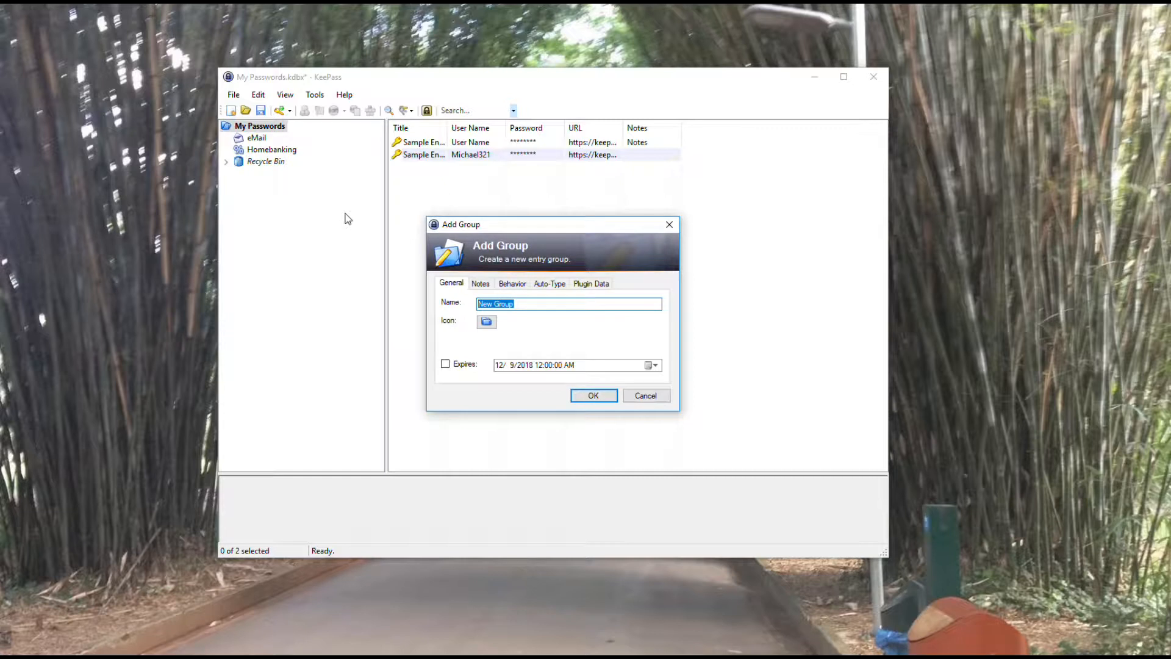
pyautogui.write('Websi')
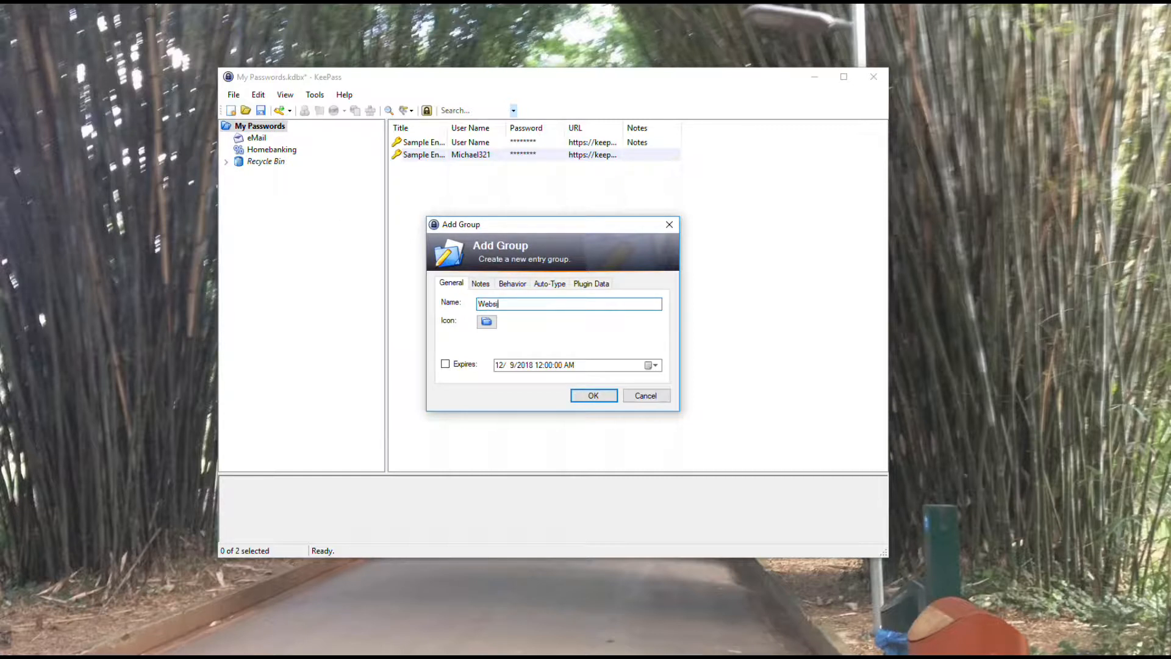
pyautogui.click(593, 395)
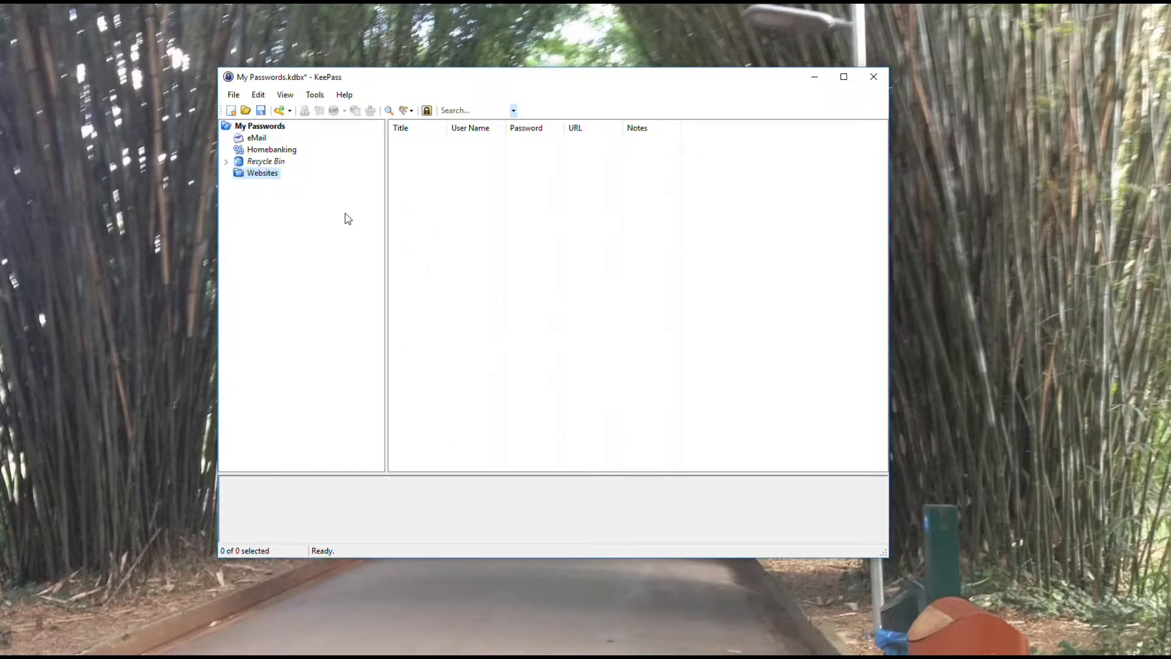
pyautogui.moveTo(277, 195)
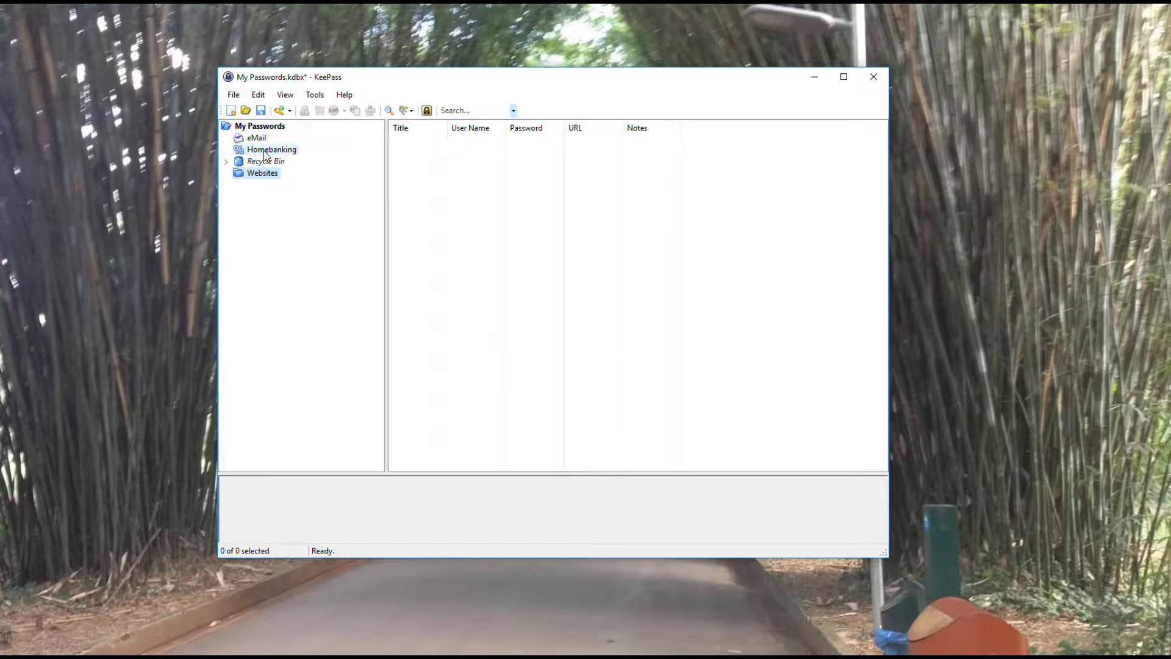
# Step: Rename the Homebanking group to 'Banking' via Edit Group, then select eMail
pyautogui.rightClick(270, 148)
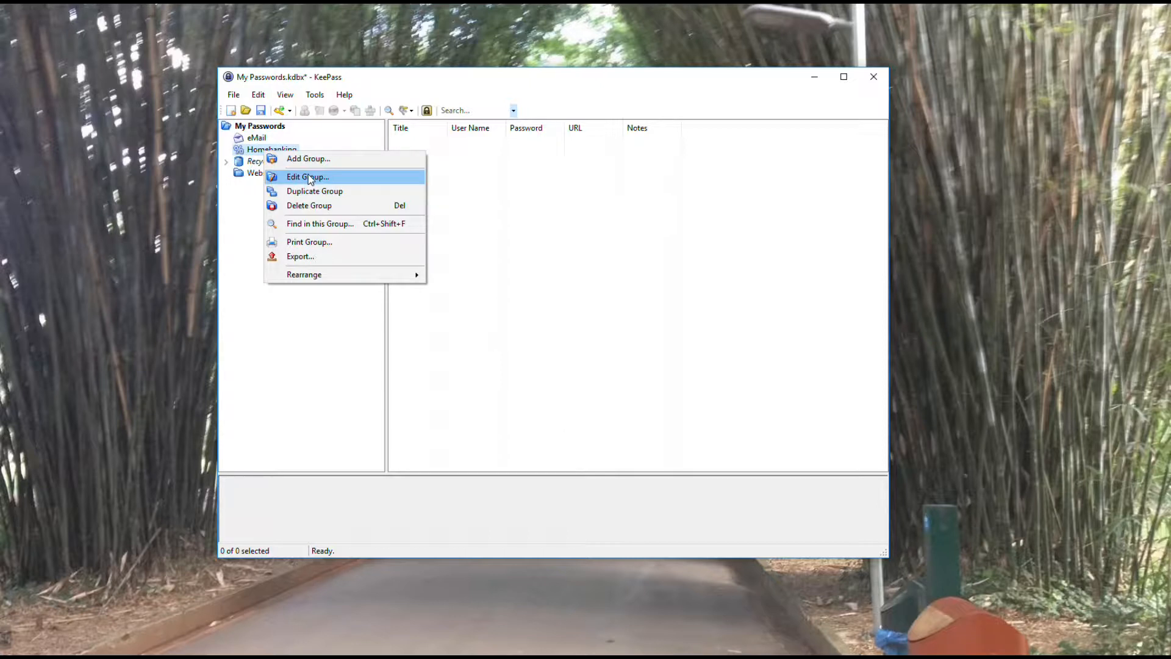
pyautogui.click(308, 176)
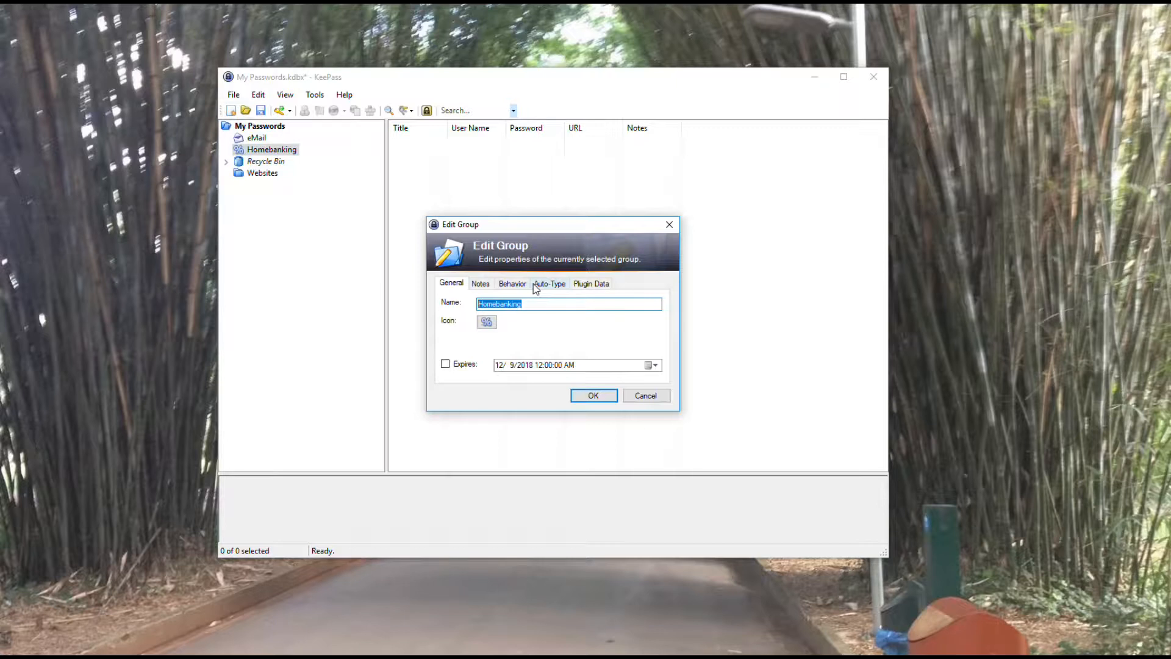
pyautogui.write('Banking')
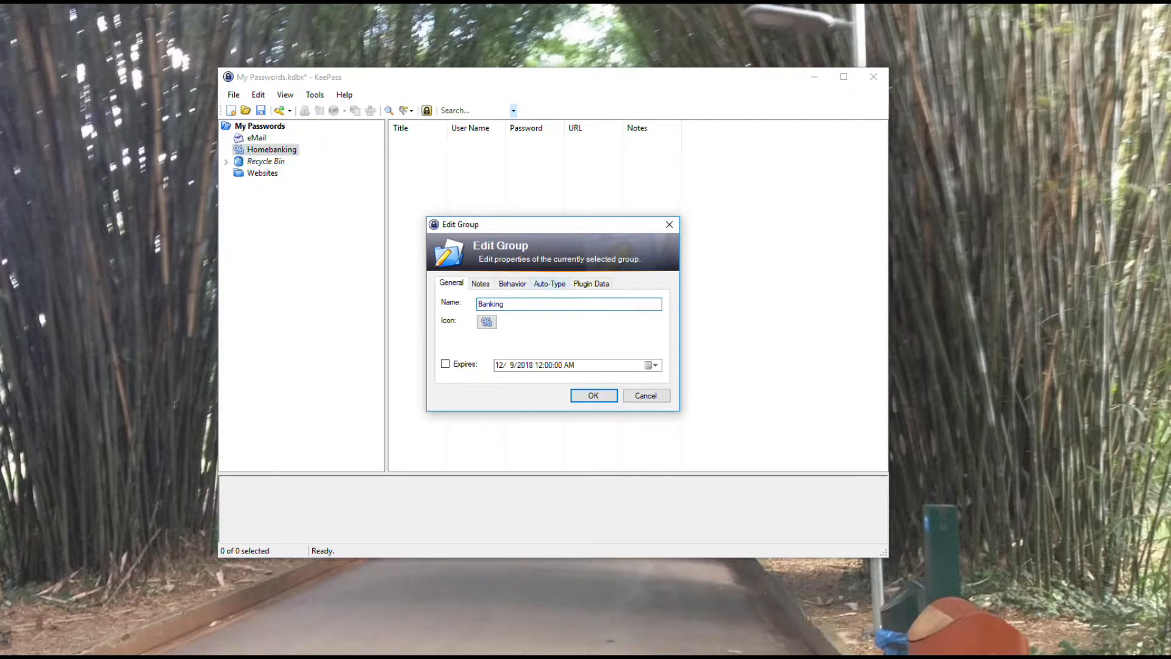
pyautogui.click(593, 395)
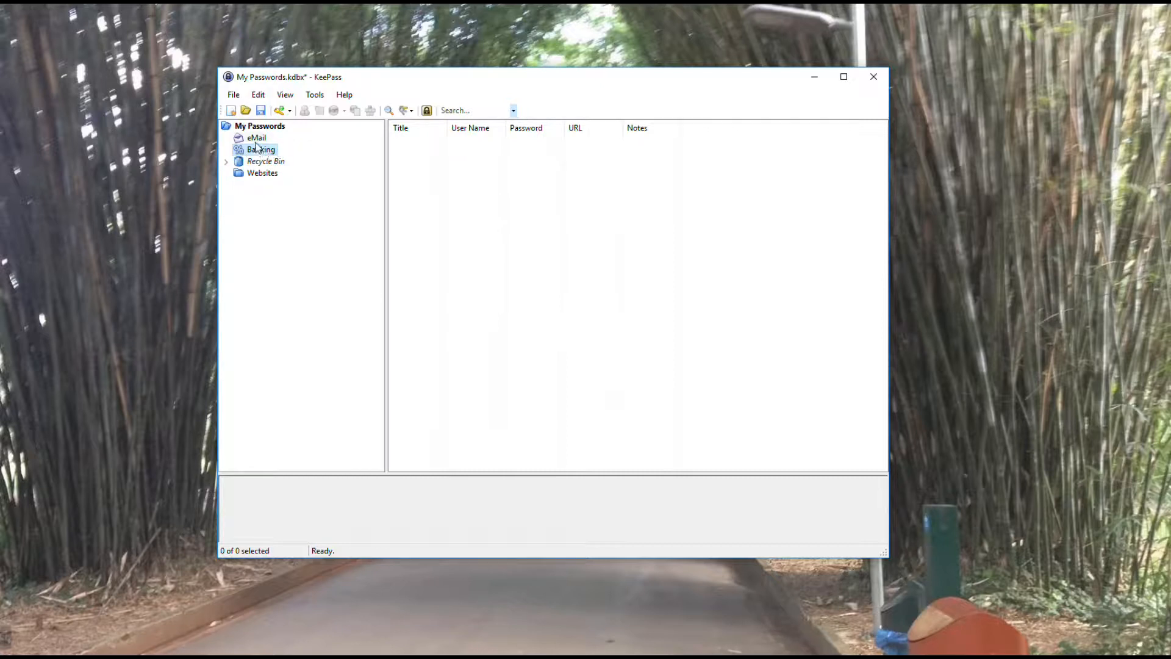
pyautogui.click(256, 138)
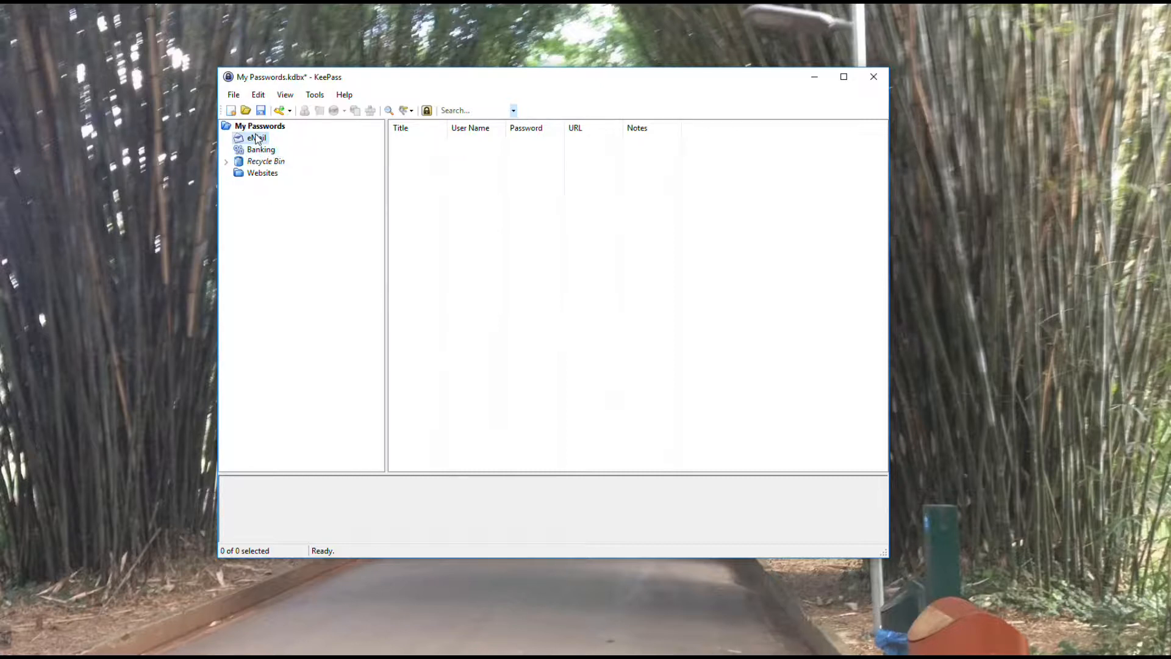
# Step: Rename the eMail group to Mail in its Edit Group properties
pyautogui.rightClick(256, 137)
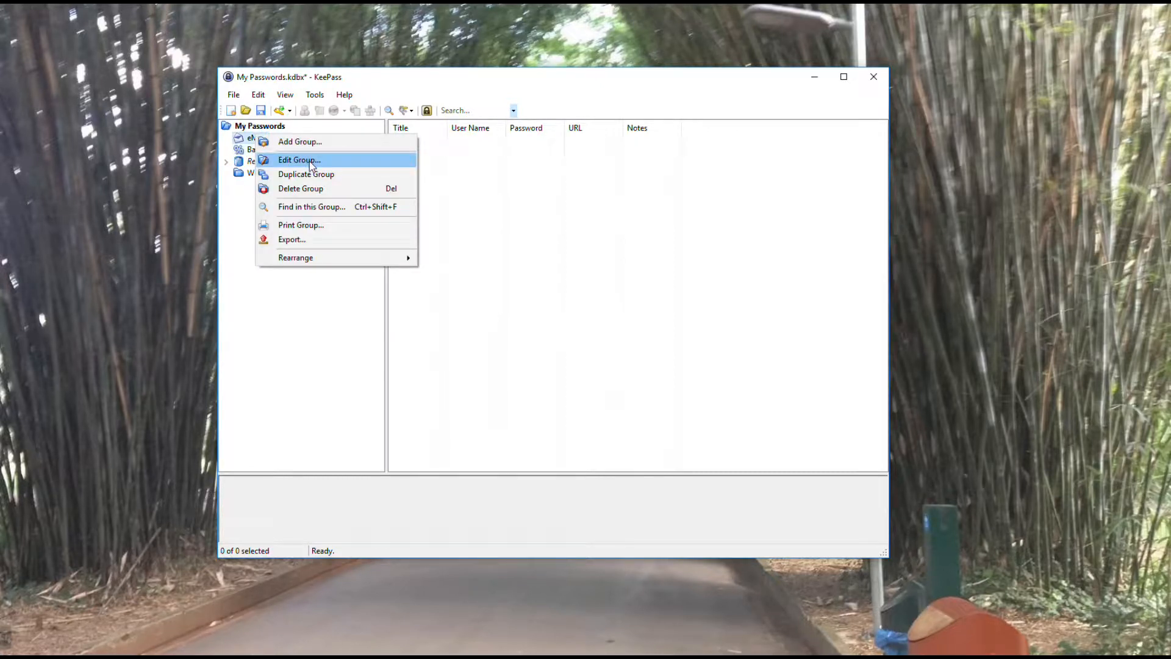
pyautogui.click(299, 159)
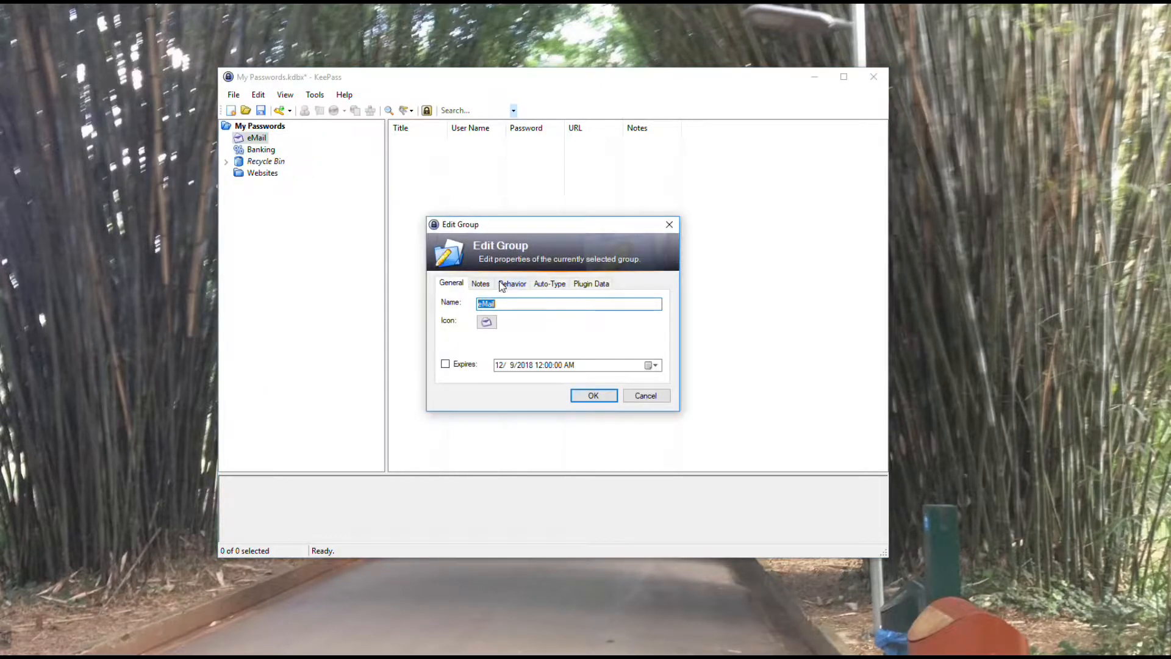
pyautogui.write('M')
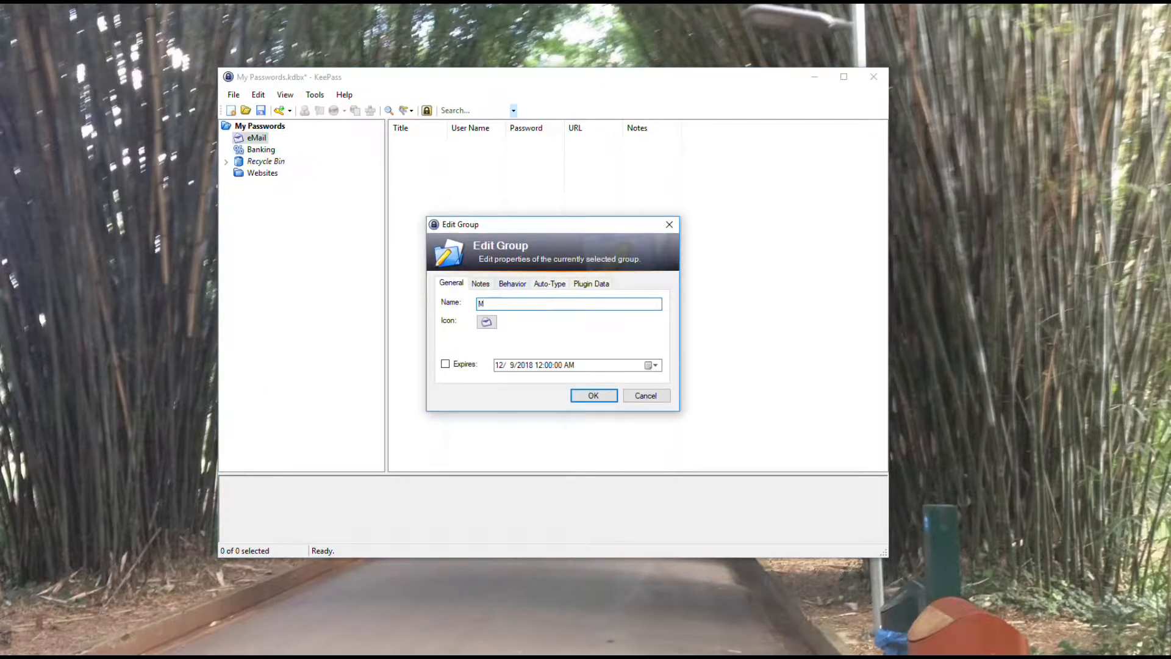
pyautogui.write('ail')
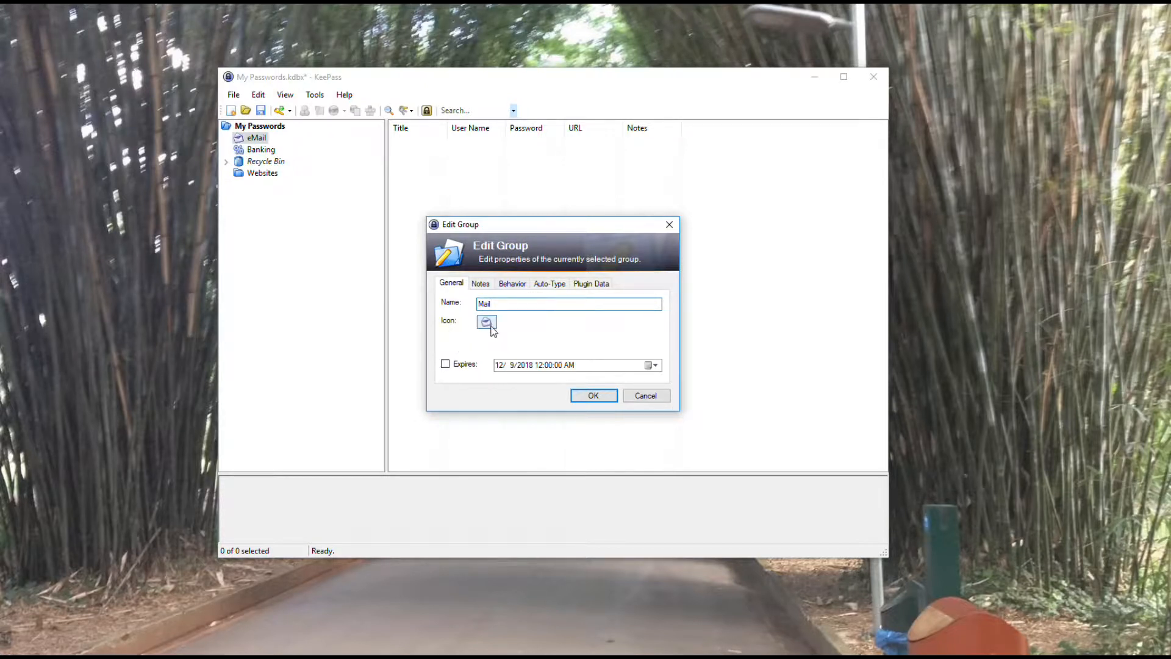
# Step: Give the Mail group a new icon (icon 19) and save the group
pyautogui.click(487, 322)
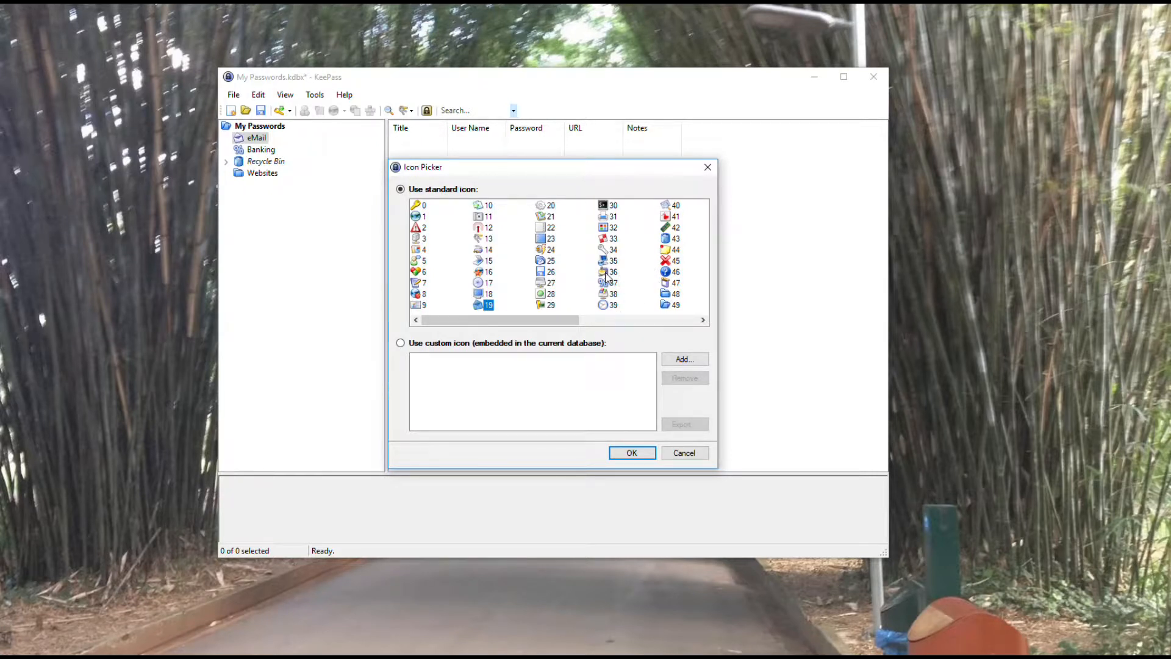
pyautogui.moveTo(575, 341)
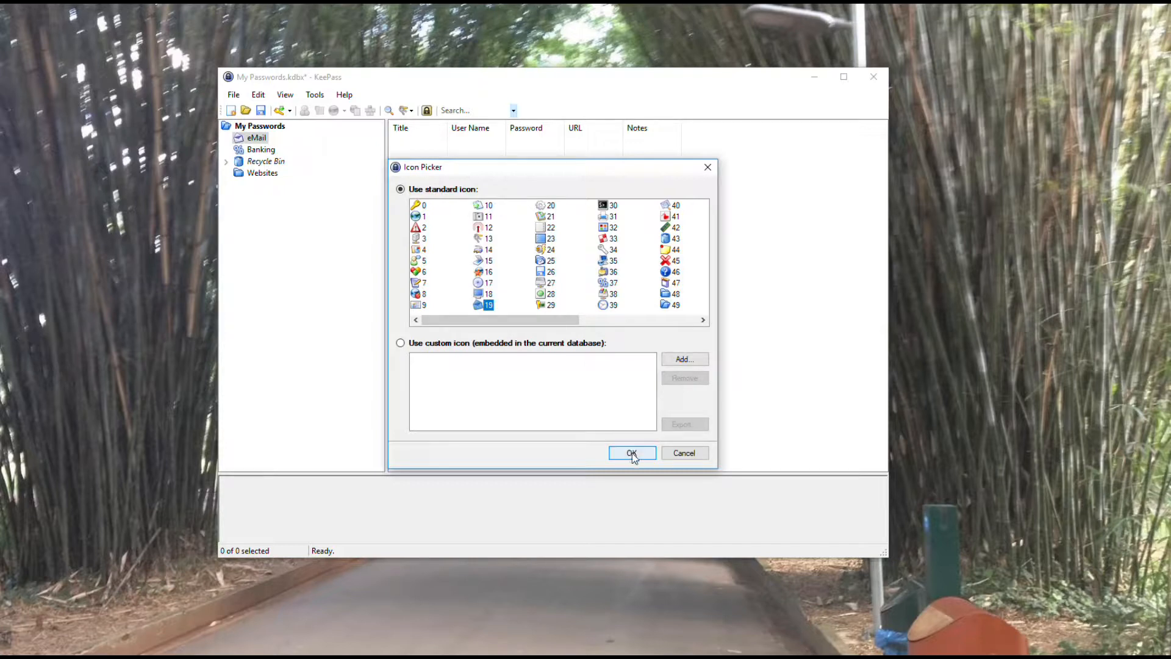
pyautogui.click(630, 452)
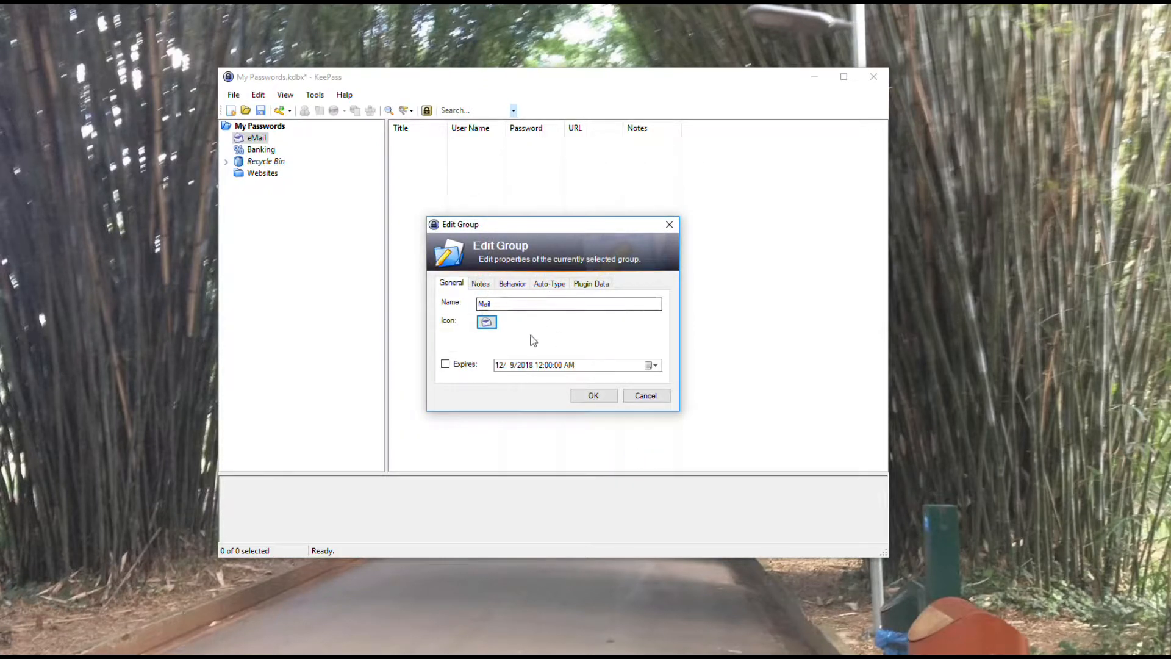
pyautogui.click(593, 395)
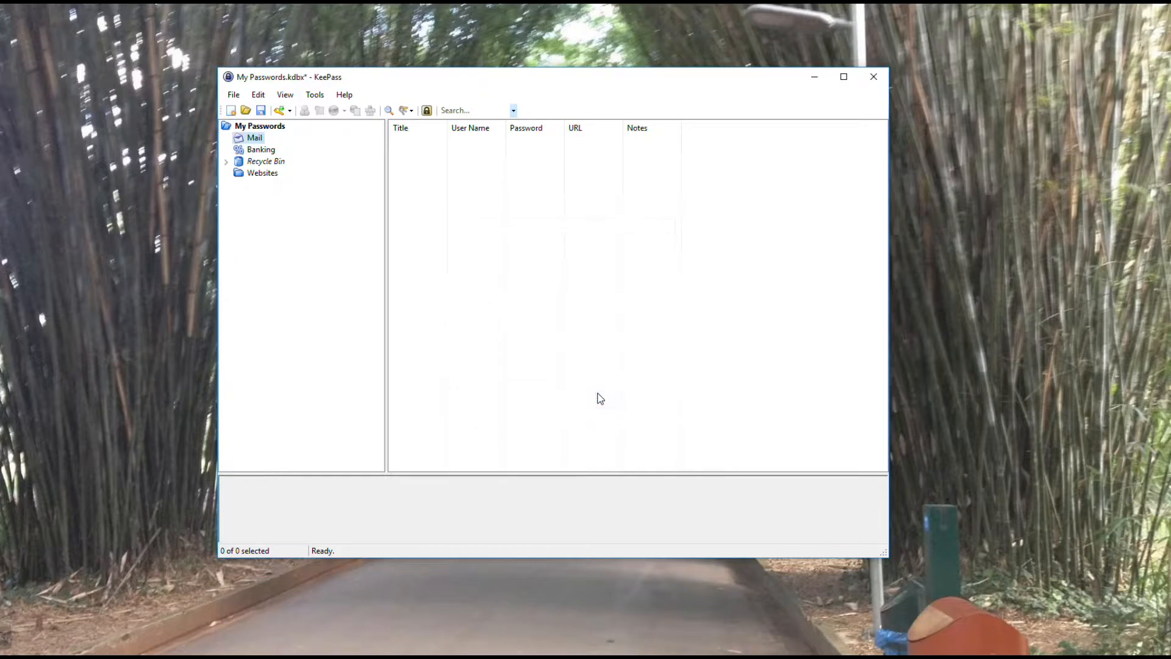
pyautogui.click(261, 149)
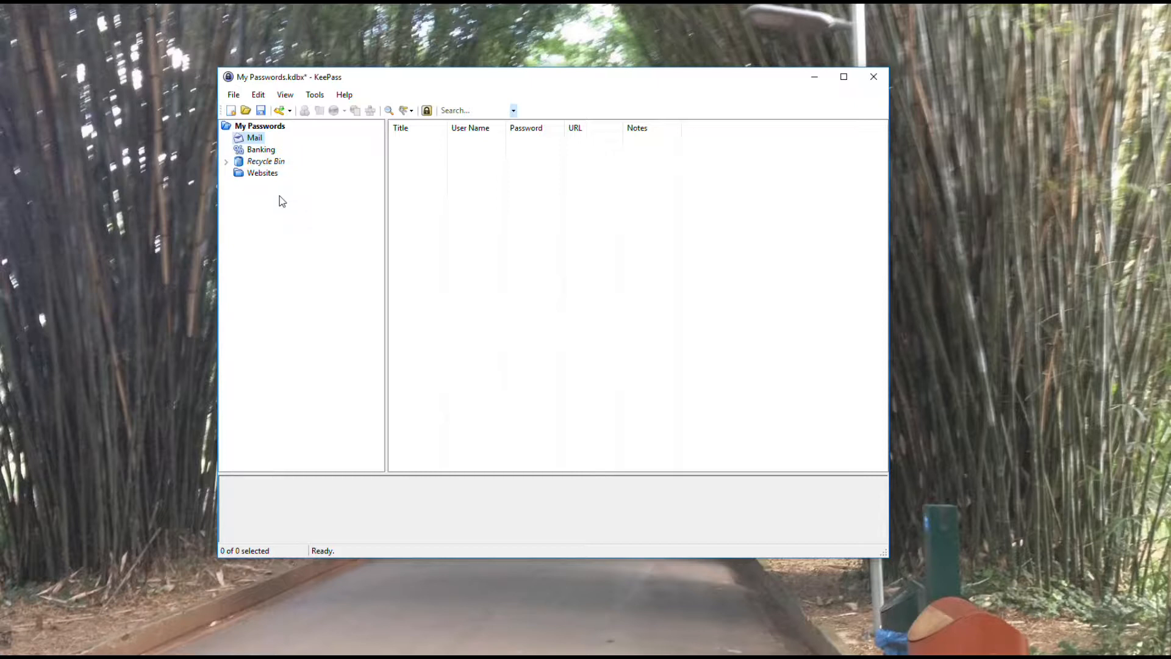
# Step: Delete the Websites group, sending it to the Recycle Bin
pyautogui.click(263, 172)
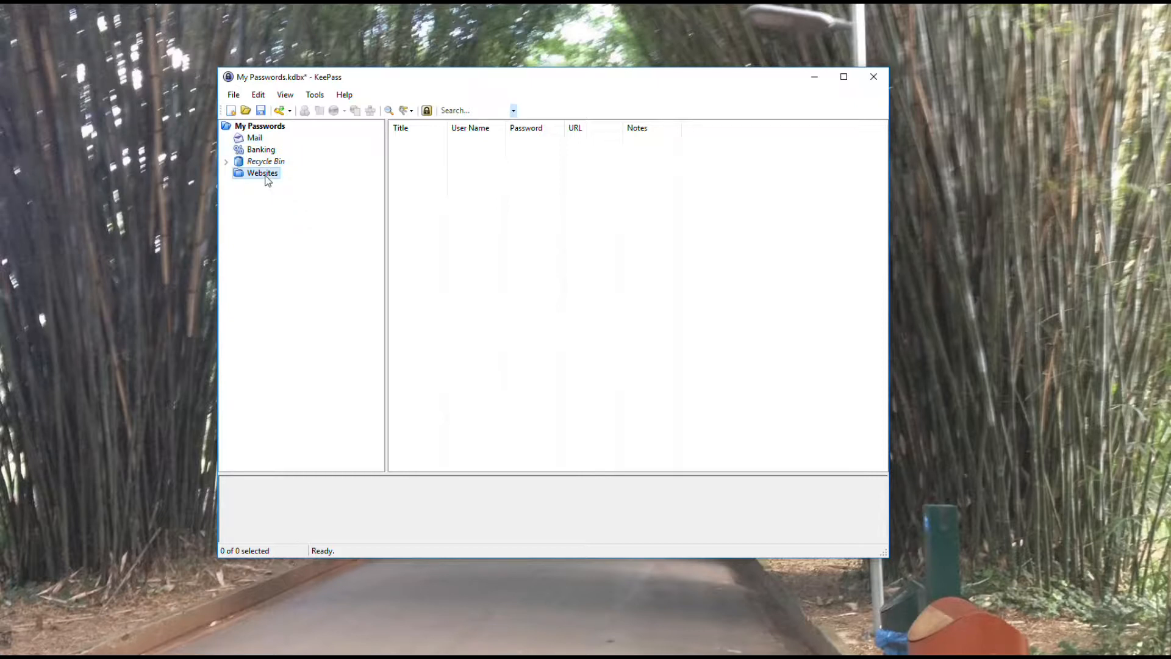
pyautogui.rightClick(261, 172)
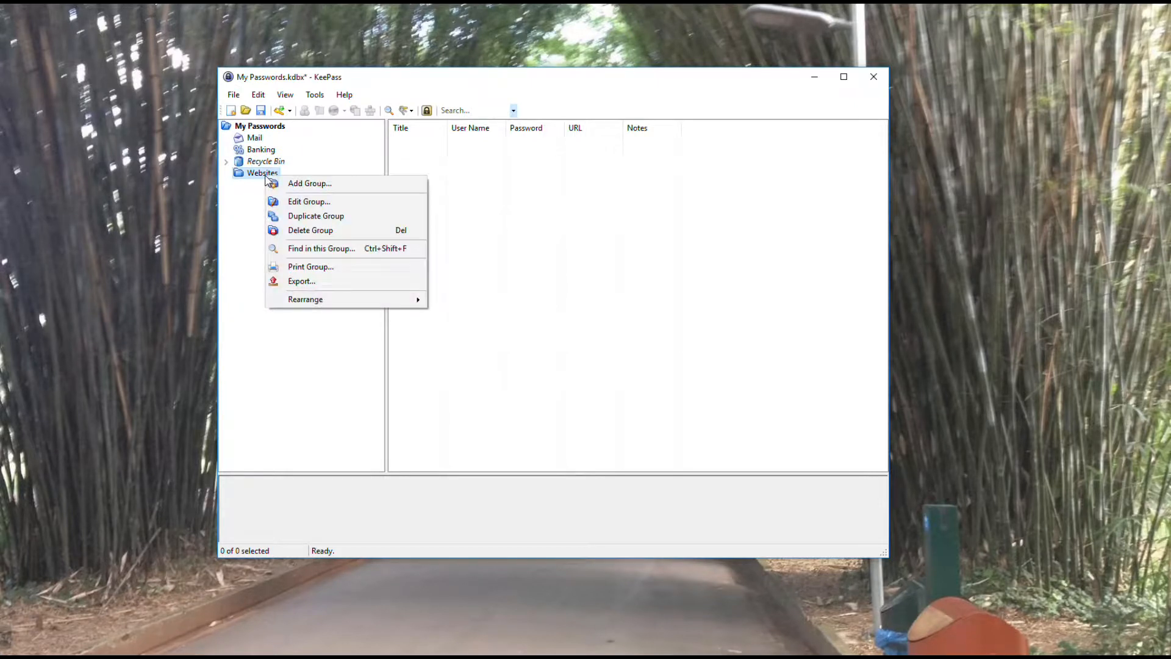
pyautogui.moveTo(310, 231)
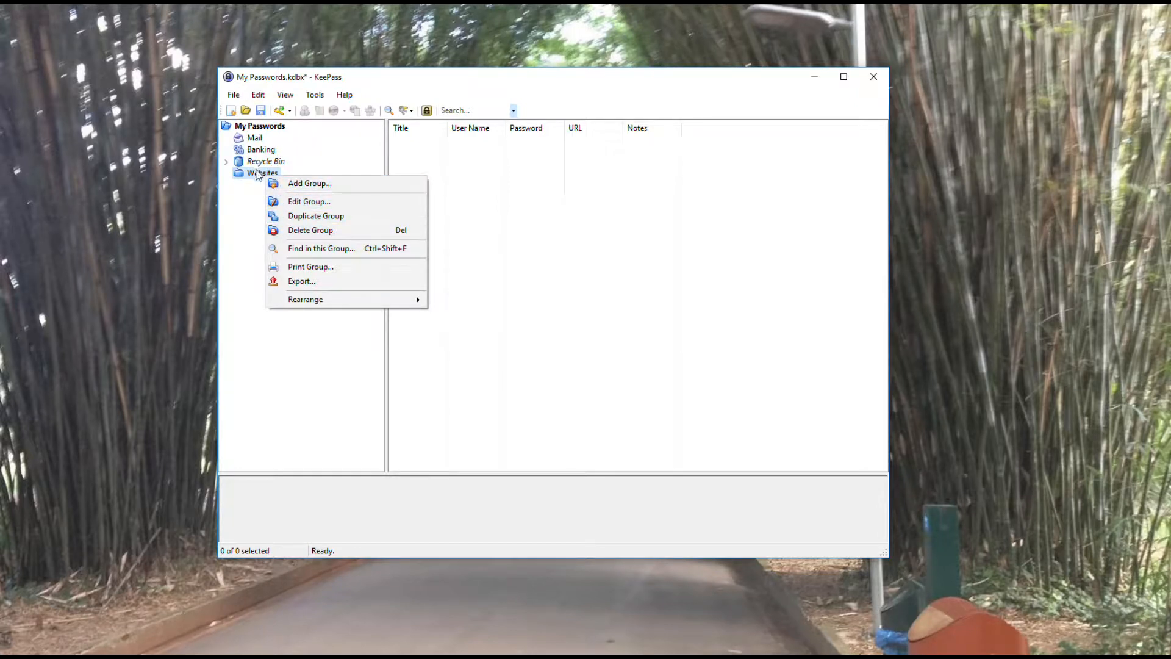
pyautogui.moveTo(310, 231)
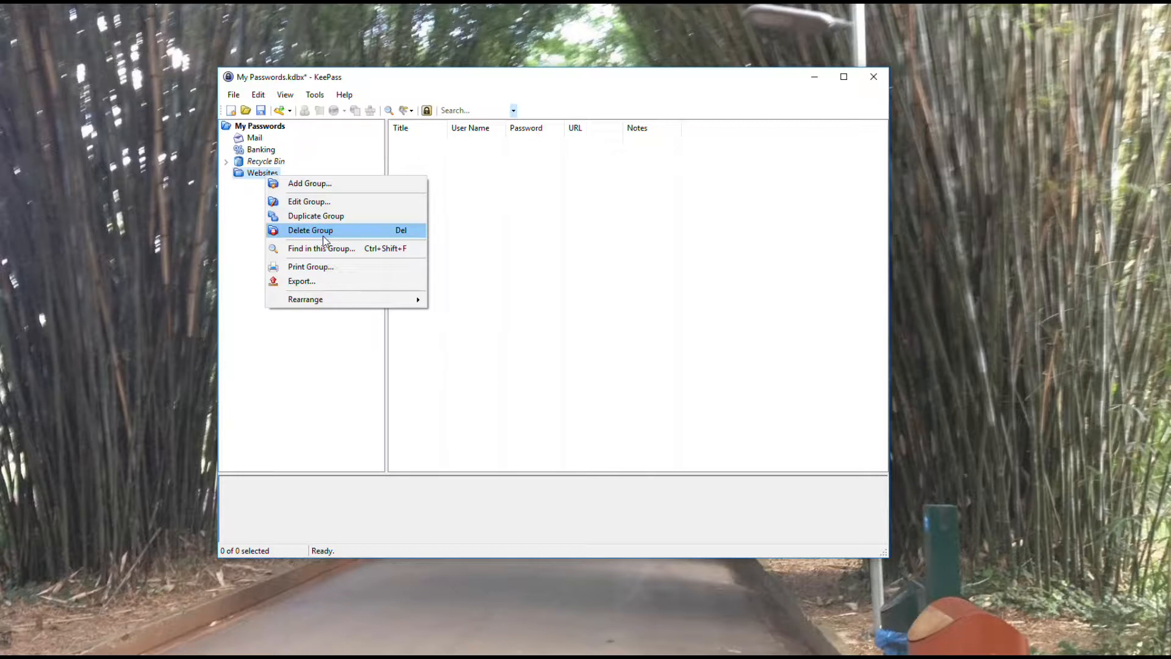
pyautogui.moveTo(332, 233)
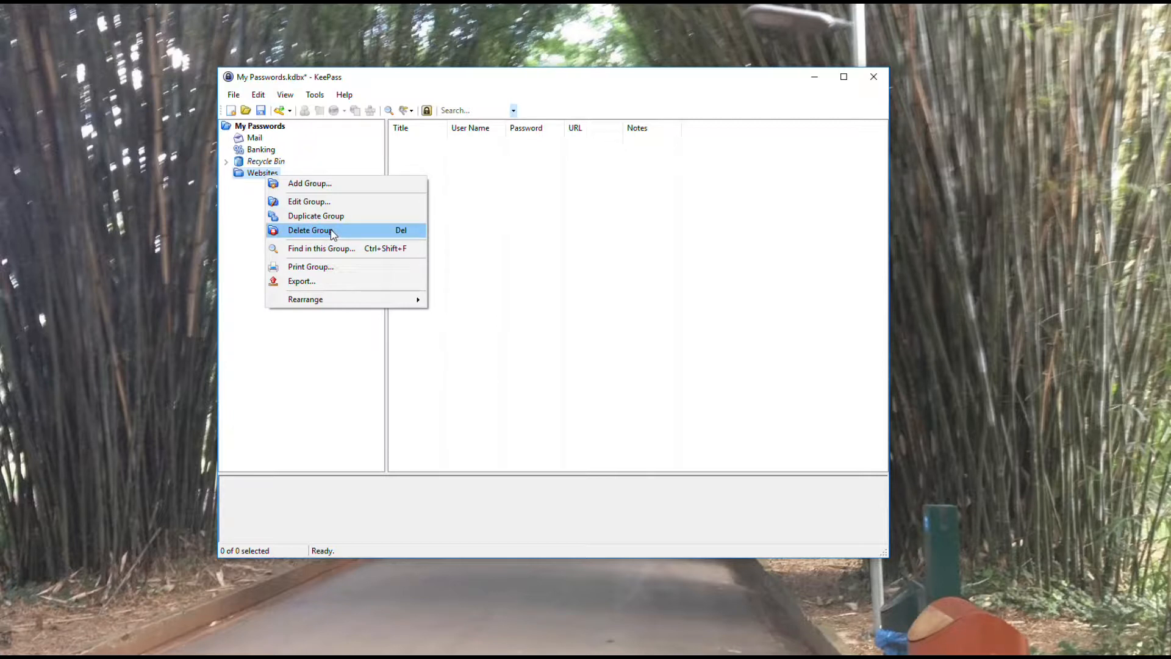
pyautogui.moveTo(418, 238)
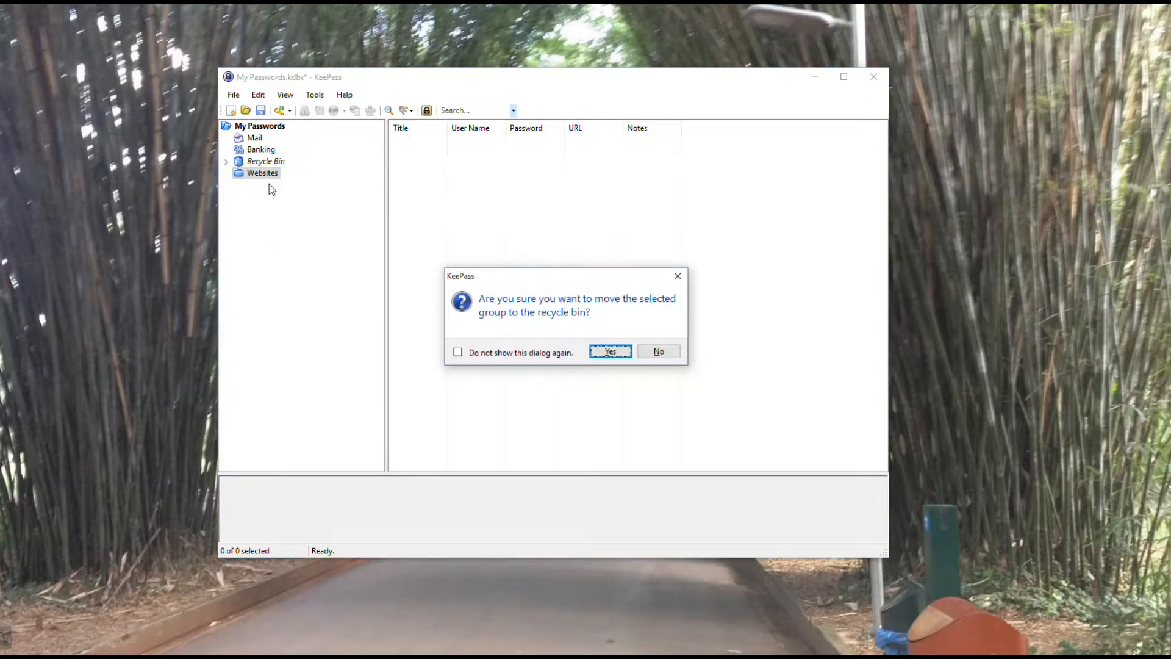
pyautogui.click(610, 351)
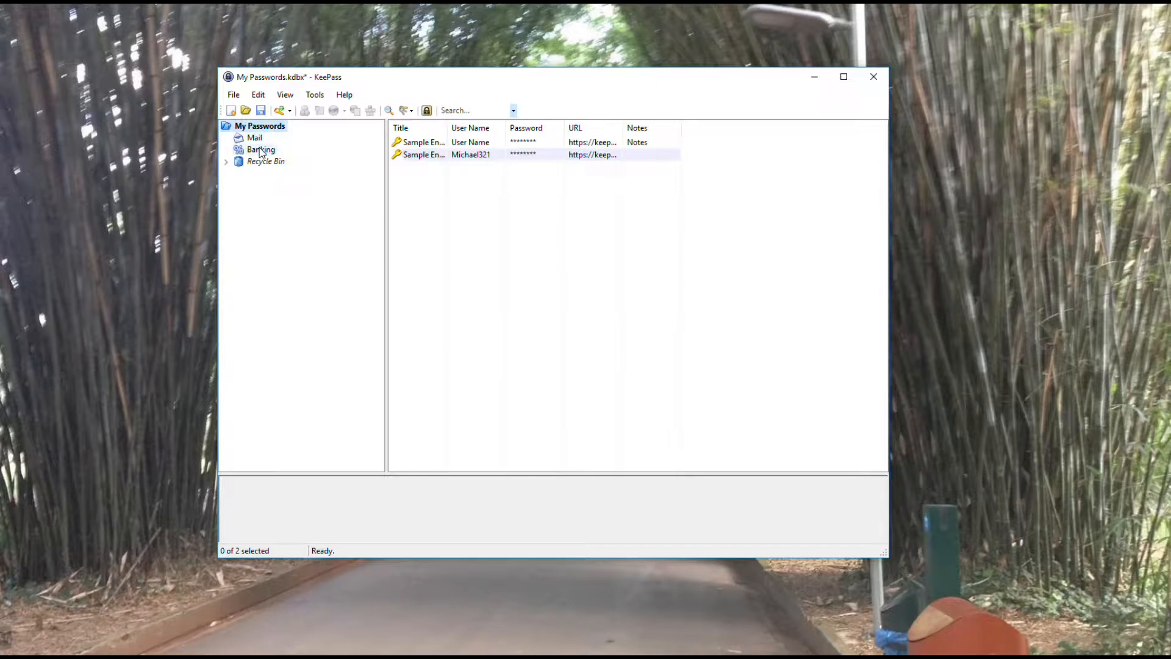
# Step: Start a new Banking entry titled US Bank with user name myuser
pyautogui.click(260, 149)
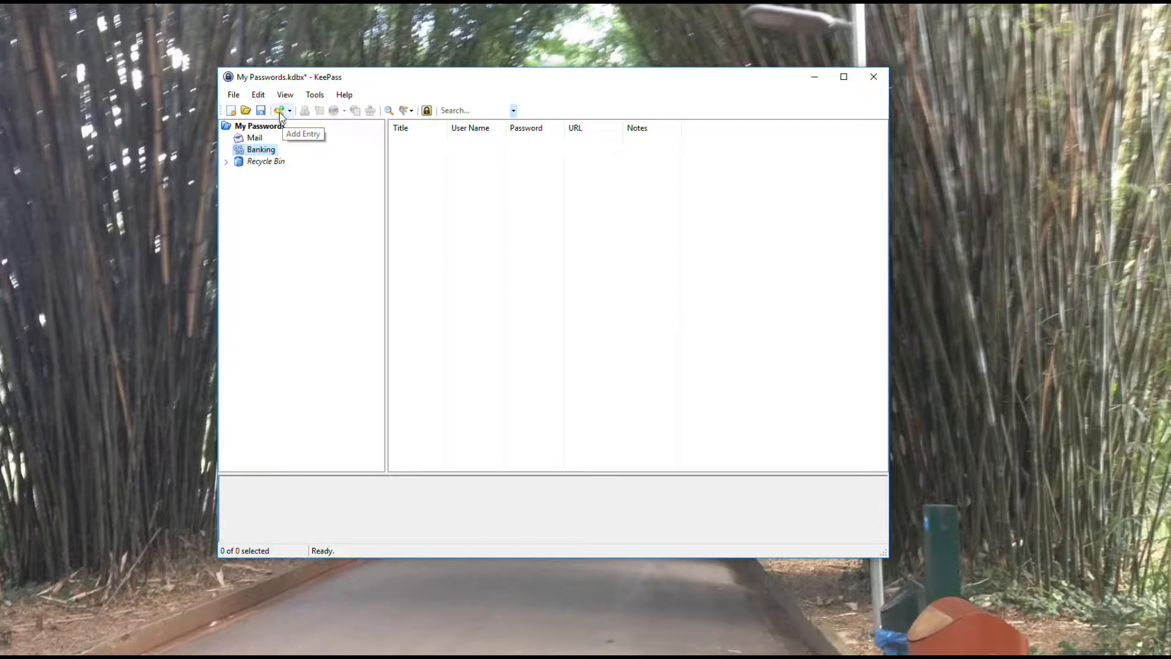
pyautogui.click(278, 109)
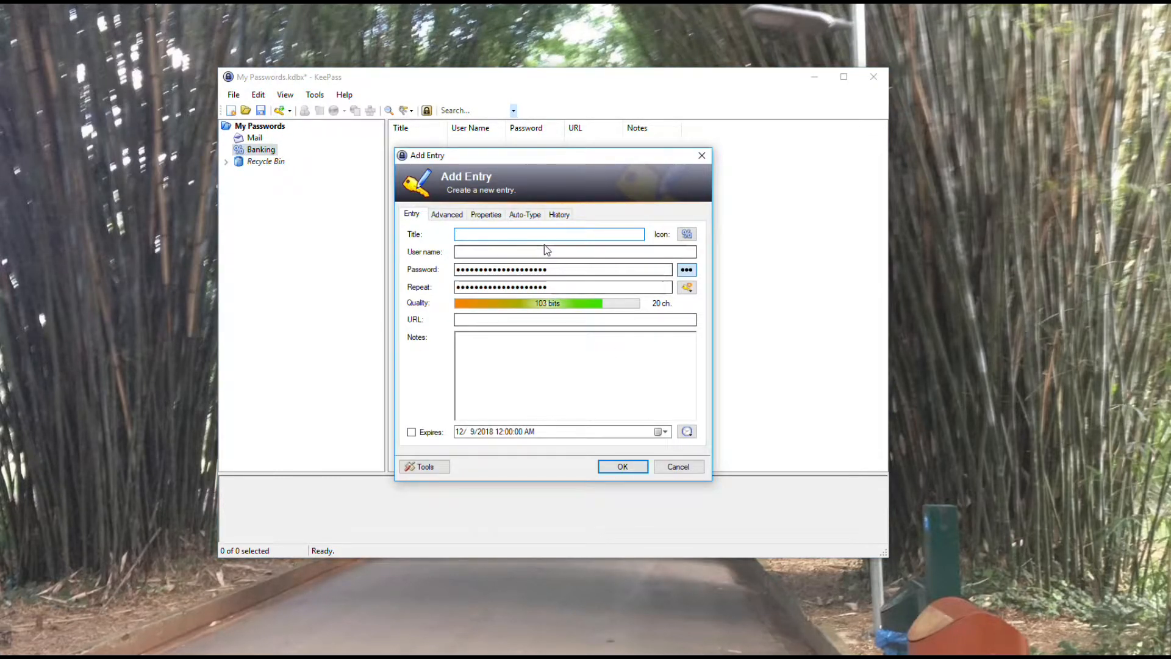
pyautogui.moveTo(509, 233)
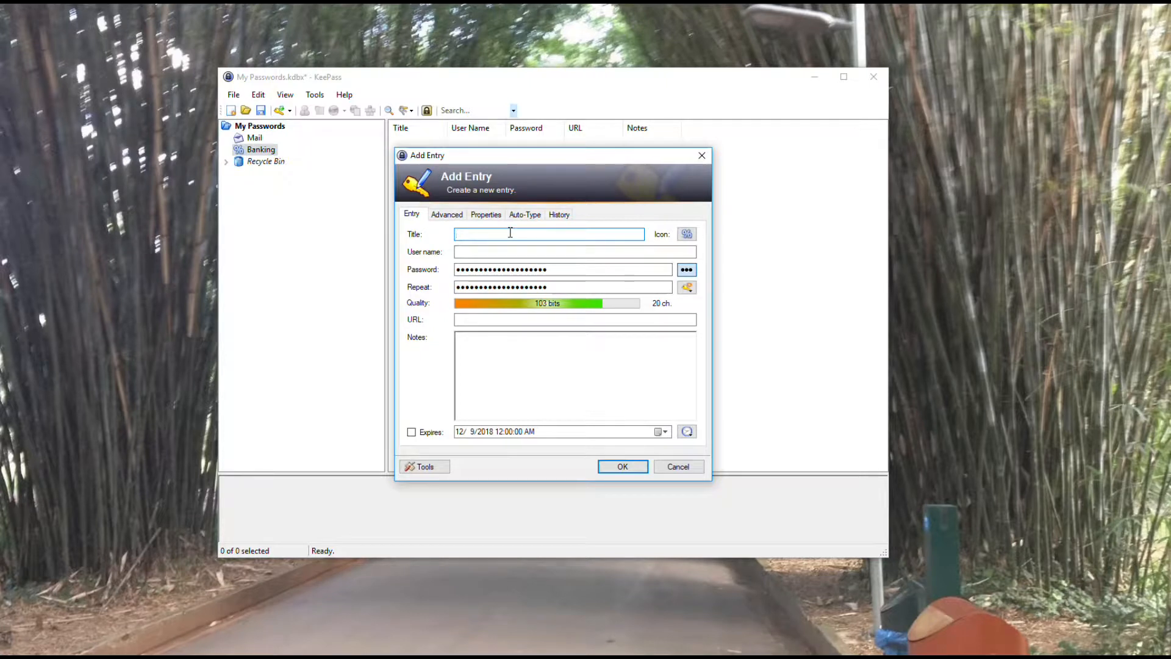
pyautogui.write('US Bank')
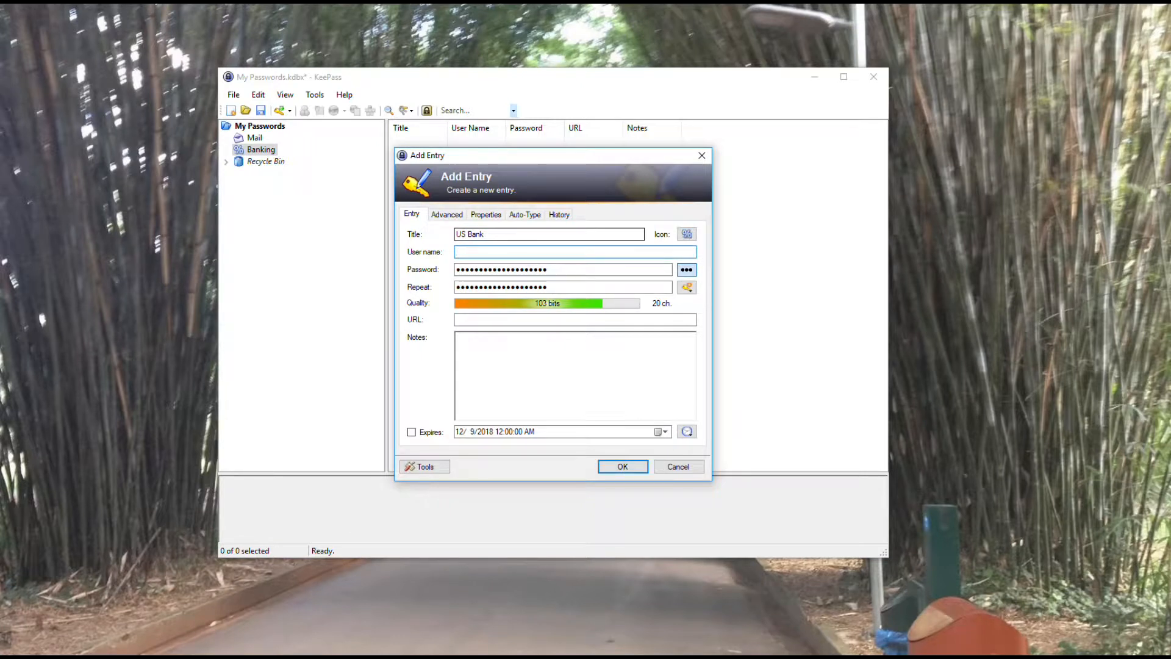
pyautogui.write('myuser')
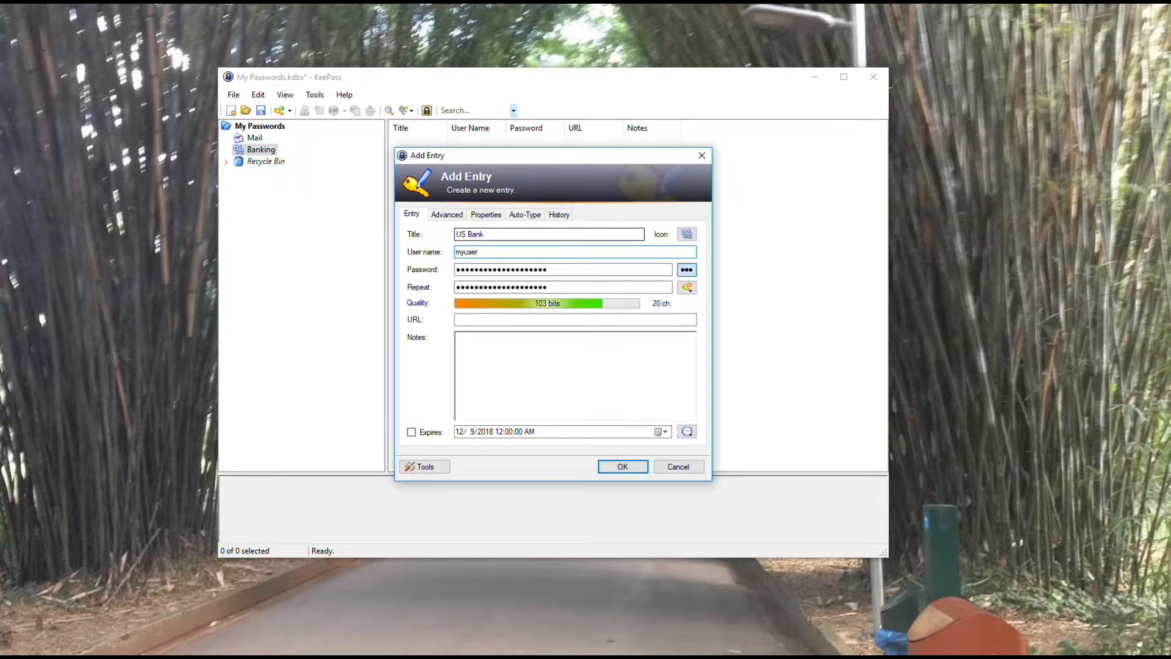
# Step: Reveal the generated password in plain text, then hide it again
pyautogui.click(560, 269)
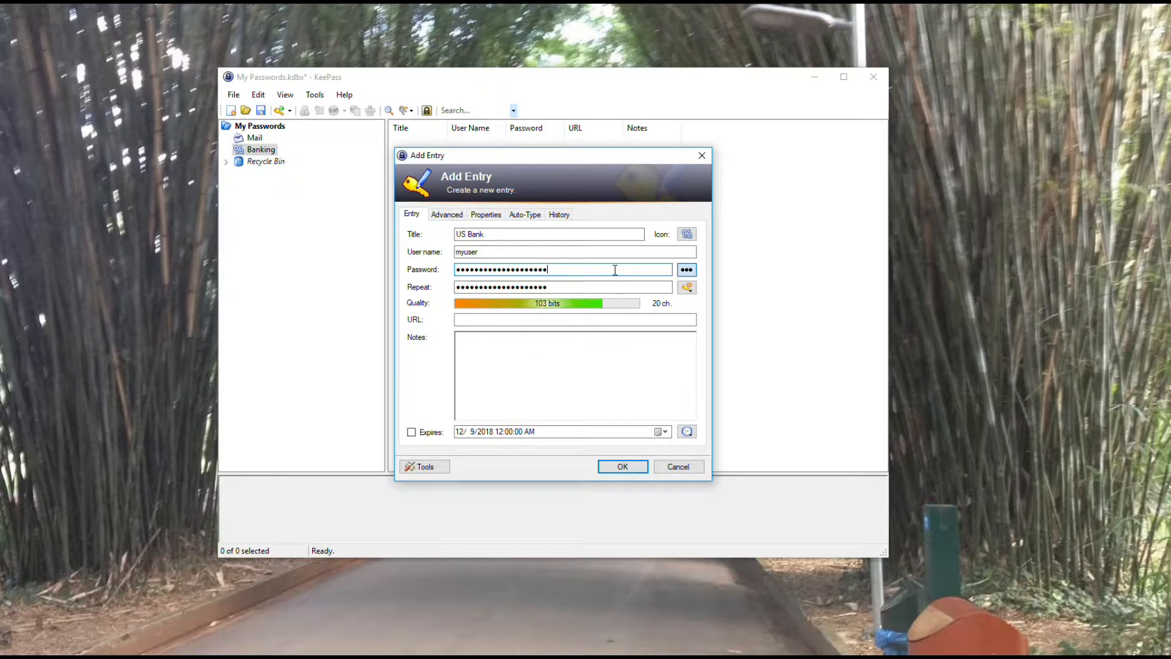
pyautogui.moveTo(685, 269)
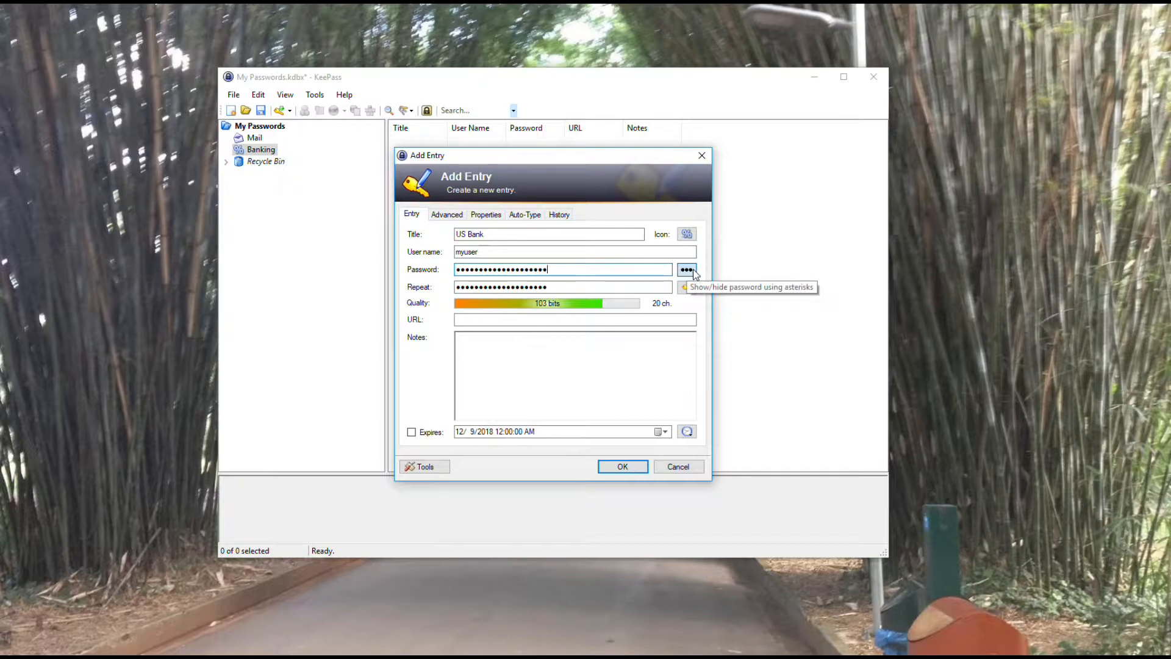
pyautogui.click(686, 270)
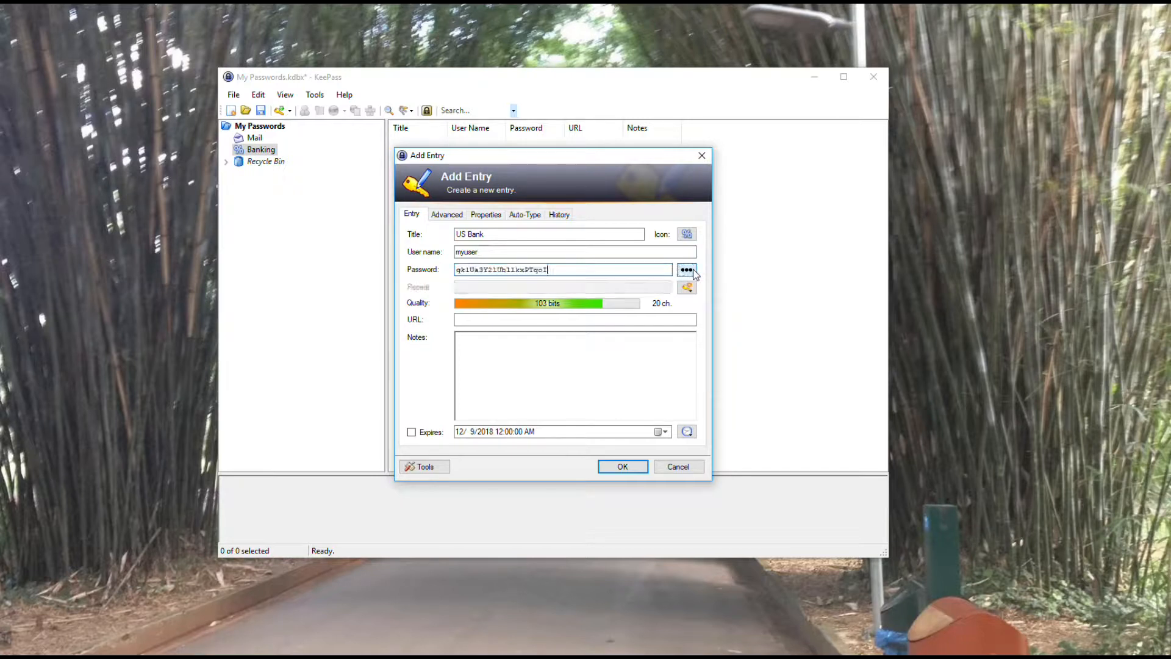
pyautogui.click(685, 269)
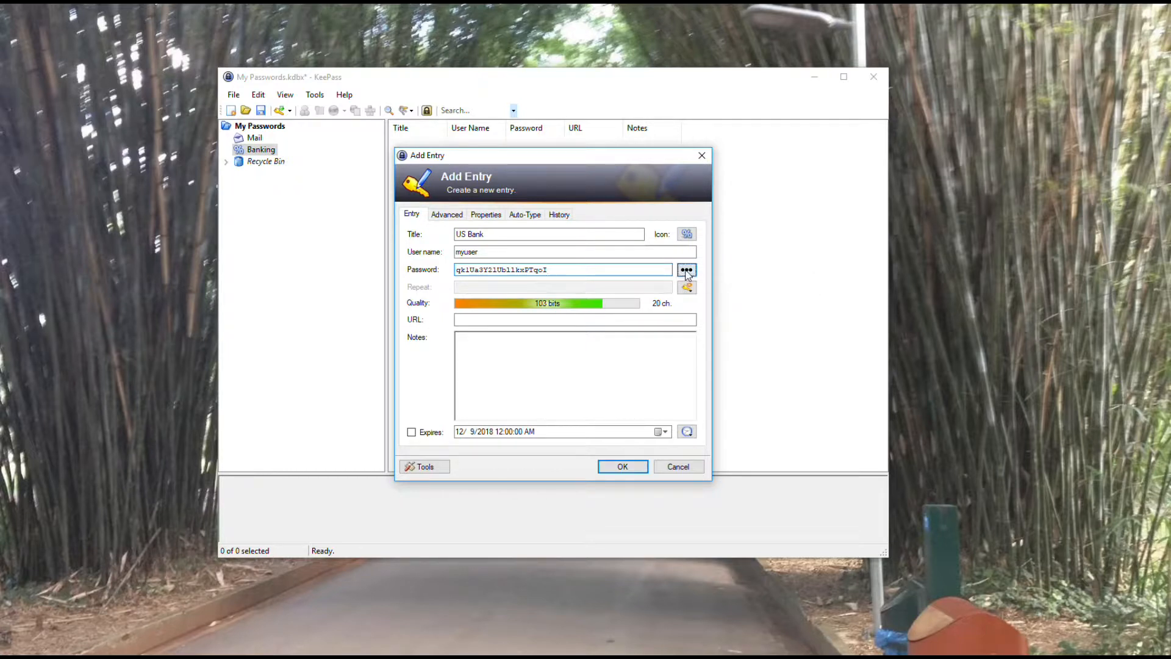
pyautogui.click(685, 269)
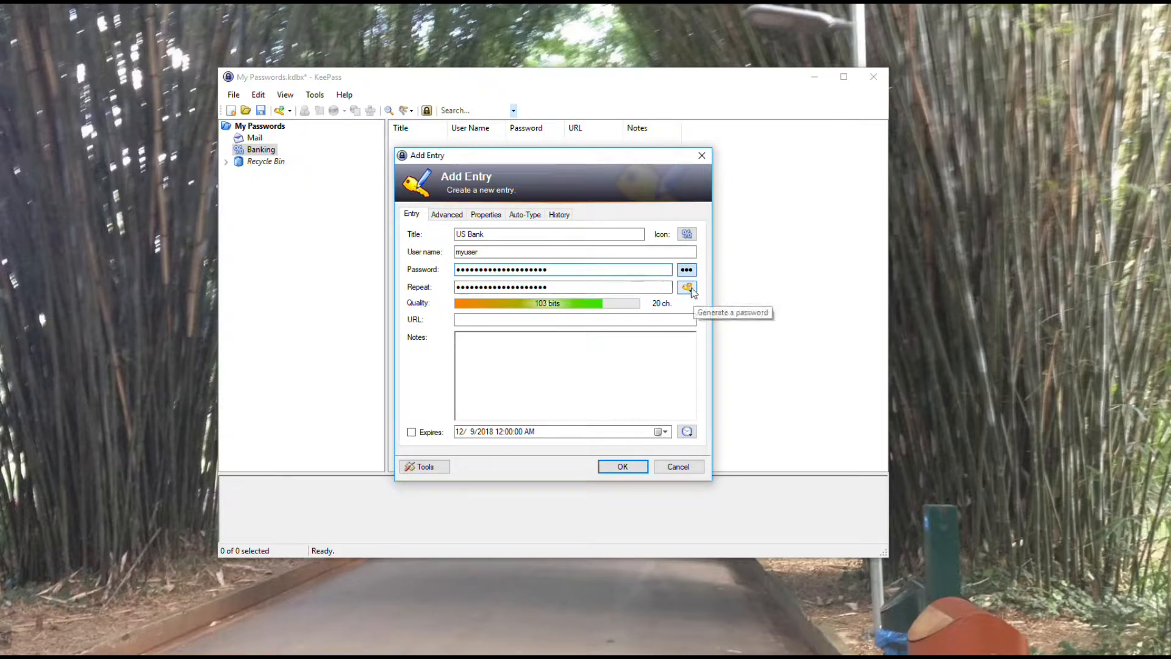
# Step: Regenerate a 20-character password from the Password Generator with default settings
pyautogui.click(686, 287)
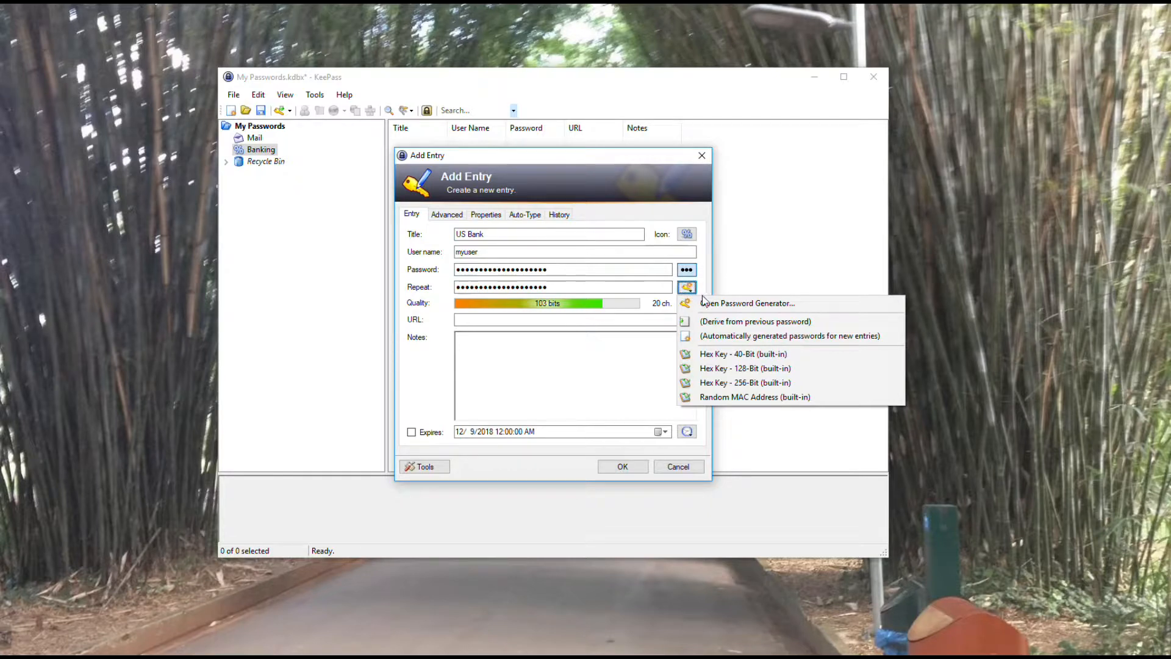
pyautogui.click(754, 321)
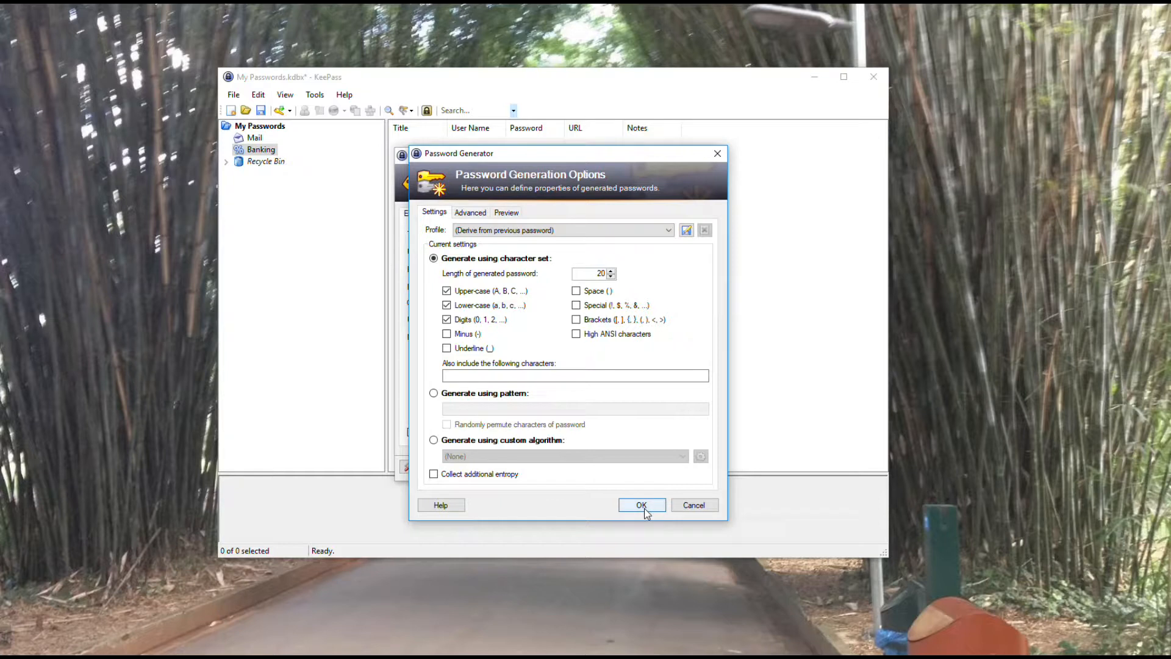
pyautogui.click(641, 503)
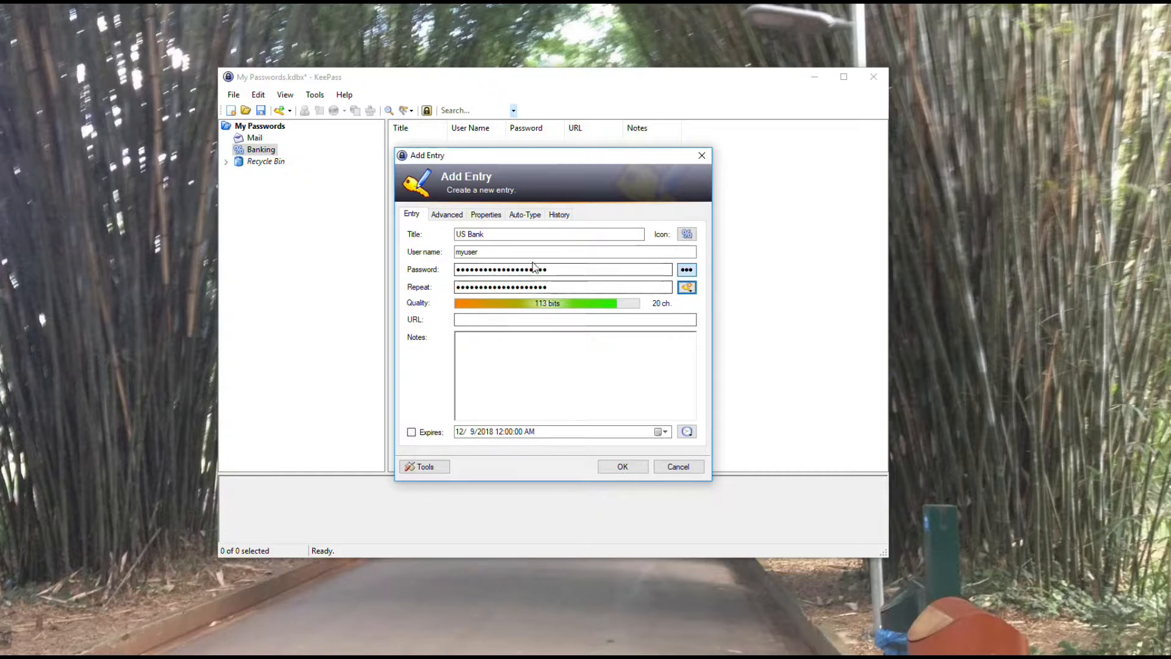
pyautogui.click(471, 319)
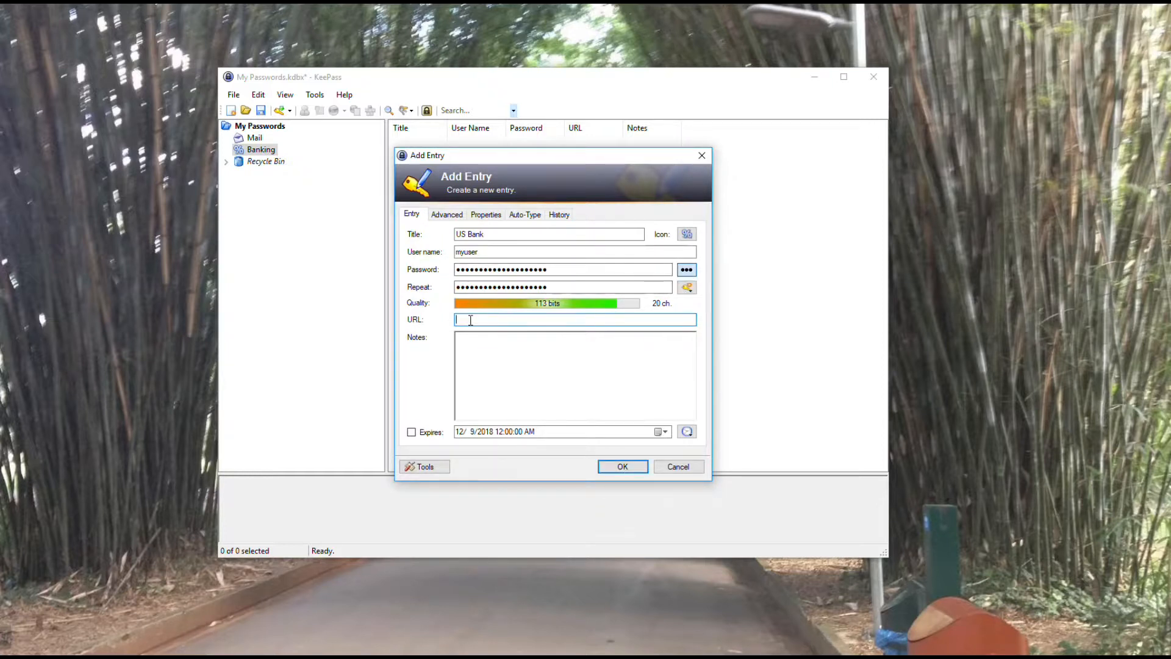
pyautogui.write('www.')
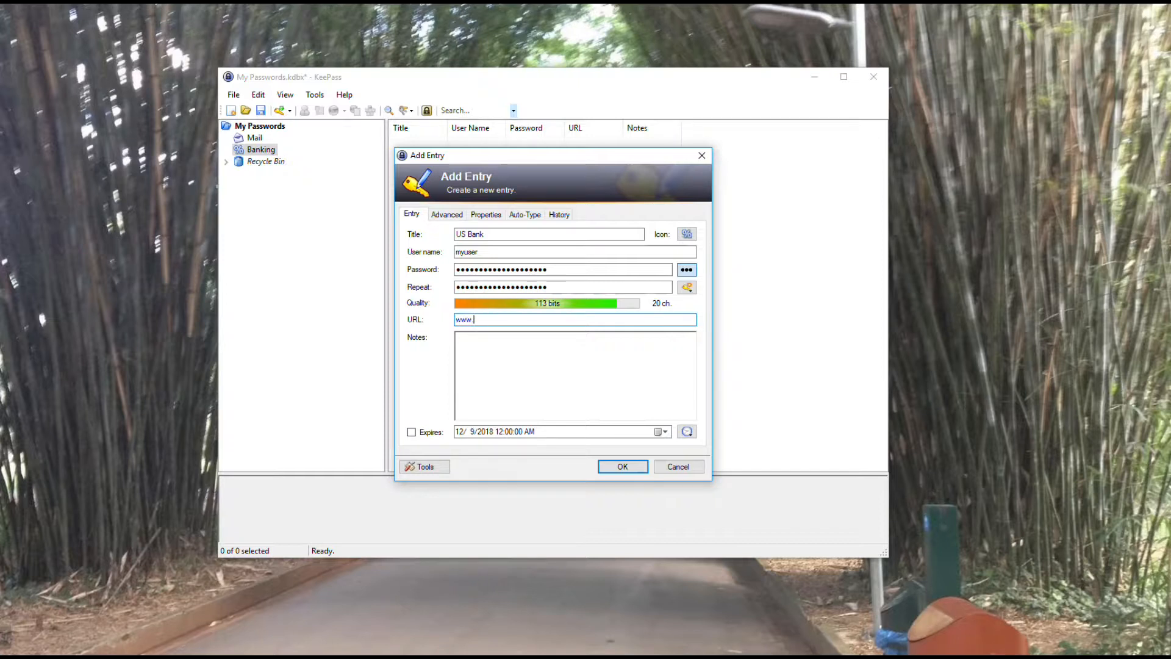
pyautogui.write('usbank.')
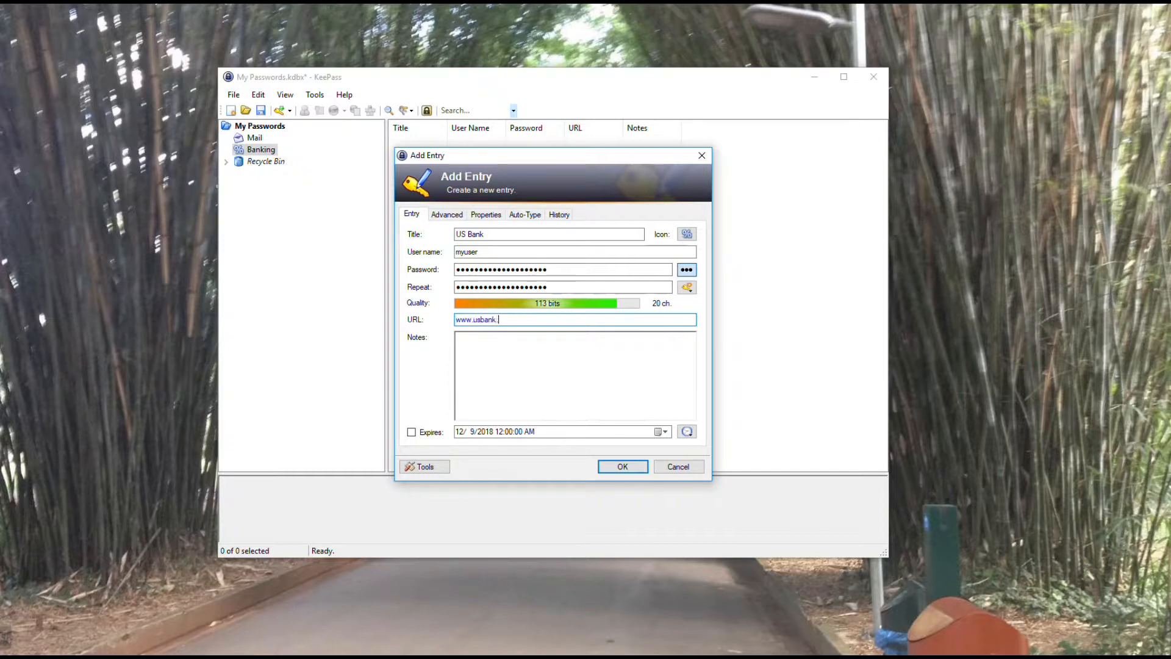
pyautogui.write('com')
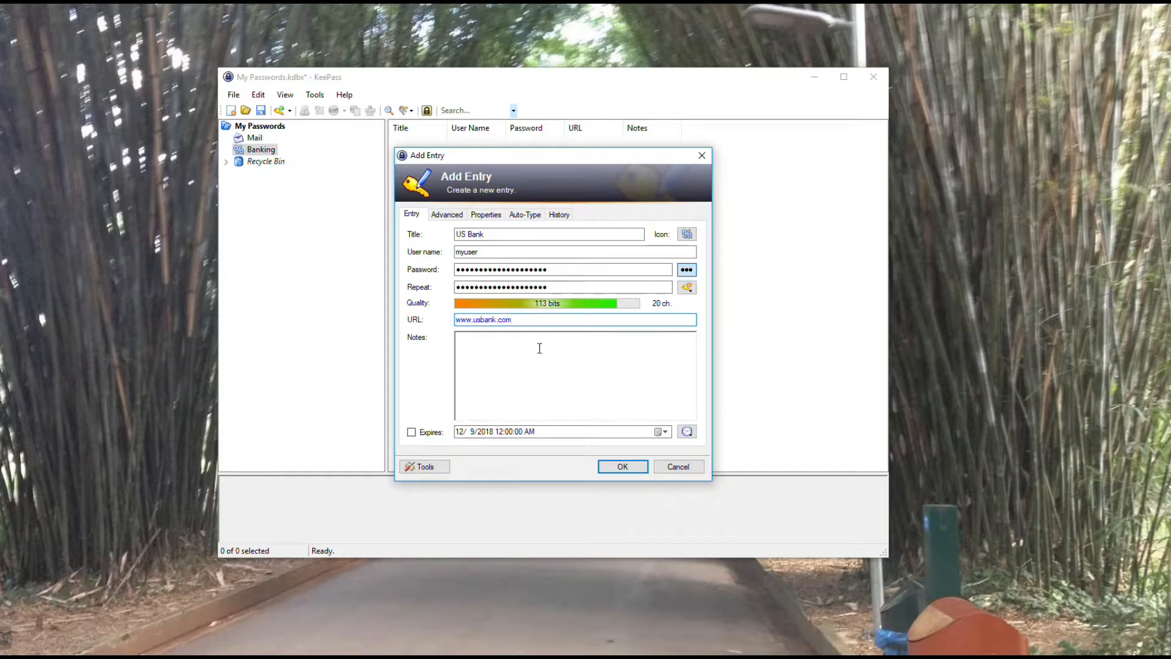
# Step: Add the note "this is my note" in the Notes box
pyautogui.click(513, 319)
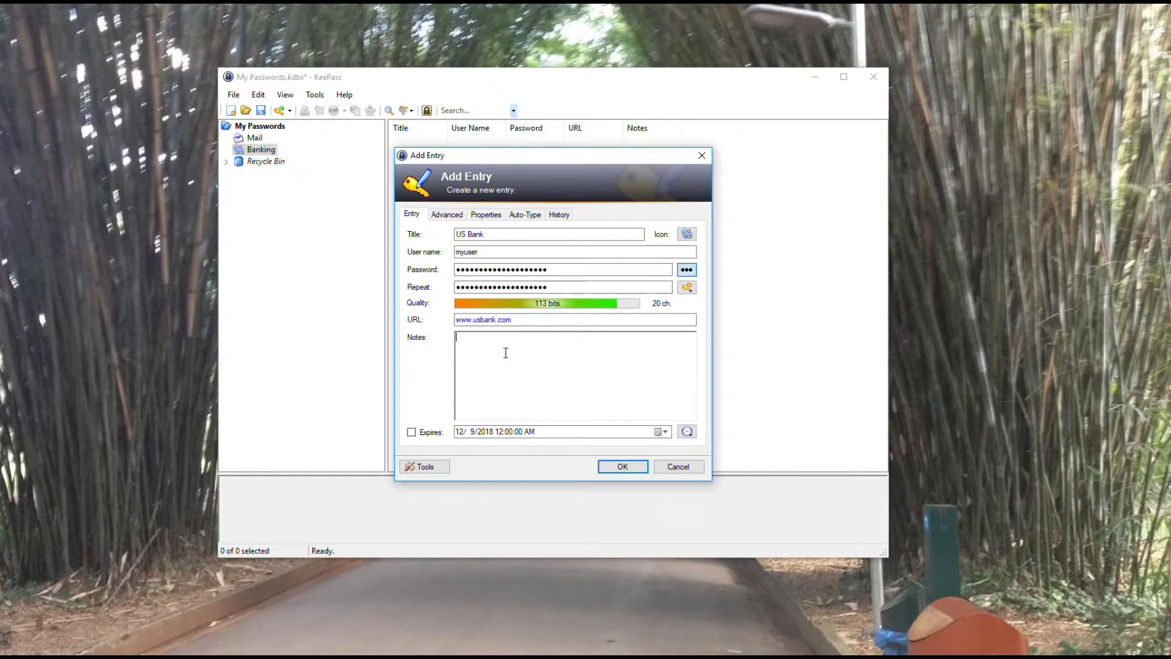
pyautogui.write('this is my note')
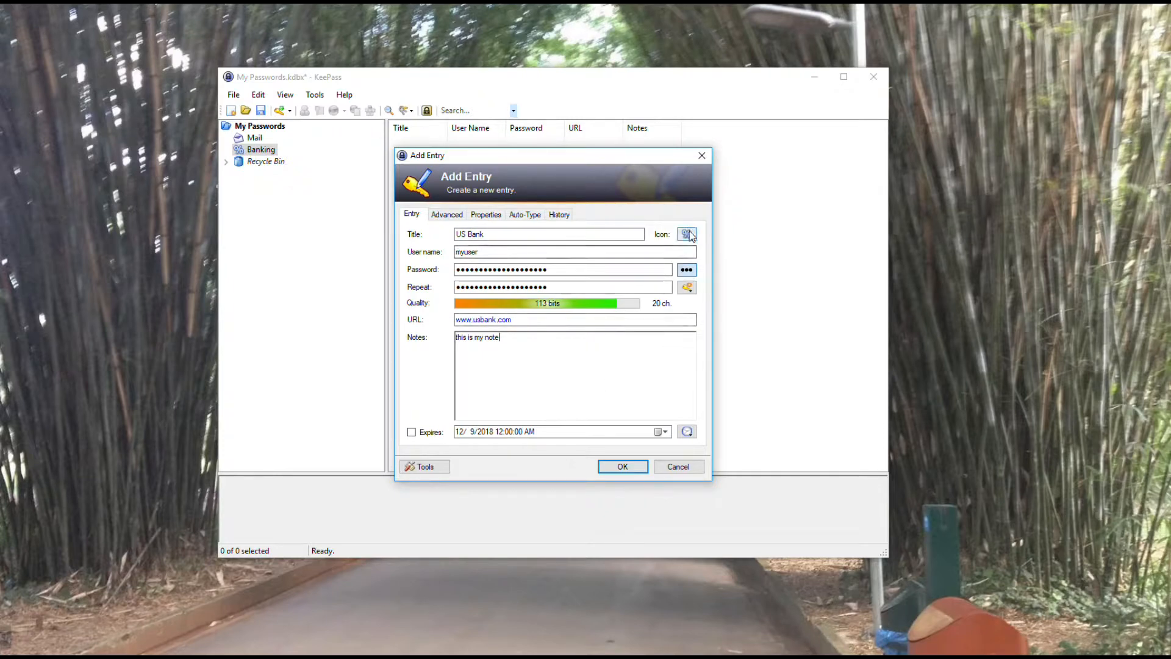
# Step: Choose a different standard icon for the US Bank entry
pyautogui.click(686, 234)
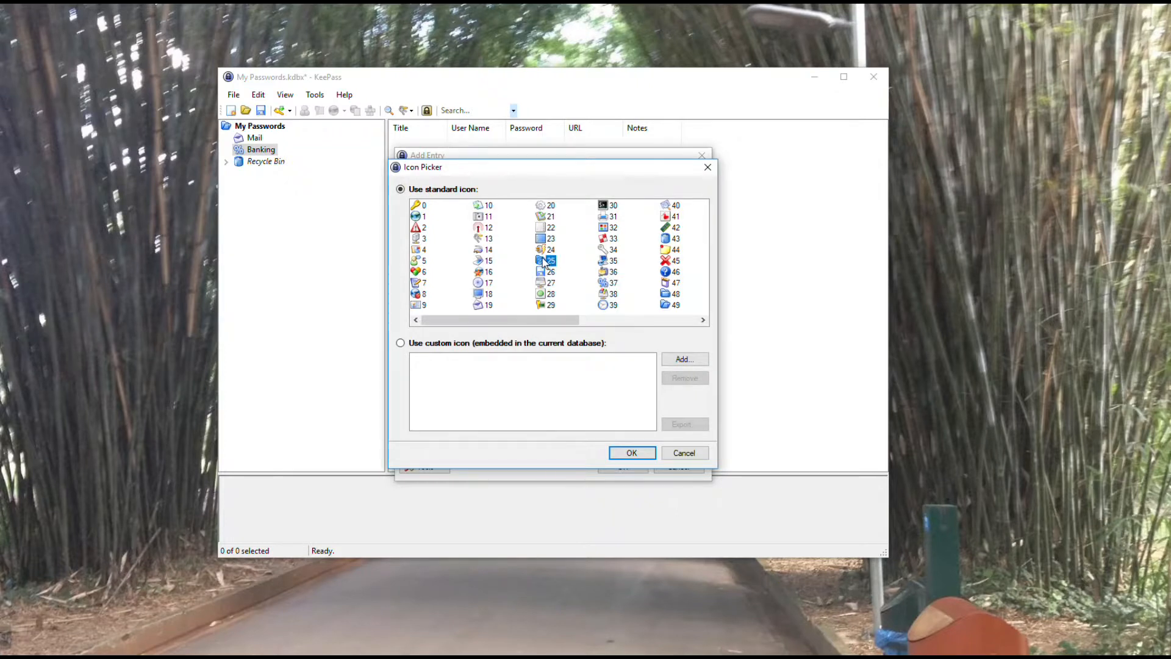
pyautogui.click(544, 249)
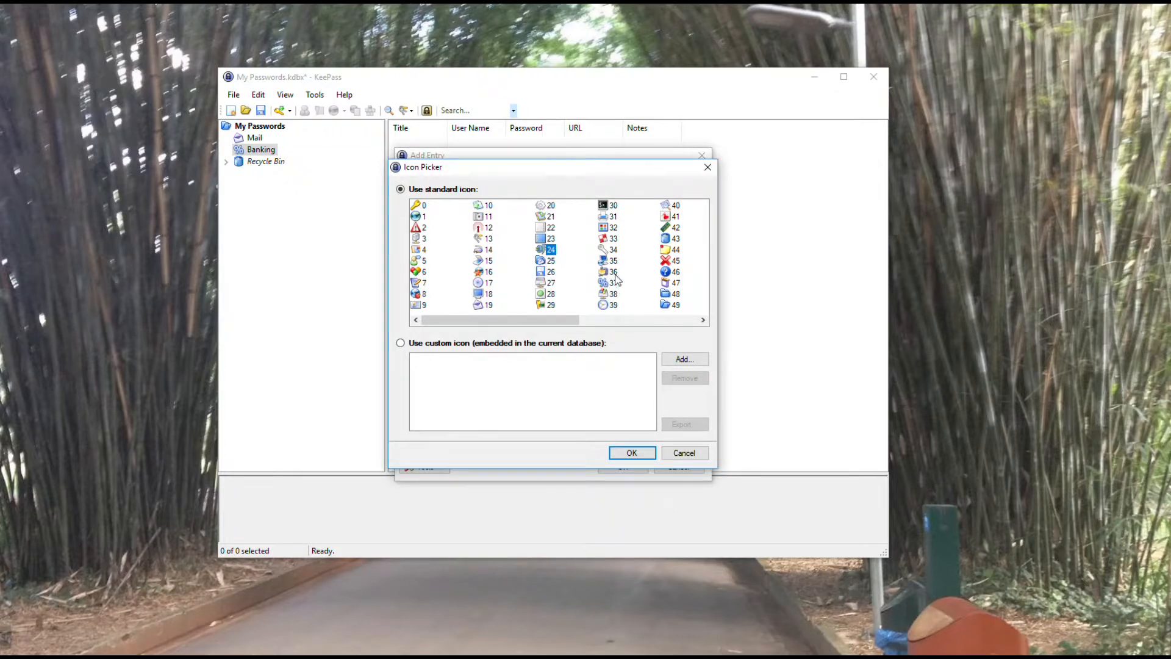
pyautogui.click(613, 271)
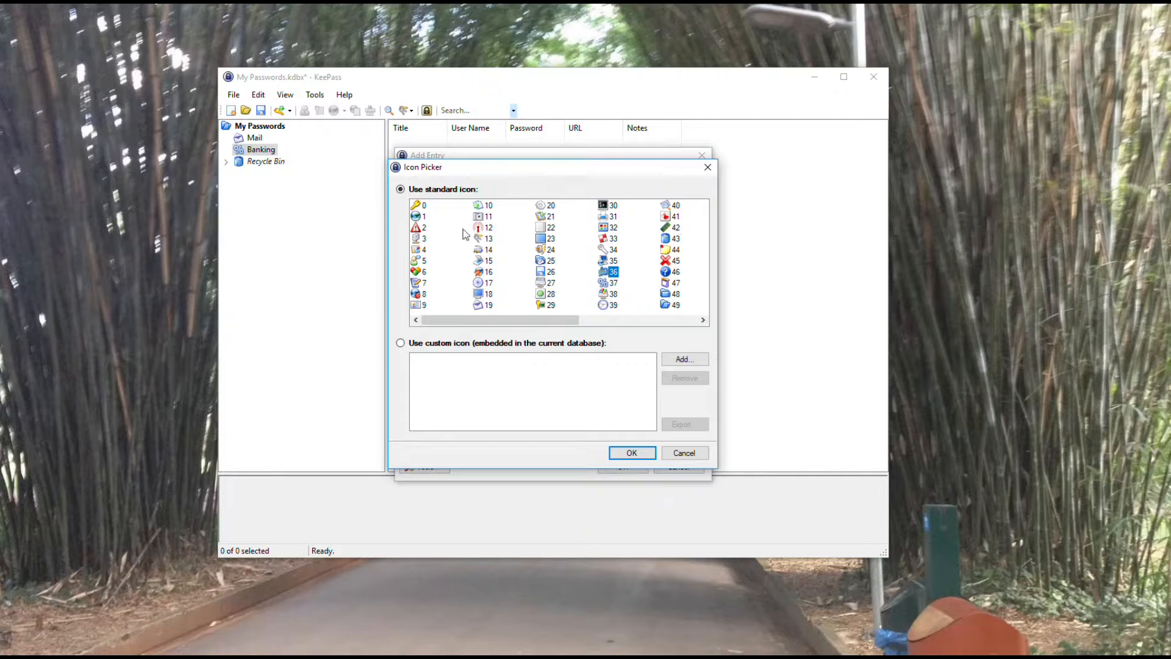
pyautogui.click(488, 205)
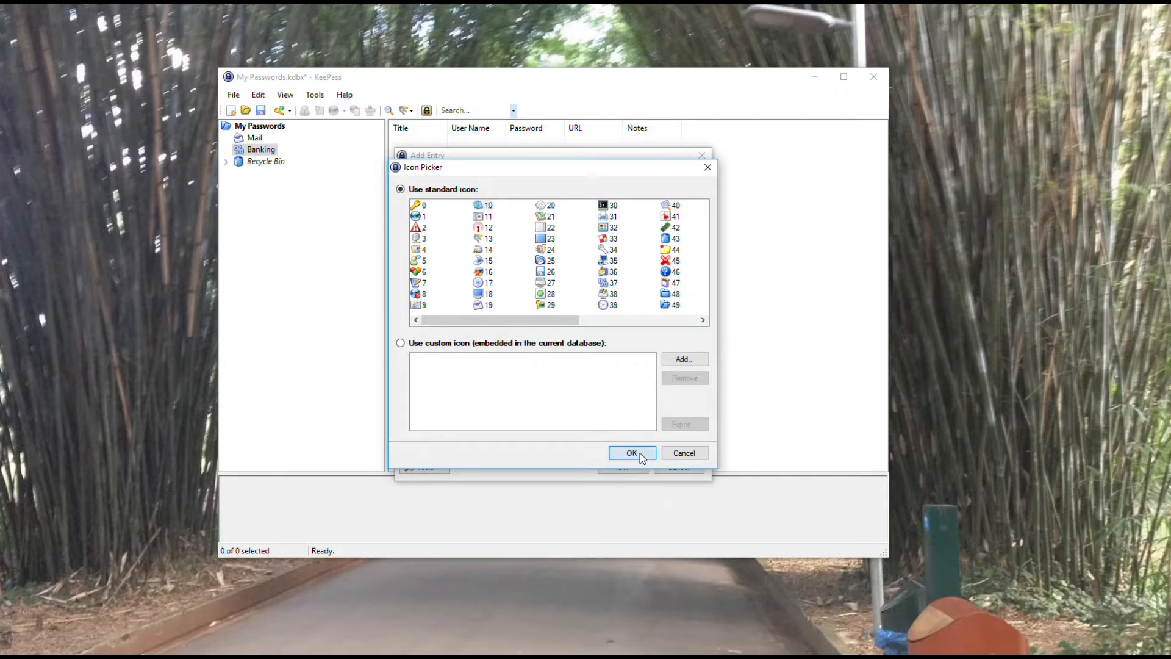
pyautogui.click(631, 453)
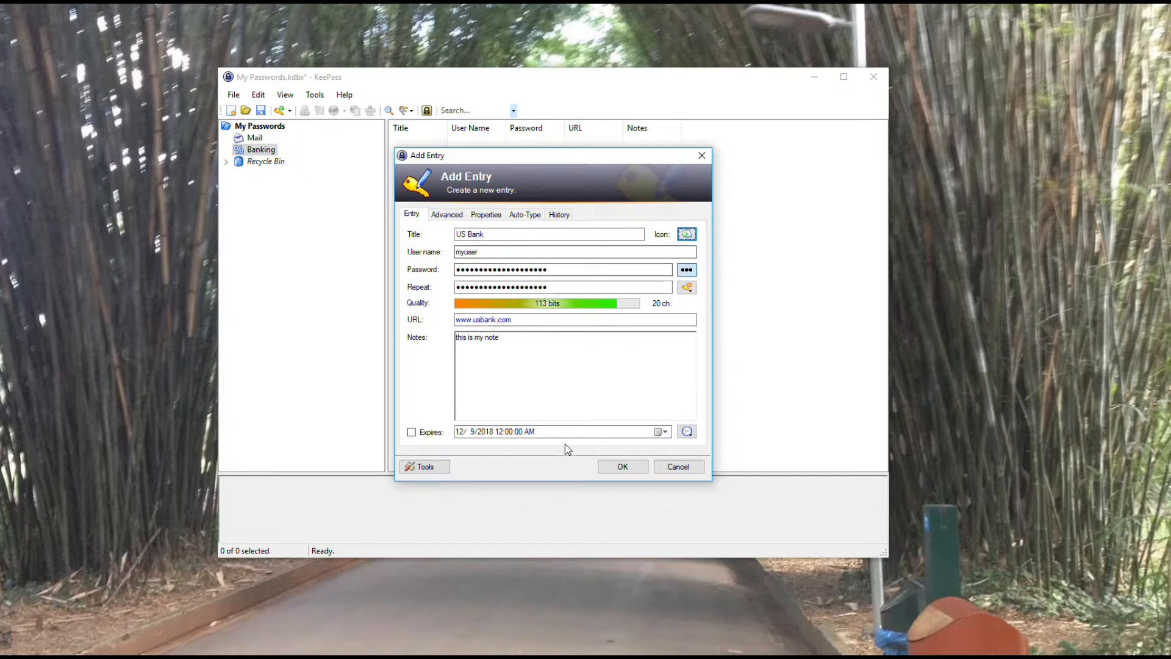
# Step: Save the US Bank entry into Banking and begin another new entry
pyautogui.click(622, 466)
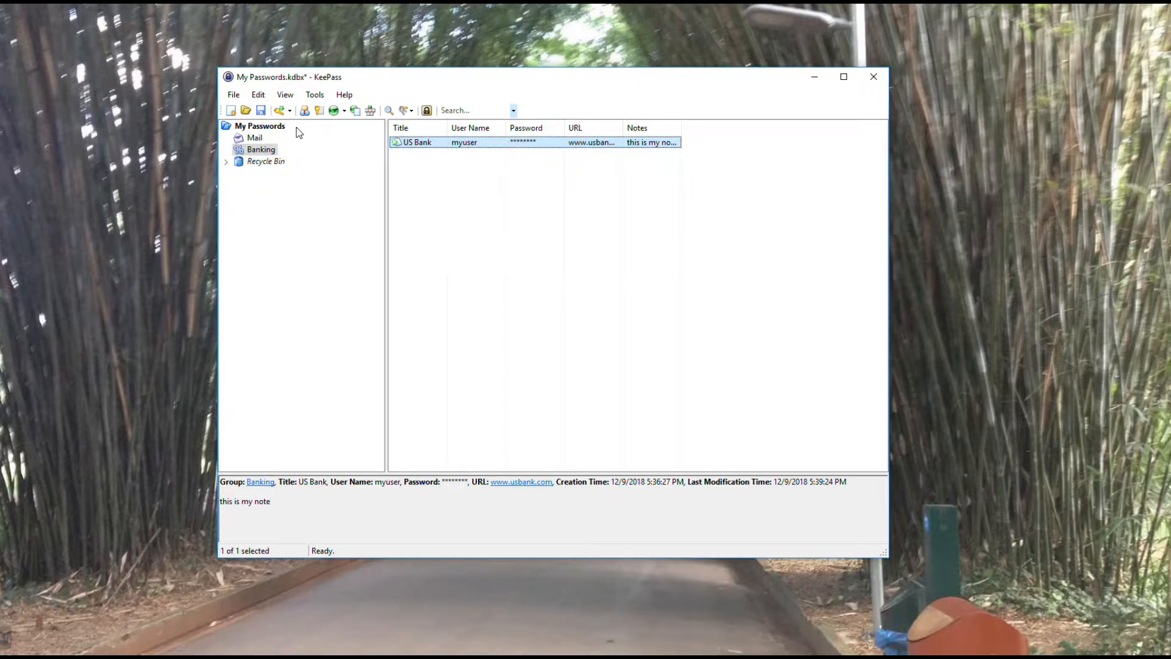
pyautogui.click(279, 110)
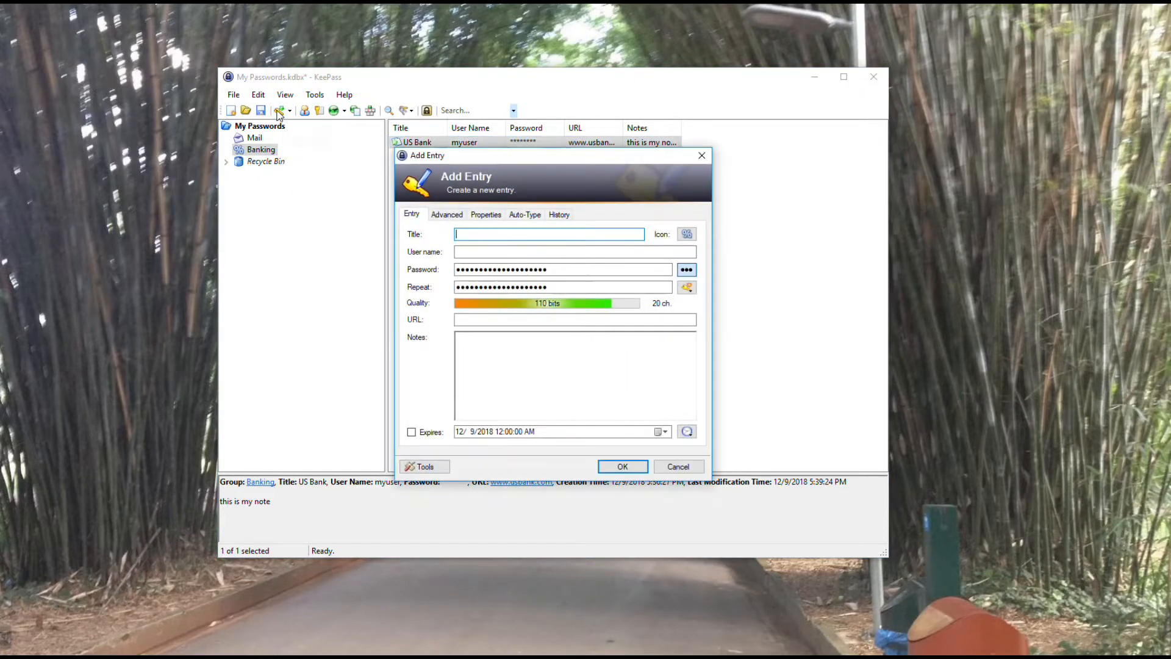
# Step: Save a Banking entry titled 2 with user name 2
pyautogui.write('2')
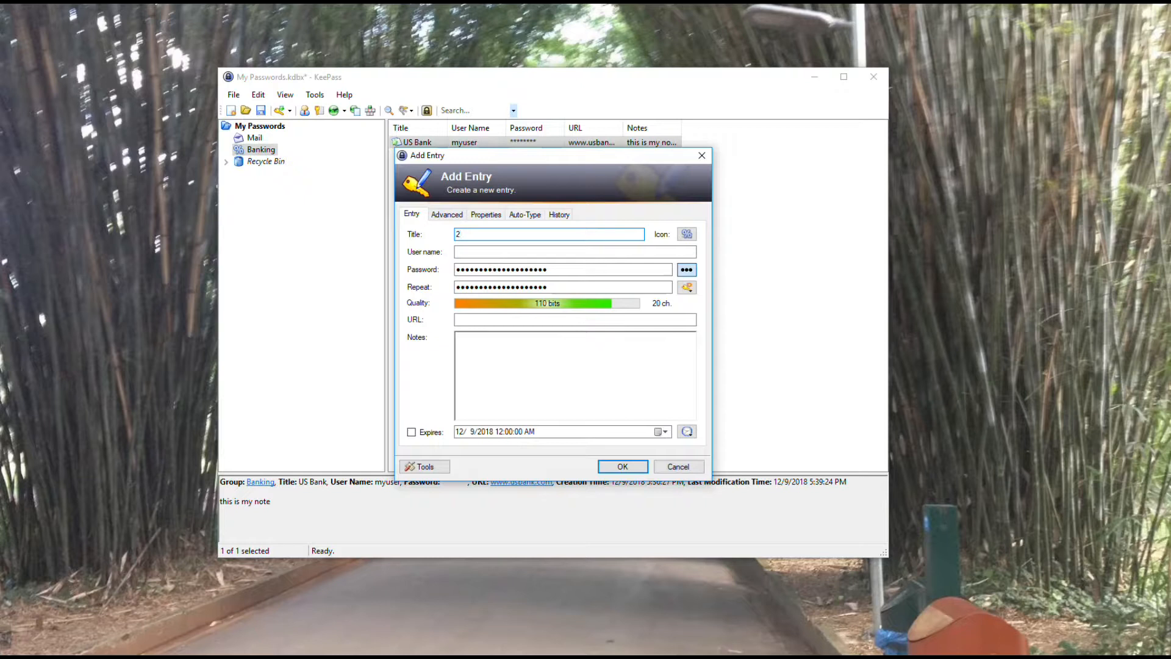
pyautogui.write('2')
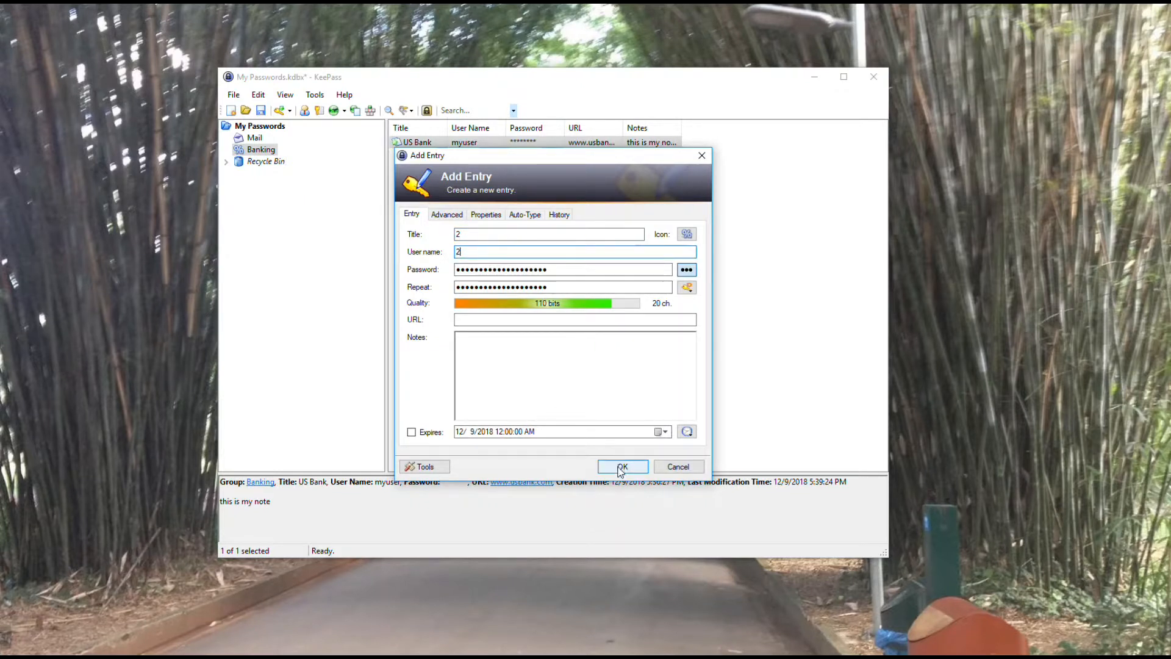
pyautogui.click(621, 466)
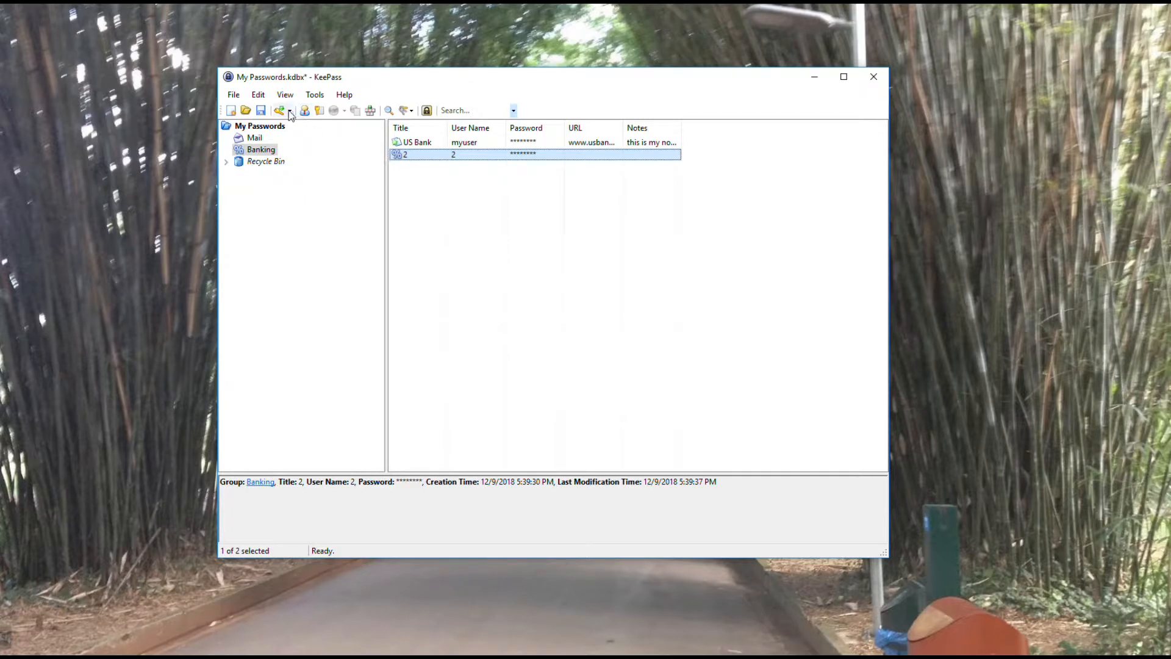
# Step: Add another Banking entry titled three with user name three
pyautogui.click(281, 110)
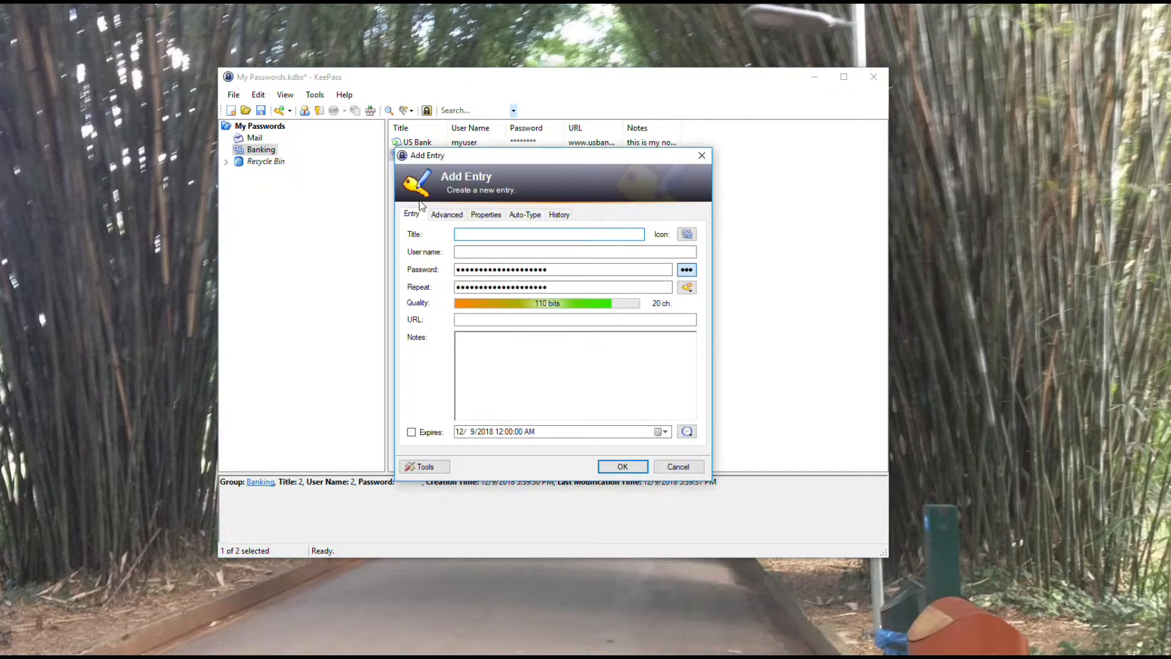
pyautogui.write('three')
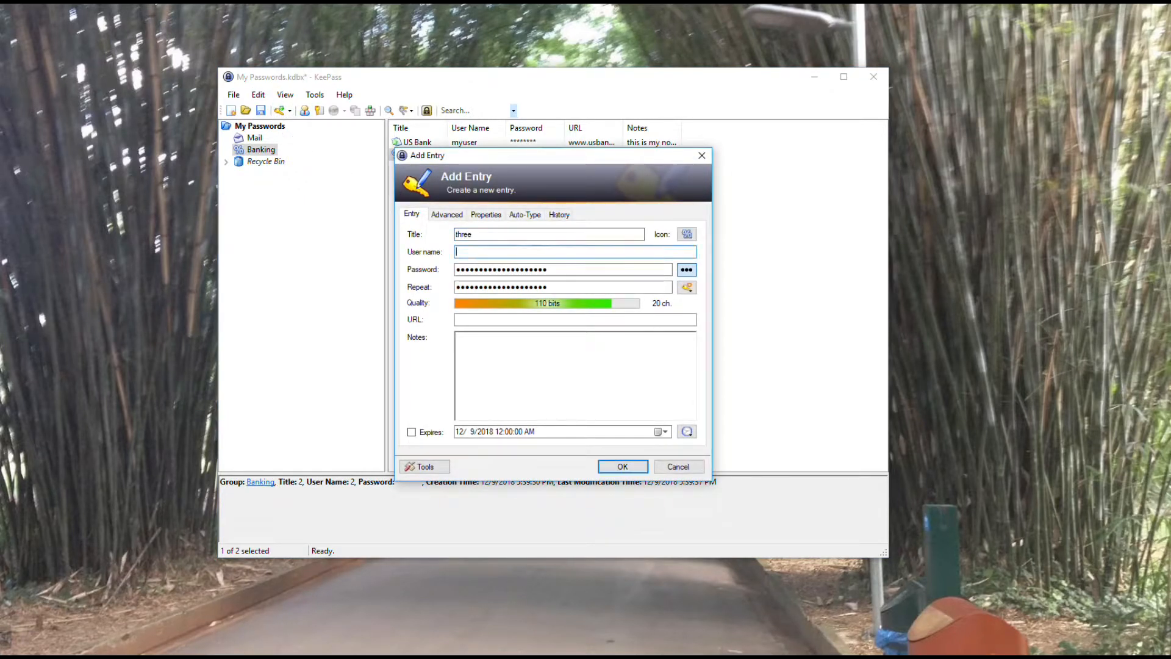
pyautogui.write('three')
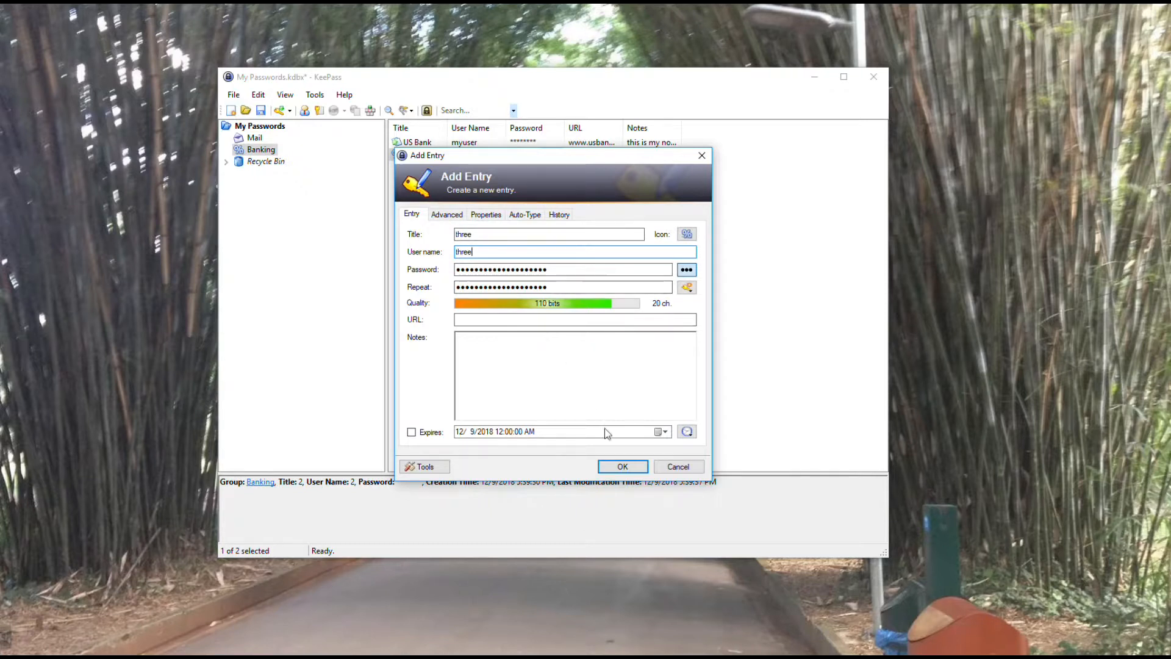
pyautogui.click(620, 466)
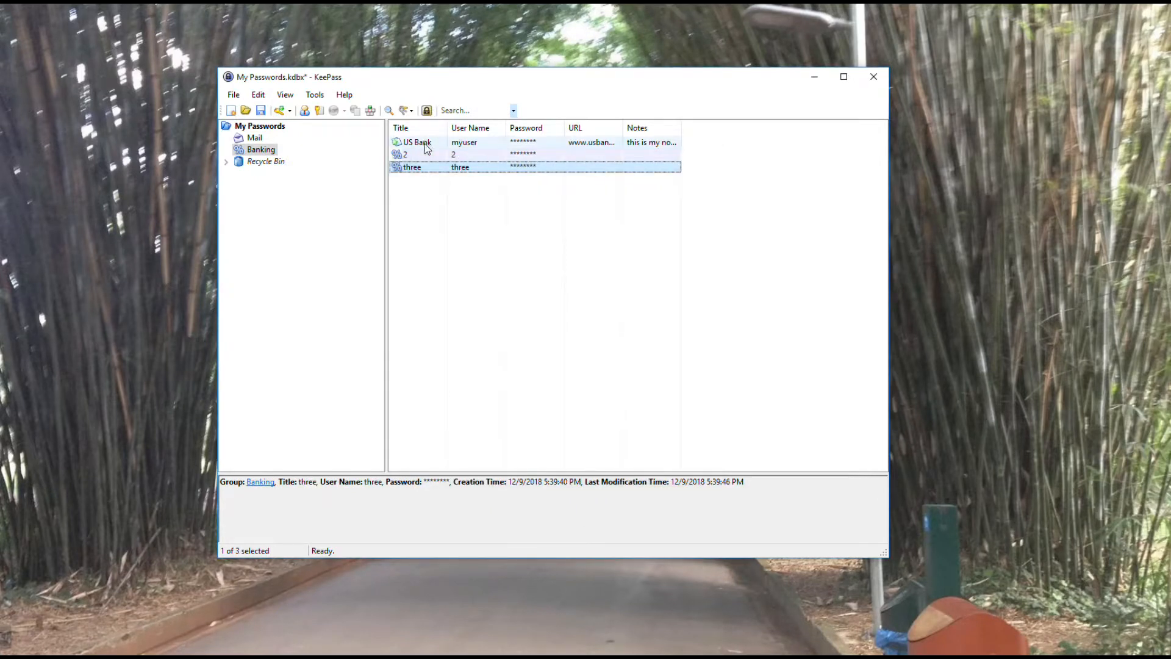
pyautogui.moveTo(478, 153)
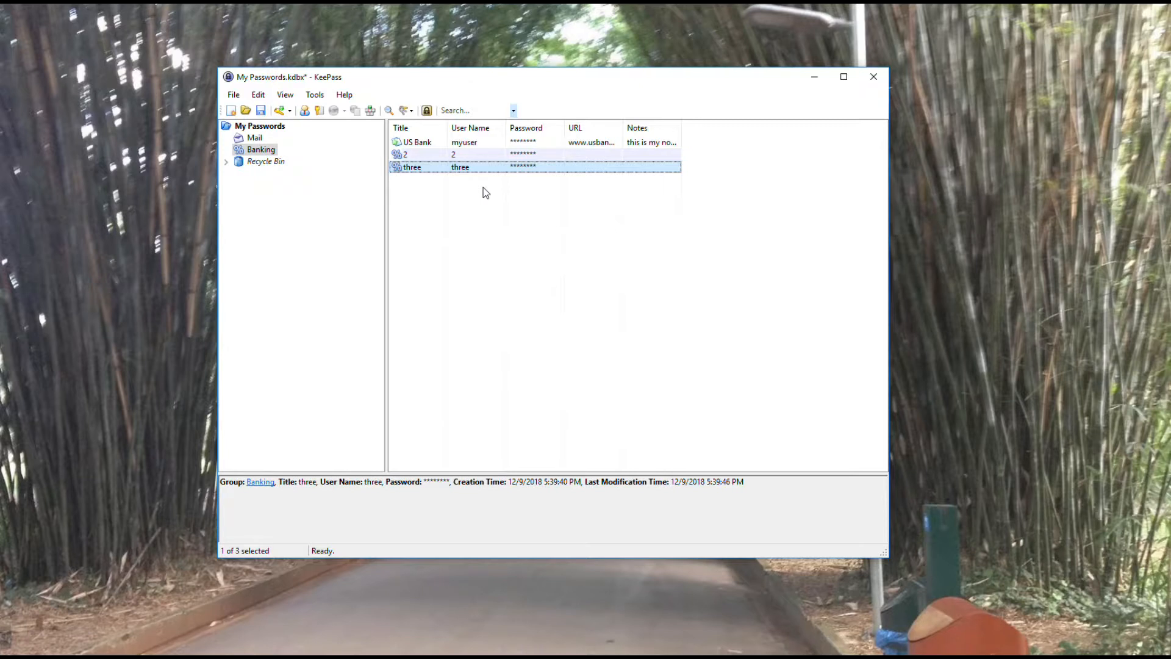
pyautogui.moveTo(465, 162)
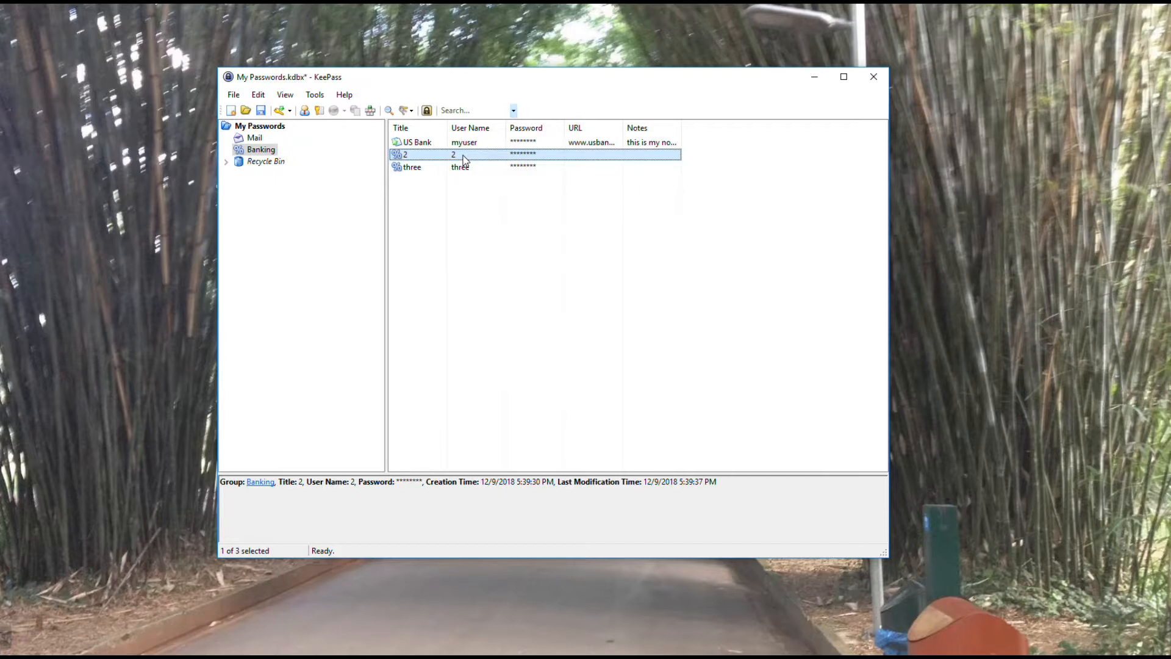
# Step: Edit the entry titled 2, renaming it two with user name two, and save it
pyautogui.rightClick(452, 154)
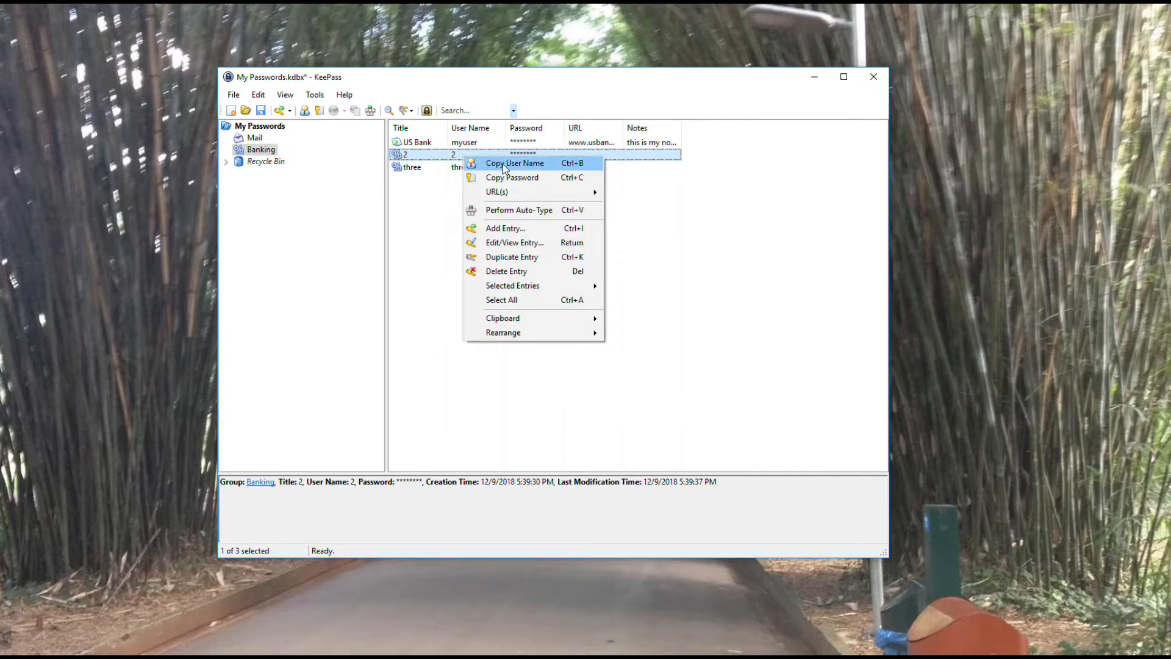
pyautogui.moveTo(505, 228)
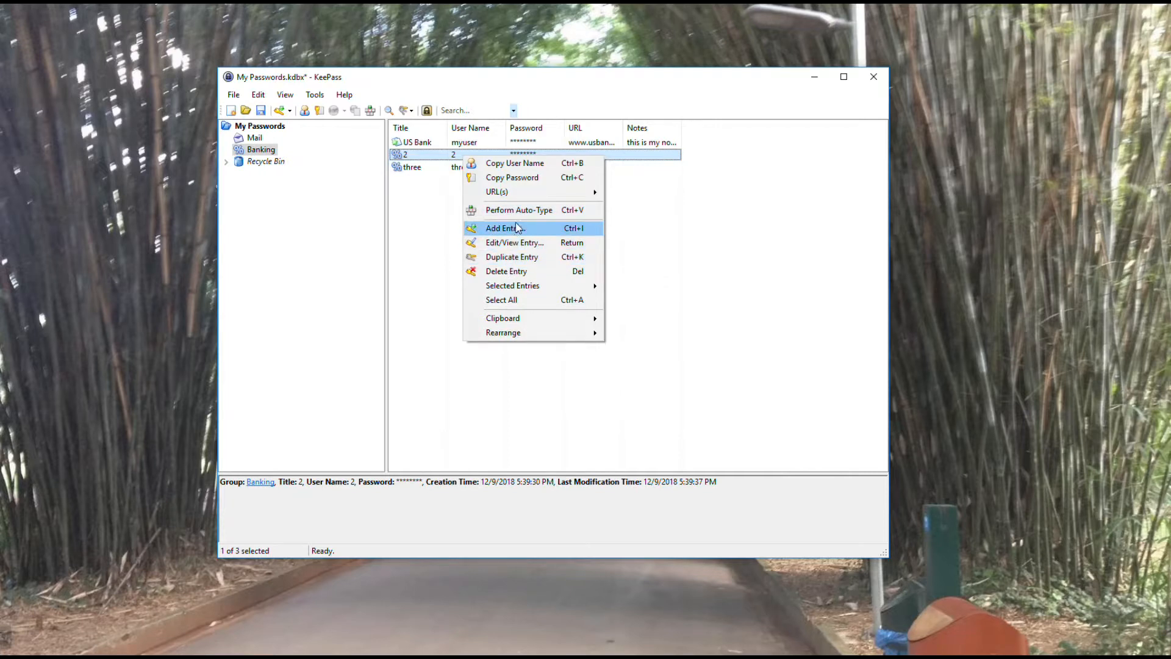
pyautogui.moveTo(514, 242)
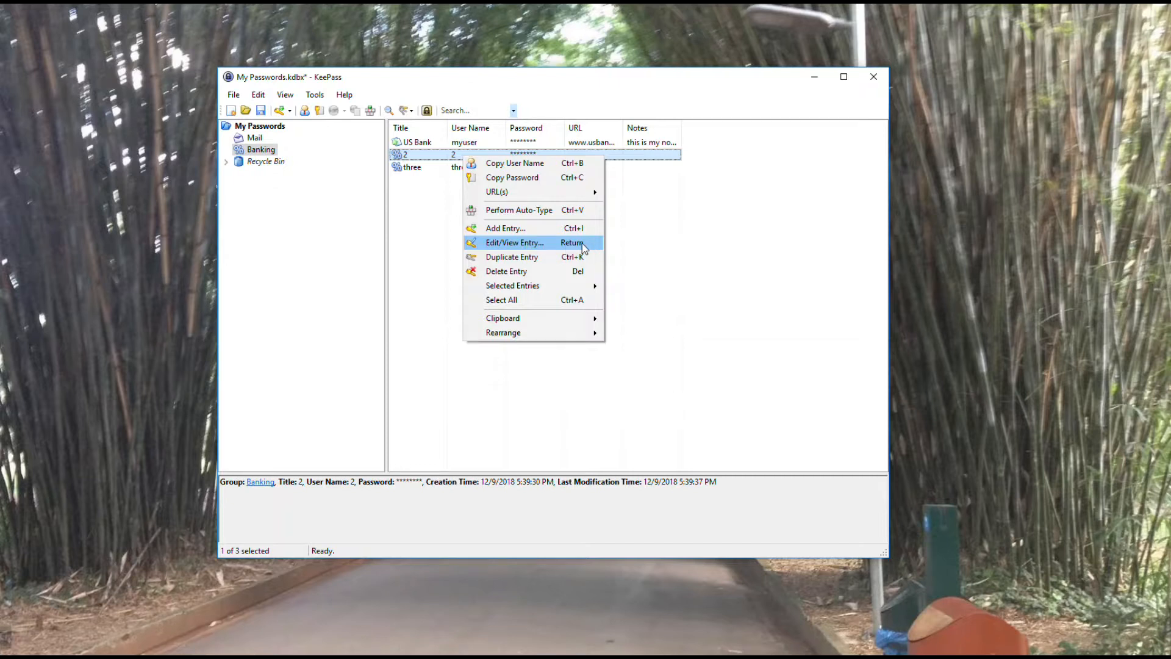
pyautogui.moveTo(581, 247)
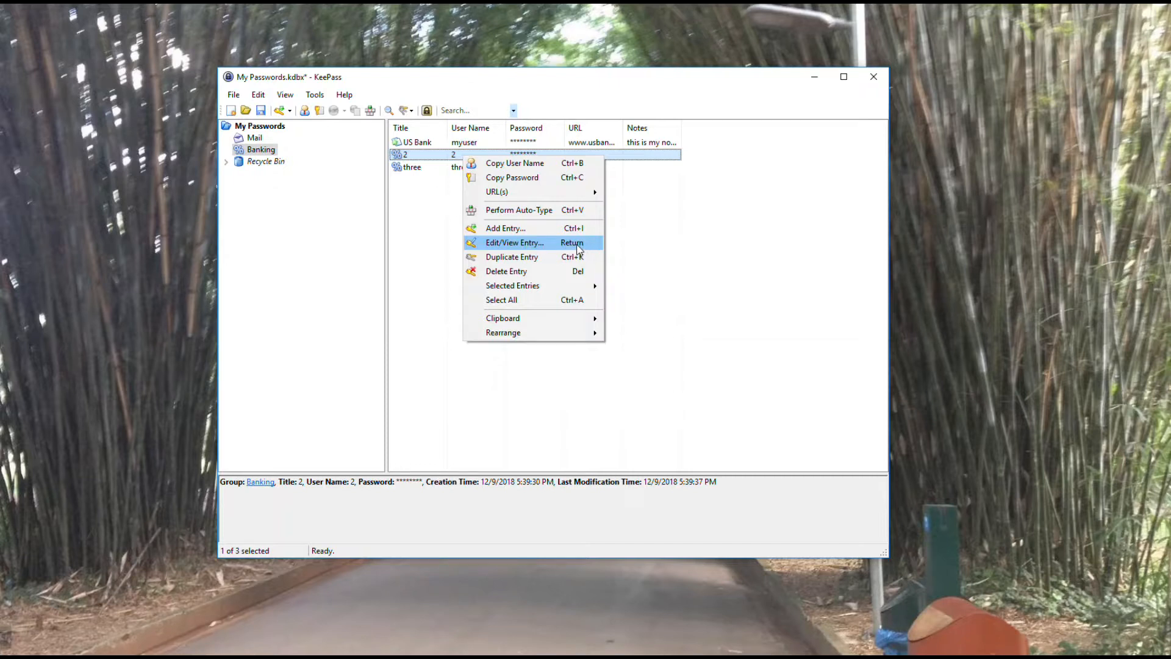
pyautogui.moveTo(533, 245)
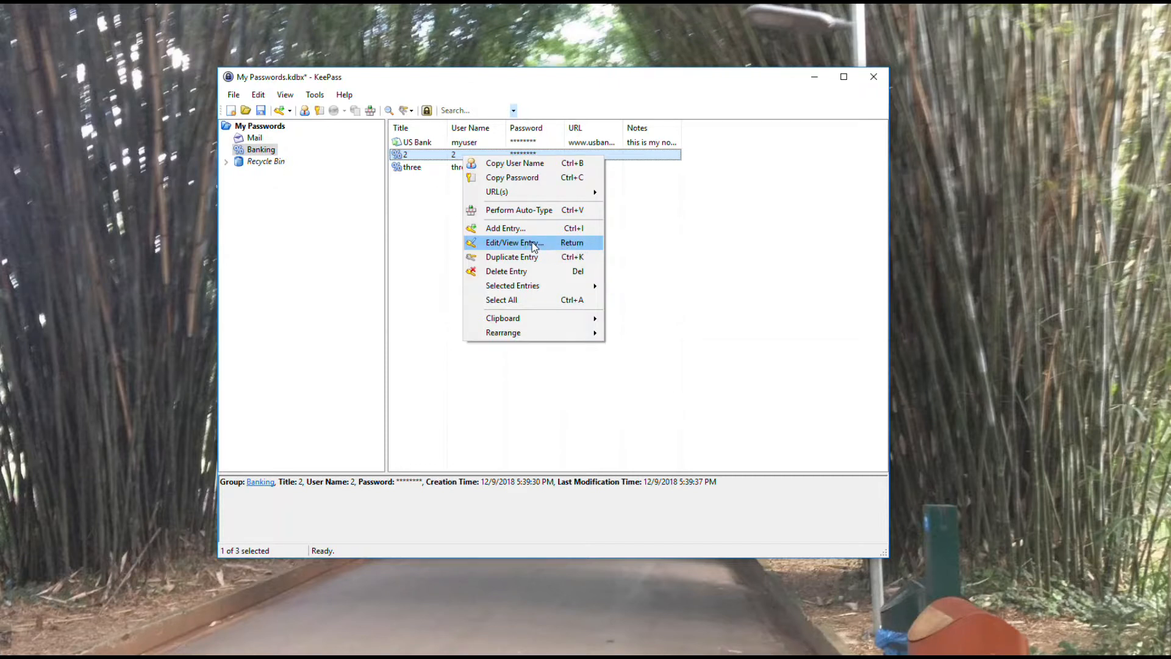
pyautogui.click(514, 241)
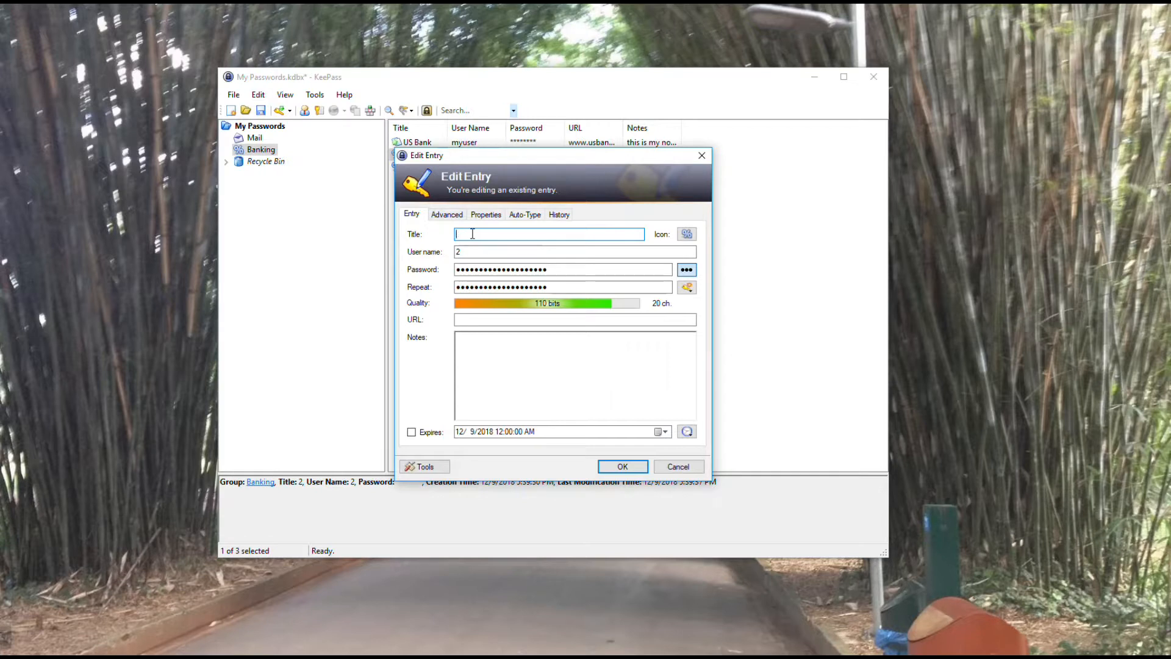
pyautogui.write('two')
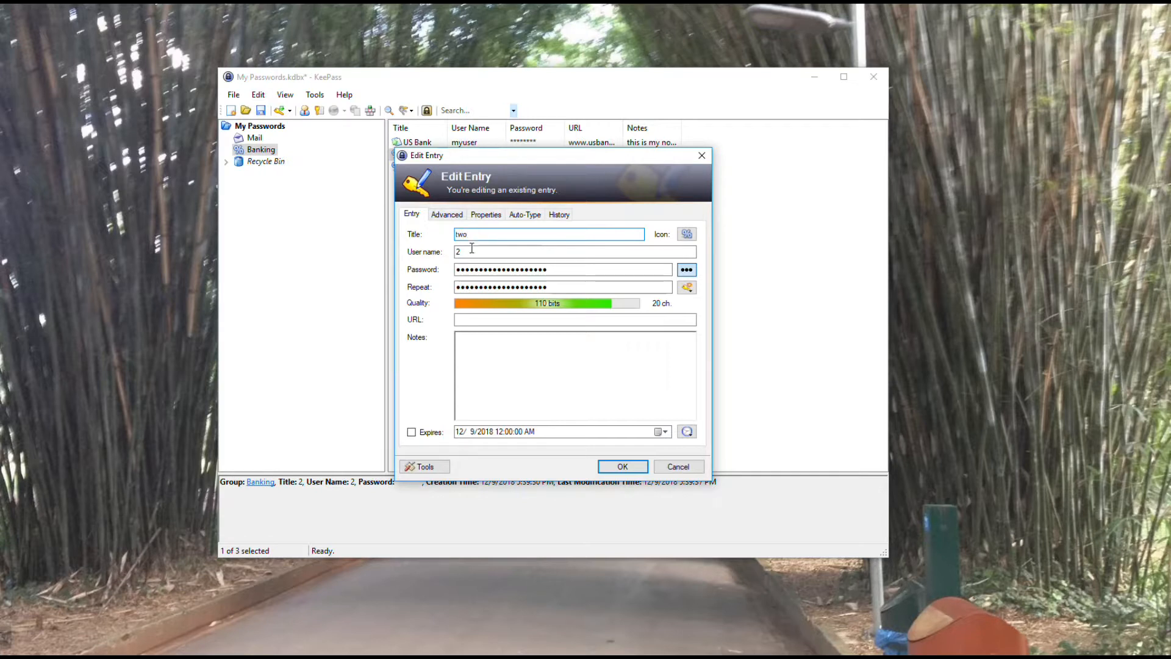
pyautogui.write('three')
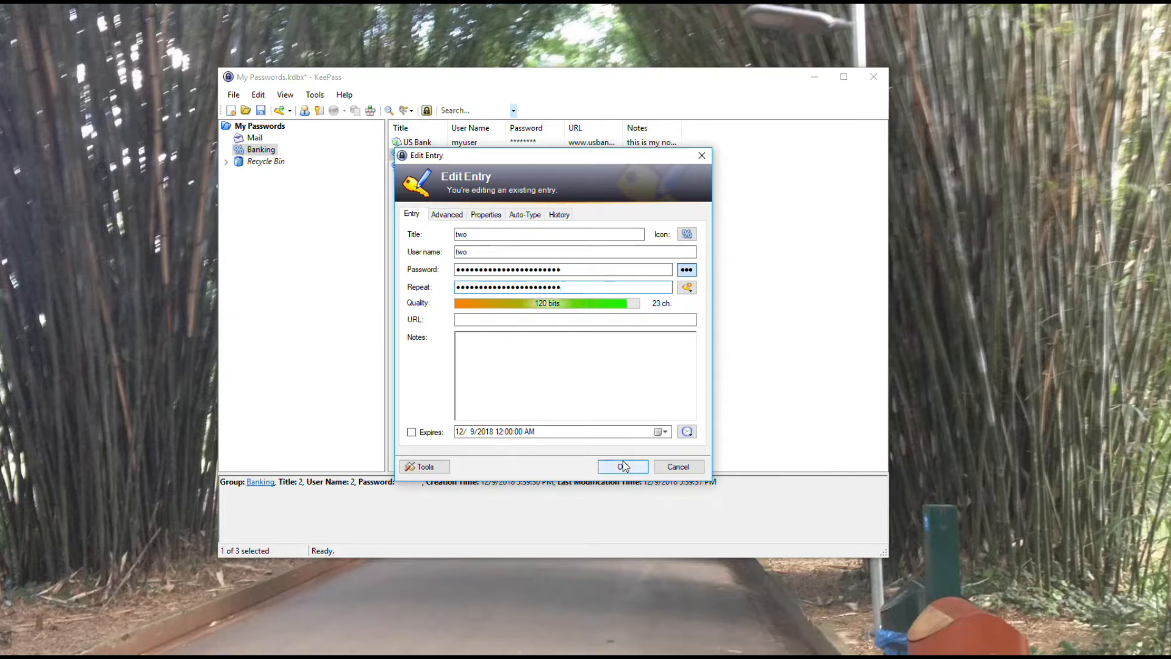
pyautogui.click(624, 466)
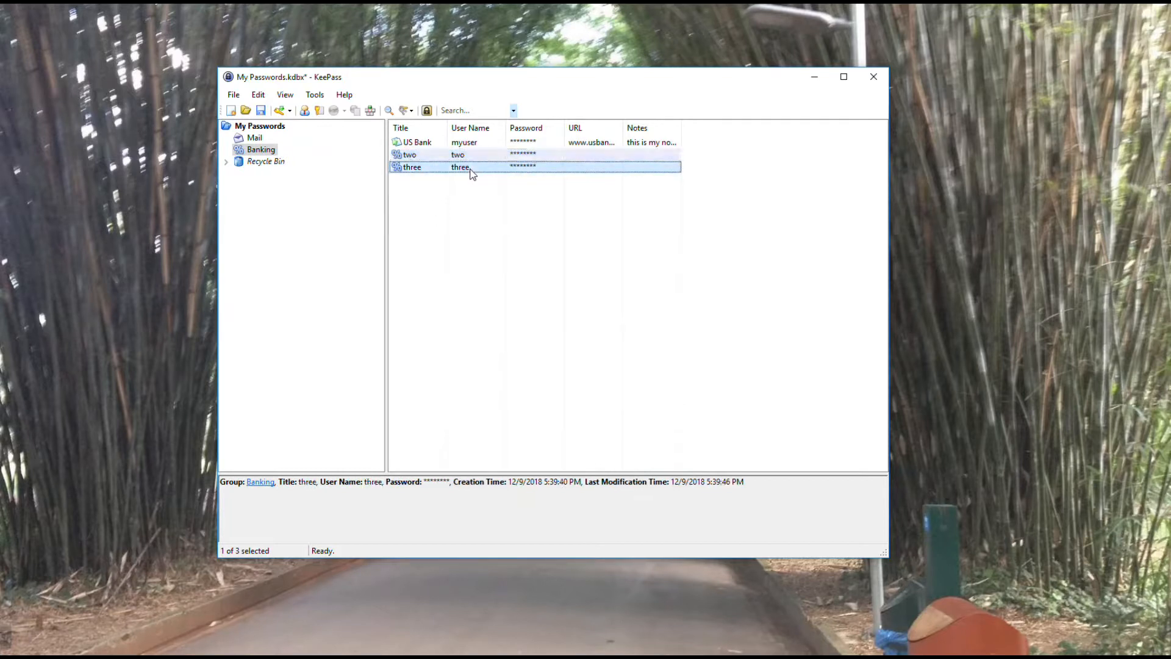
# Step: Delete the three entry, leaving US Bank and two in Banking
pyautogui.rightClick(459, 167)
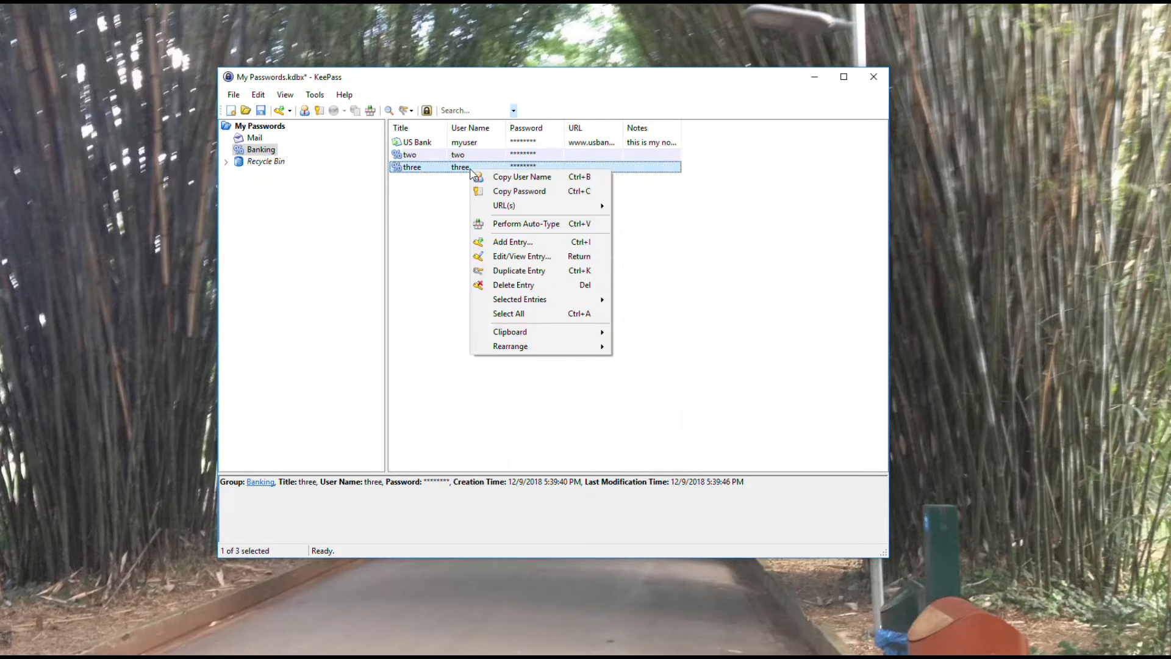
pyautogui.moveTo(514, 256)
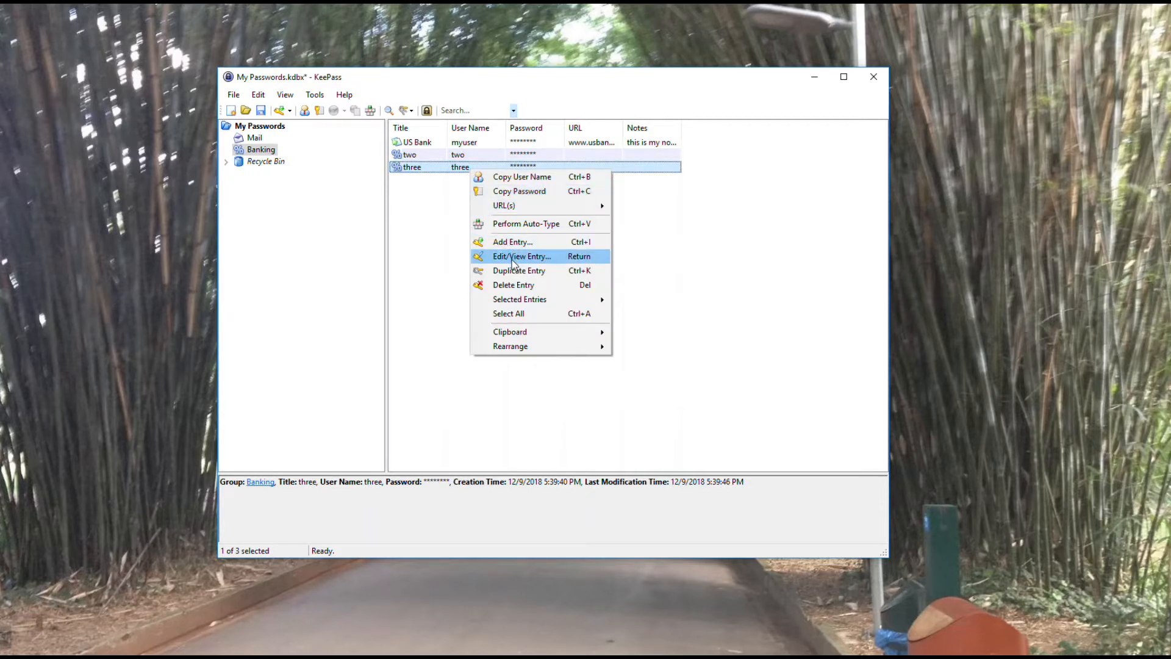
pyautogui.moveTo(533, 290)
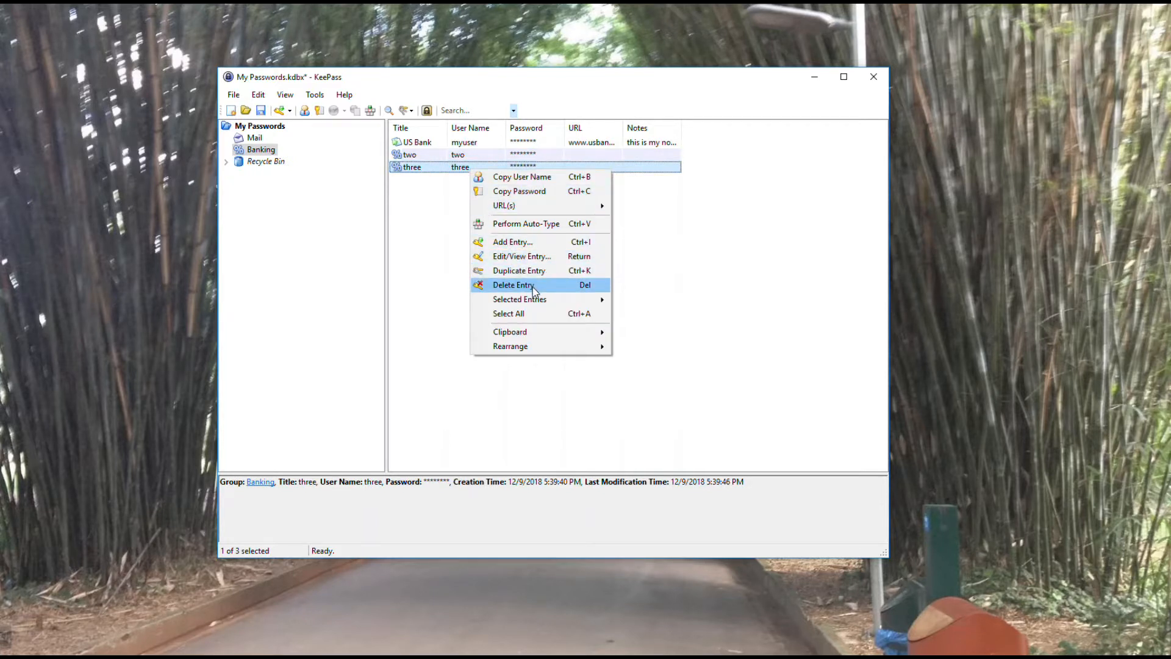
pyautogui.moveTo(593, 291)
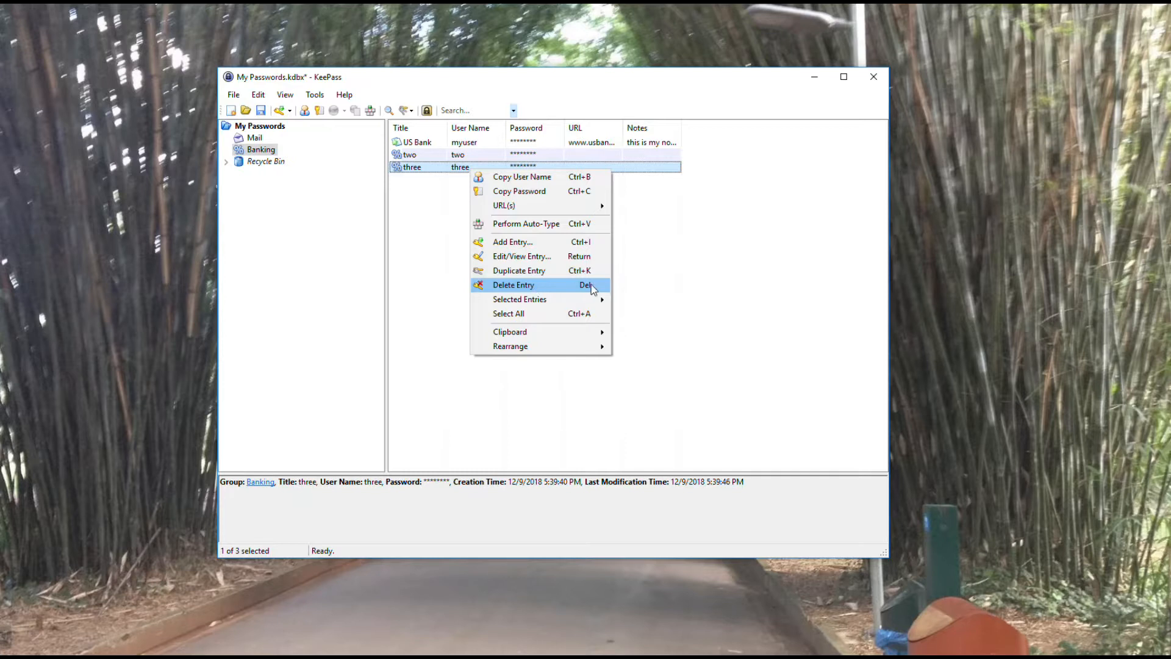
pyautogui.moveTo(541, 284)
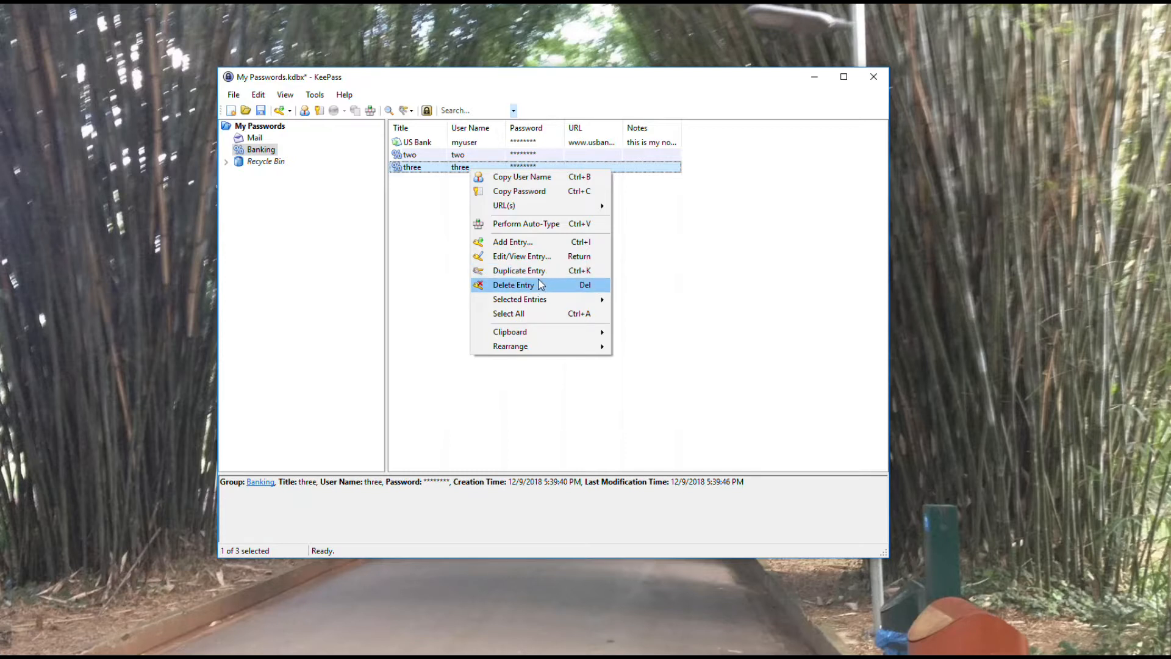
pyautogui.click(514, 284)
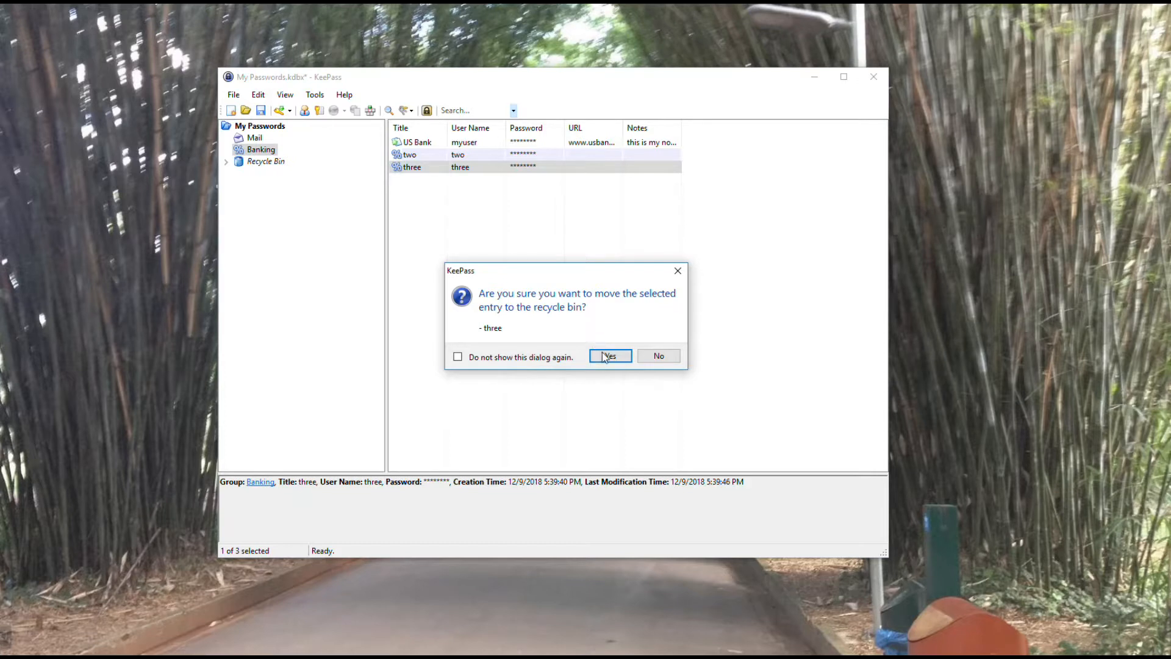
pyautogui.click(609, 355)
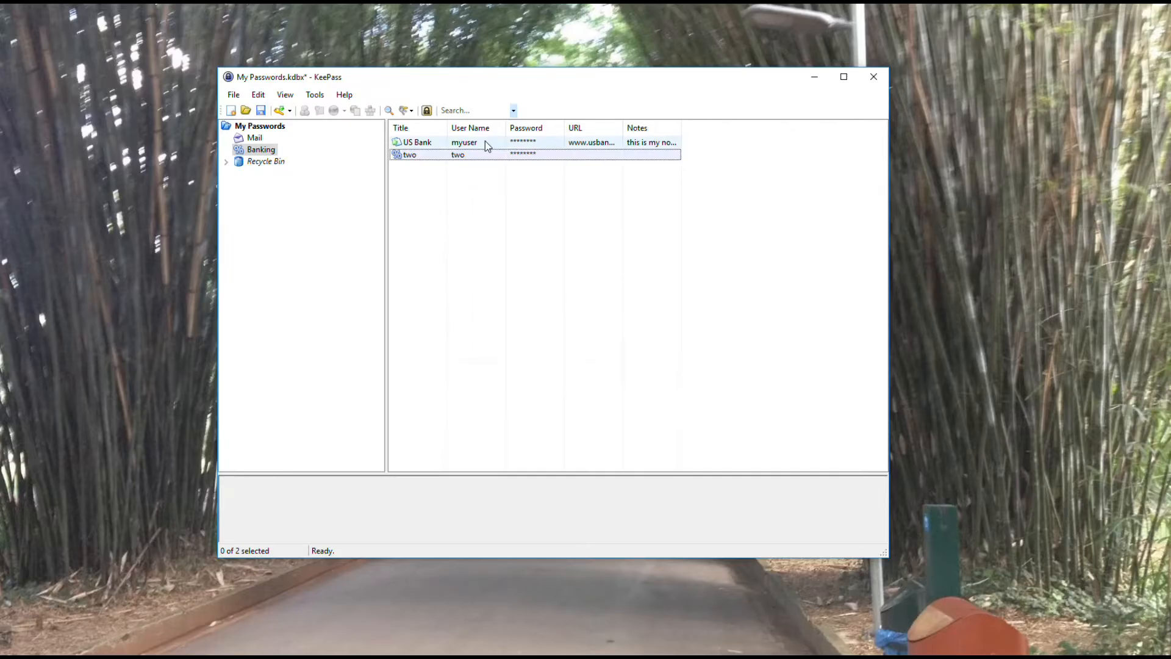
# Step: Select the US Bank entry to display its details
pyautogui.click(416, 141)
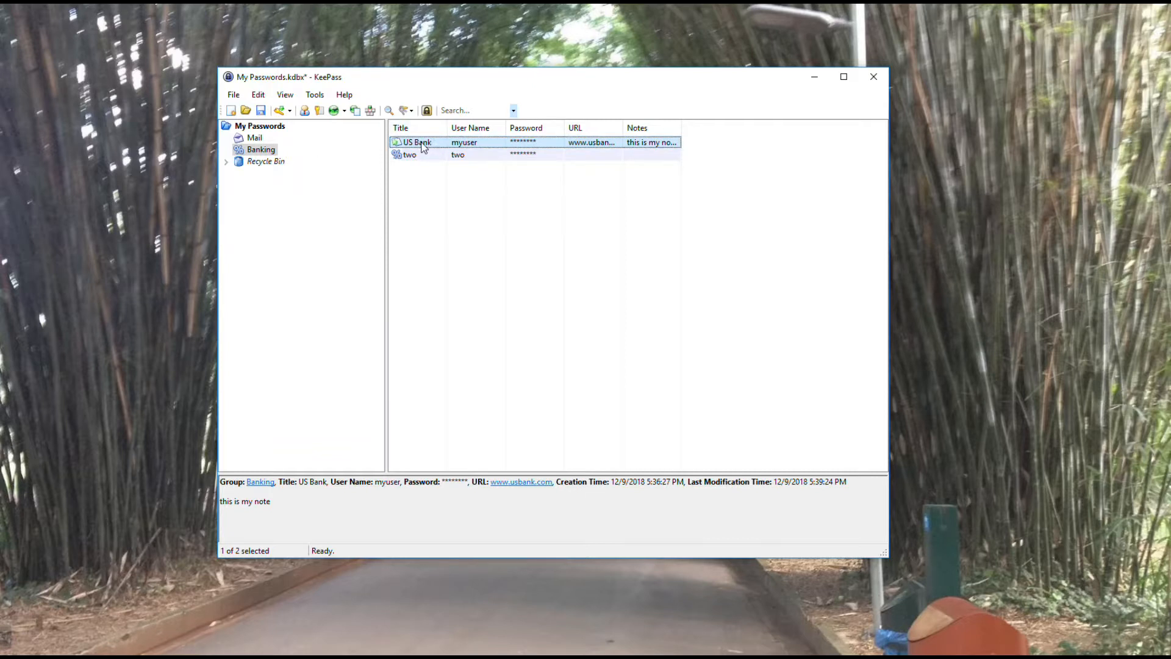
pyautogui.moveTo(482, 418)
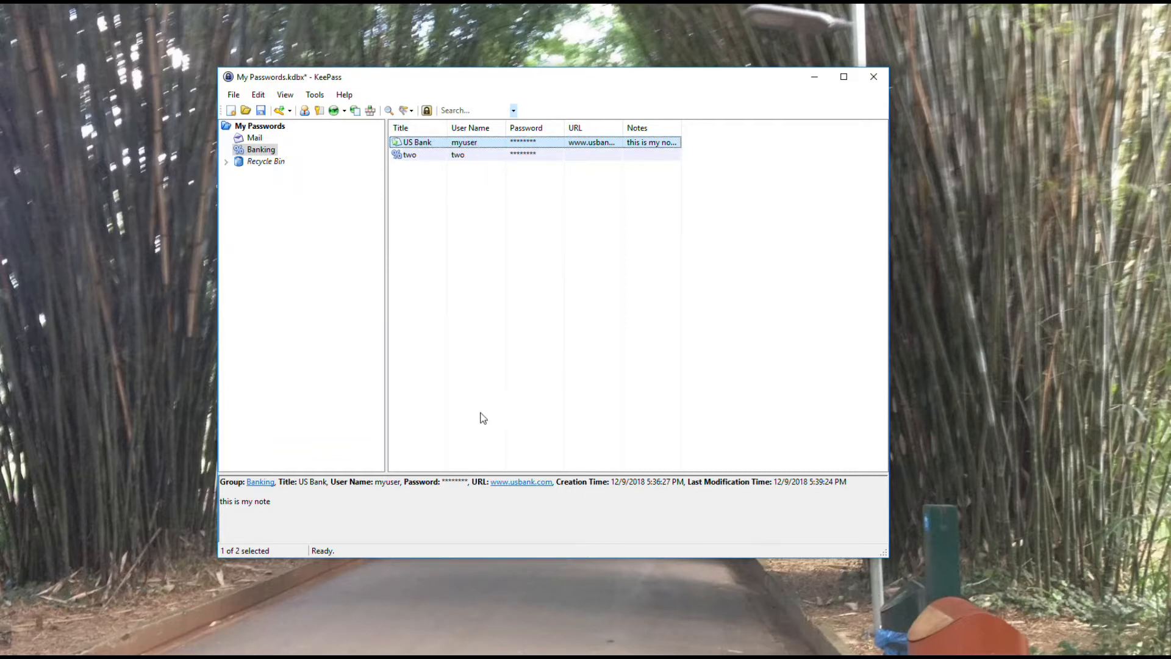
pyautogui.moveTo(505, 486)
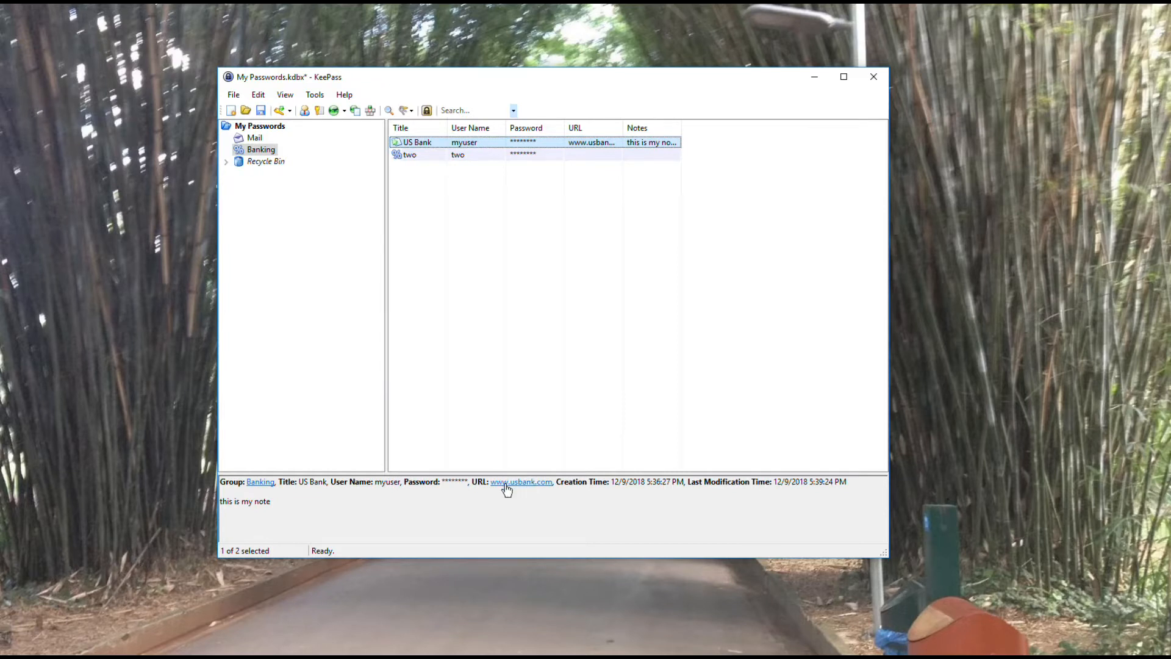
pyautogui.moveTo(521, 486)
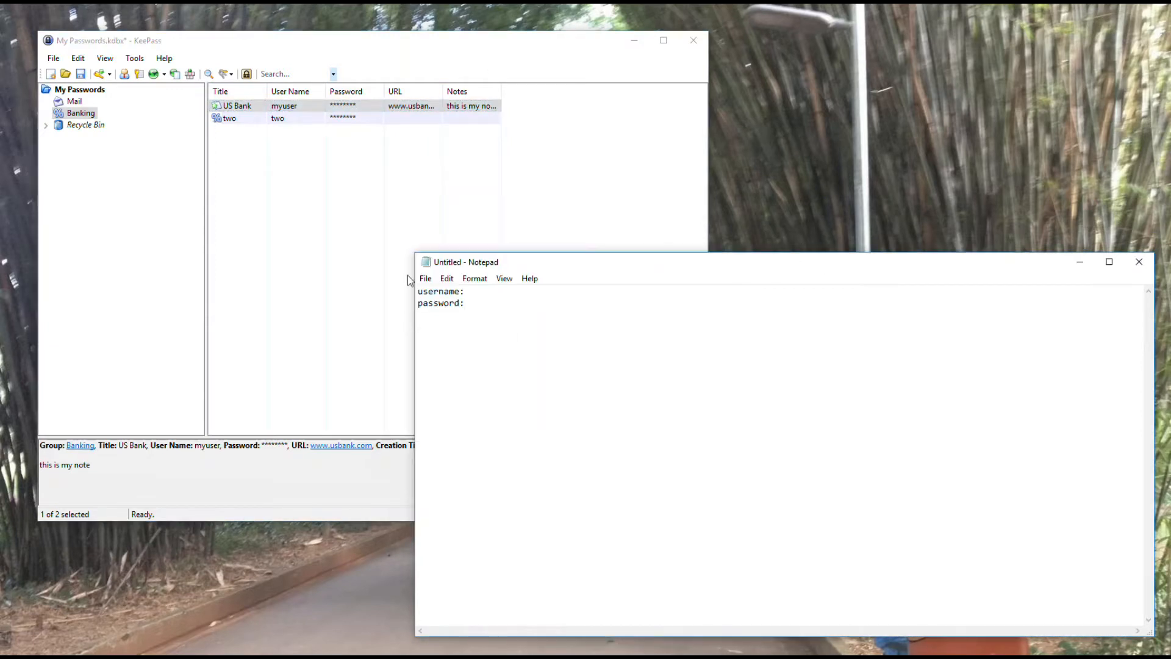
# Step: Copy the US Bank user name myuser and its password from KeePass into the Notepad note
pyautogui.click(464, 303)
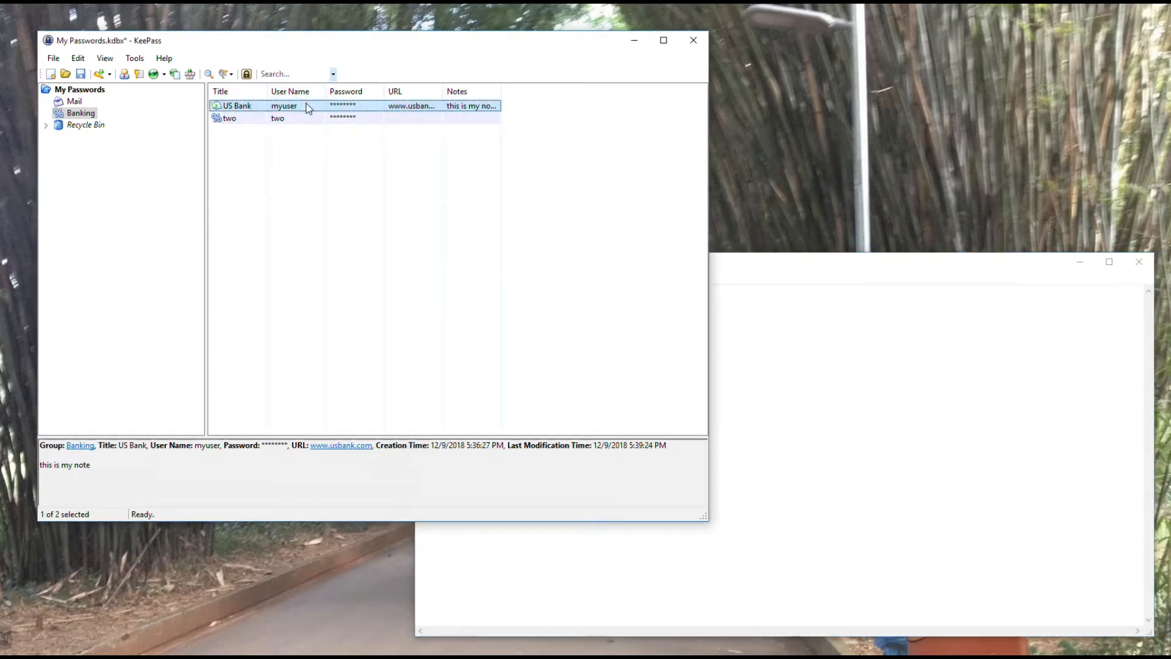
pyautogui.rightClick(285, 105)
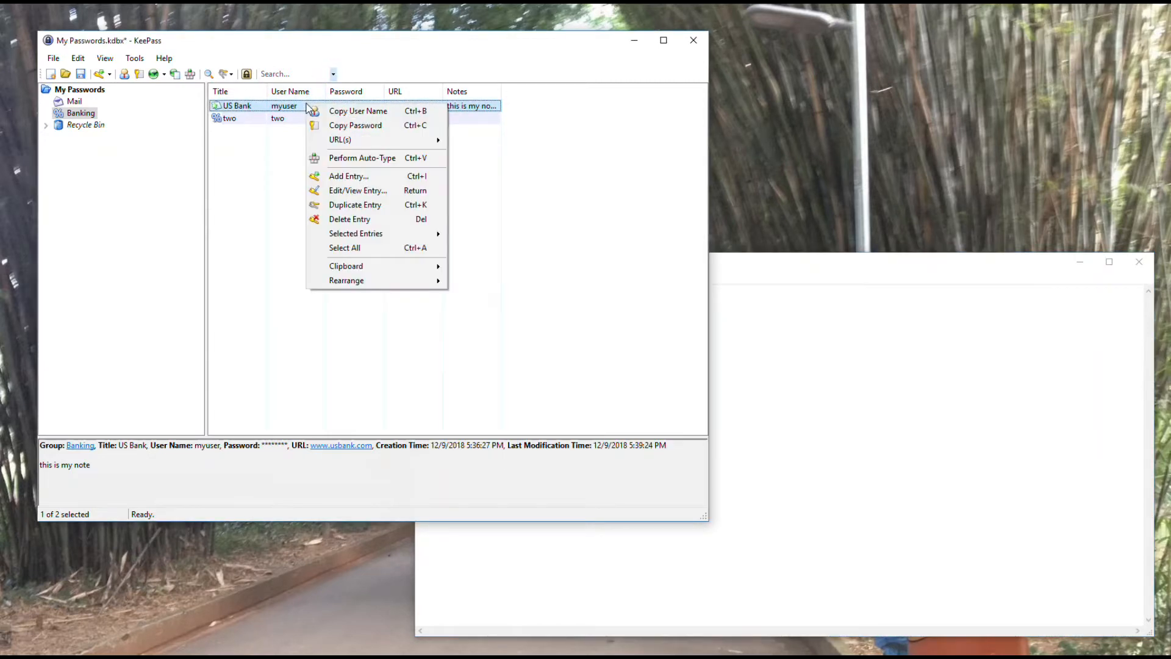
pyautogui.moveTo(357, 111)
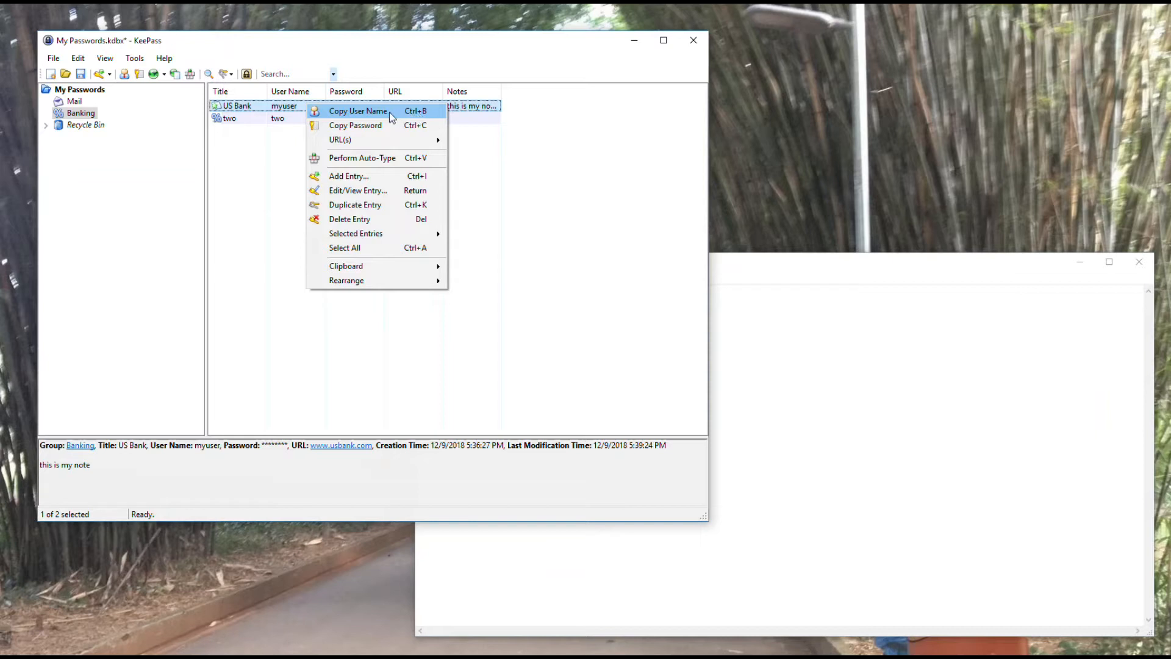
pyautogui.click(357, 111)
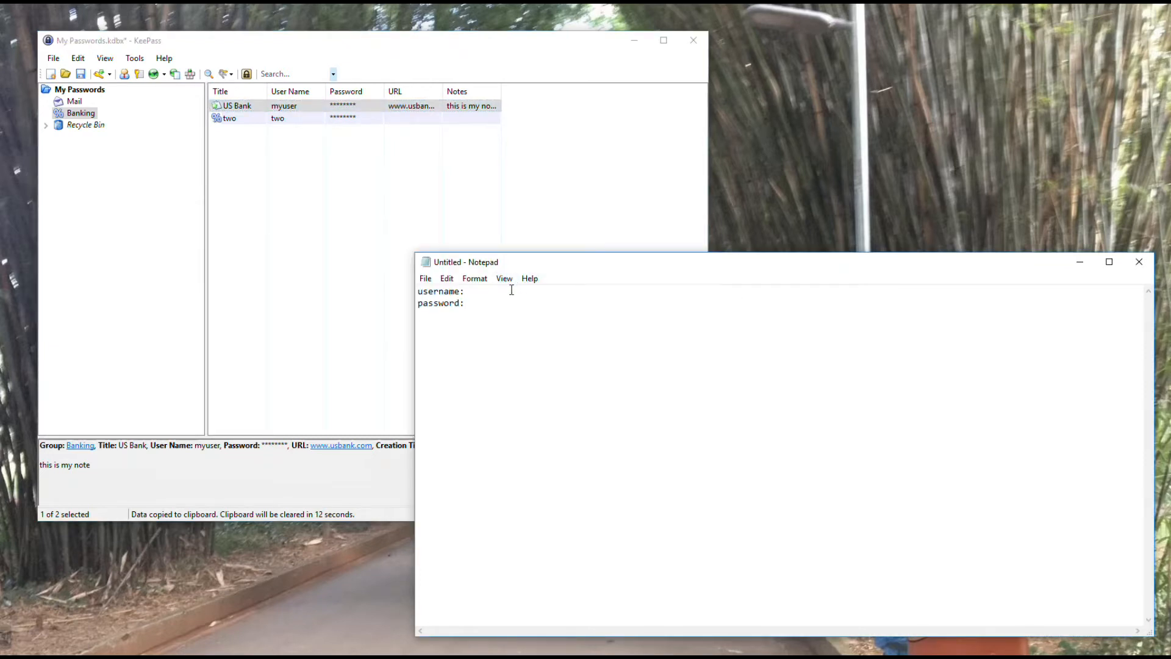
pyautogui.write('myuser')
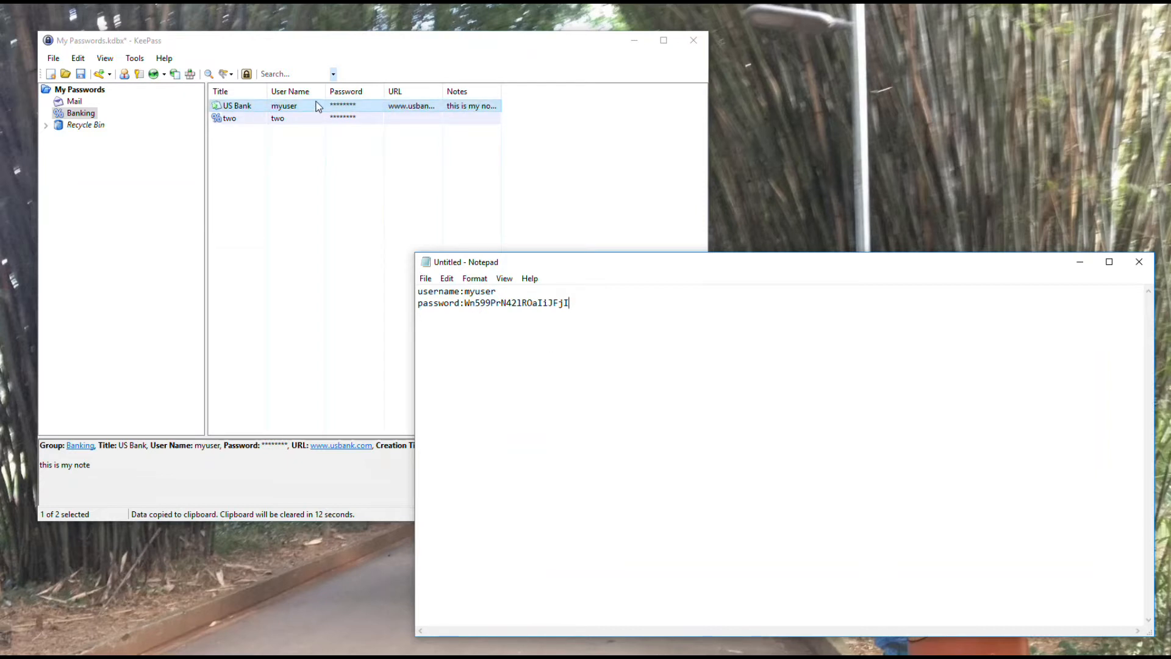
pyautogui.rightClick(238, 105)
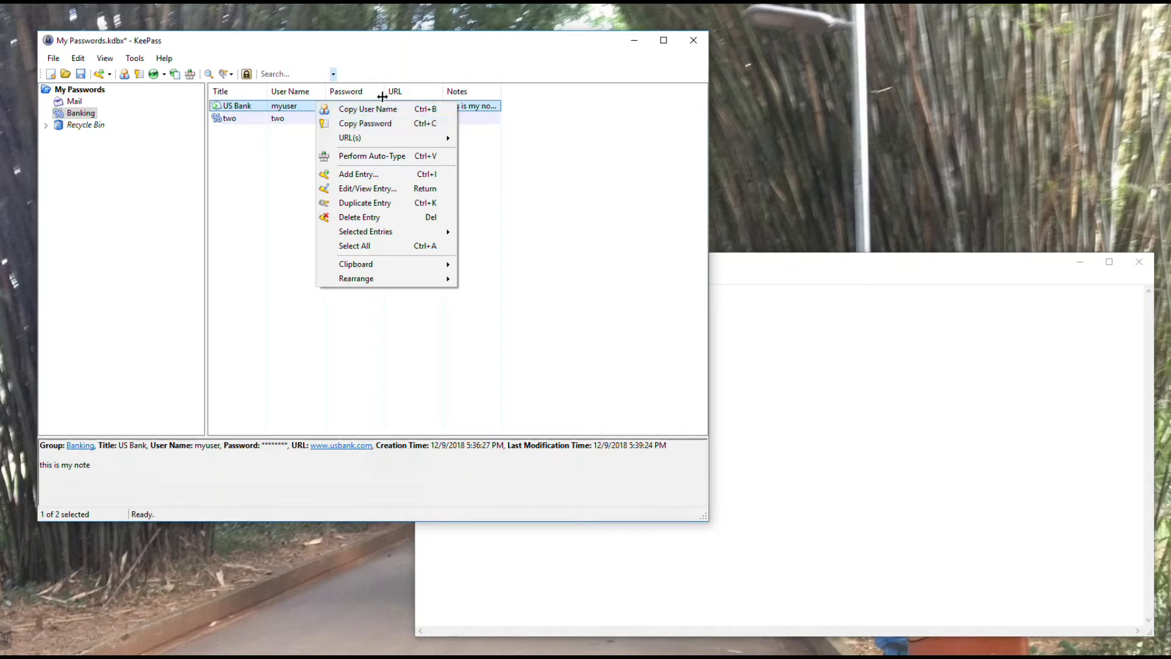
pyautogui.moveTo(472, 118)
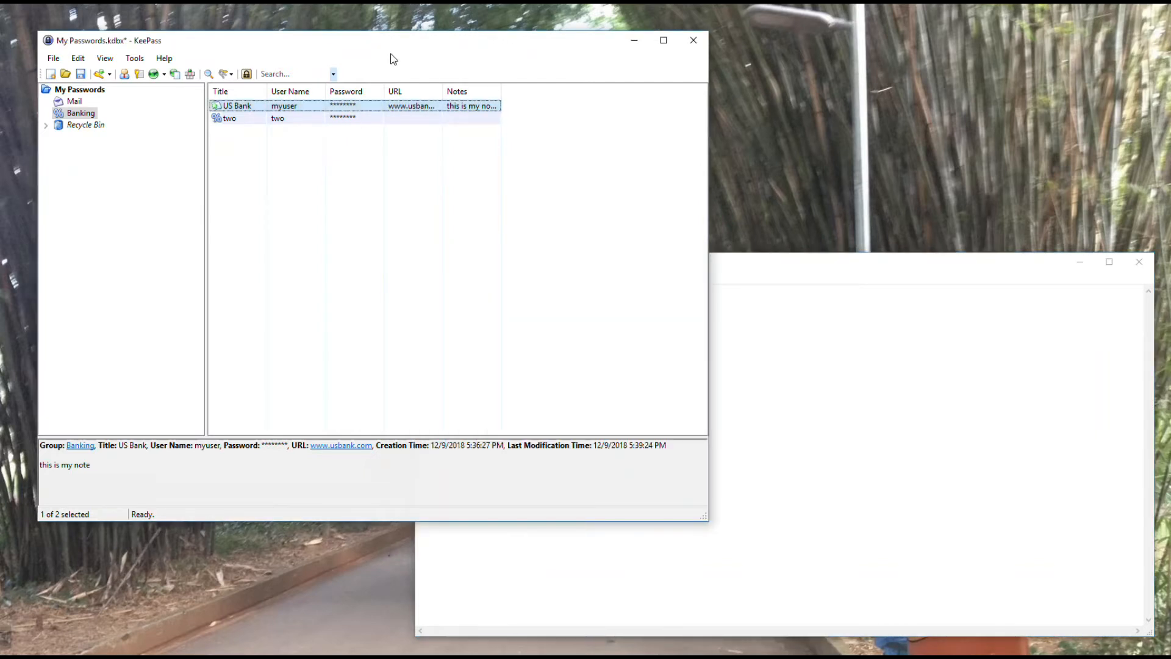
pyautogui.moveTo(401, 311)
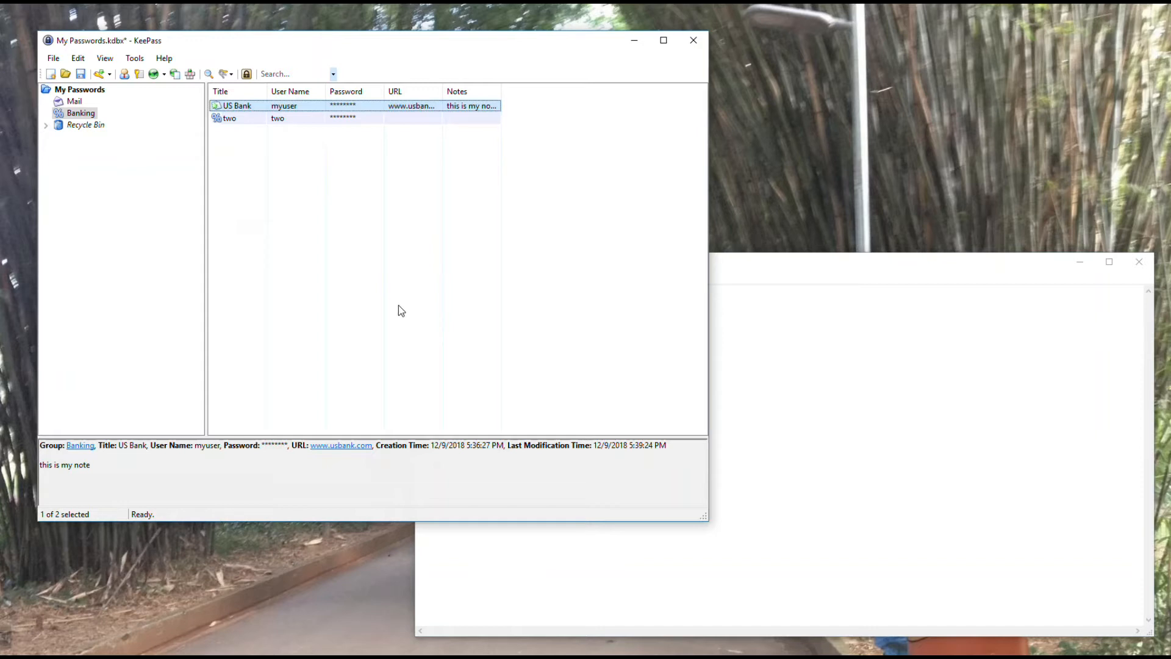
pyautogui.moveTo(357, 165)
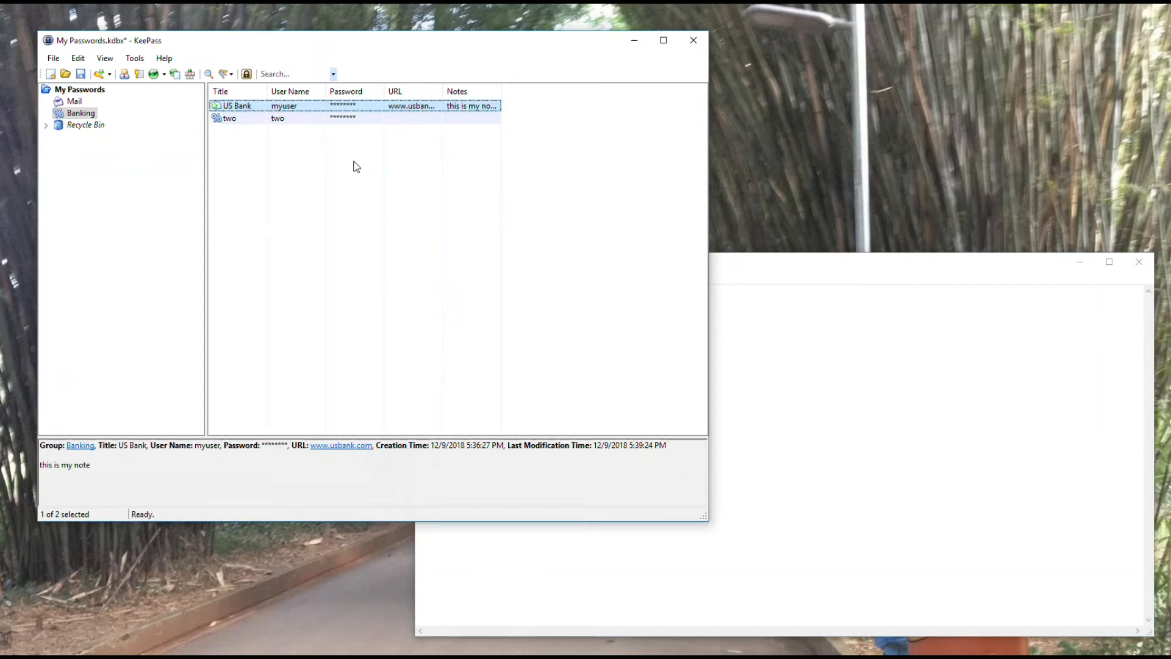
pyautogui.moveTo(381, 193)
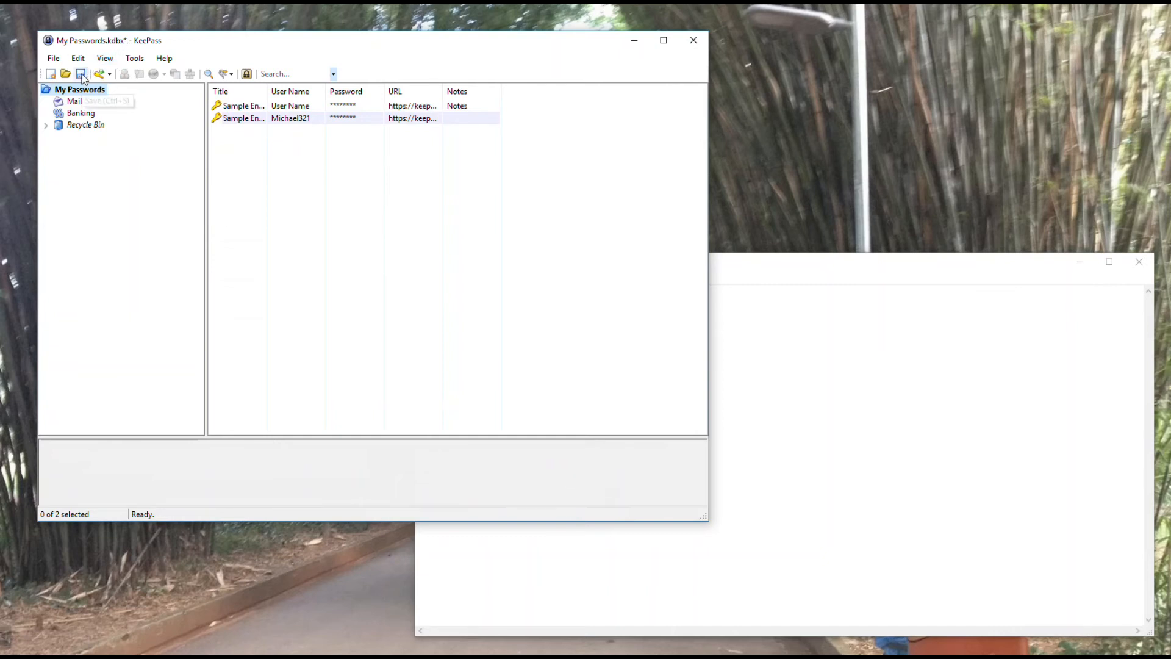
# Step: Save the My Passwords database and return to the Banking group listing US Bank and two
pyautogui.click(81, 73)
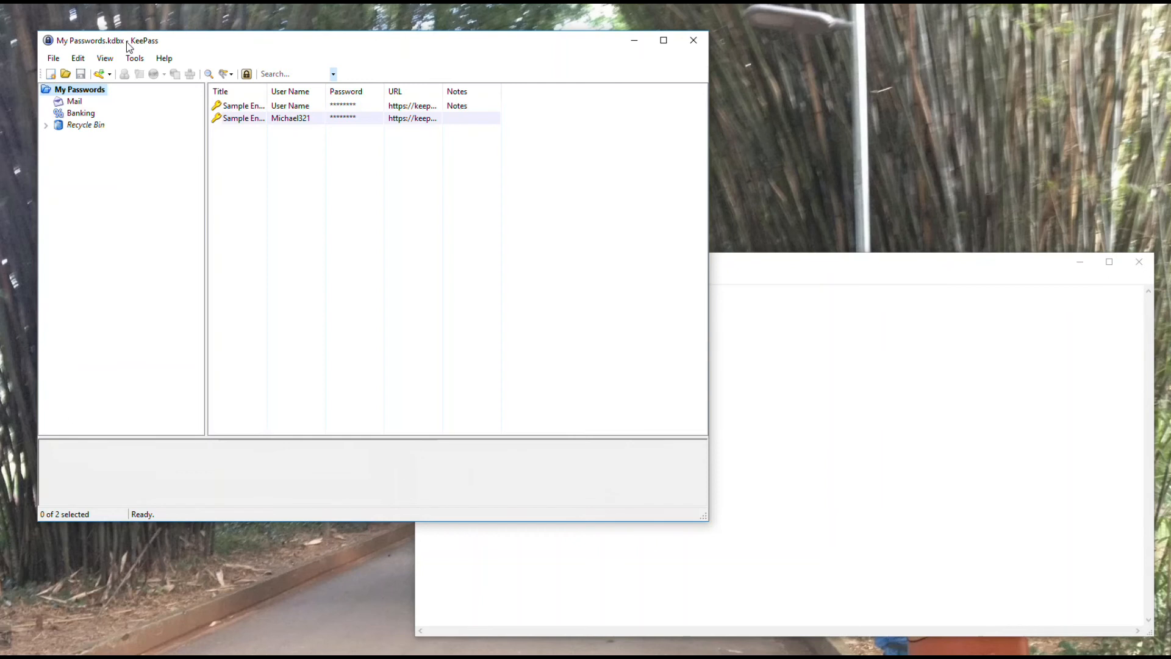
pyautogui.click(80, 113)
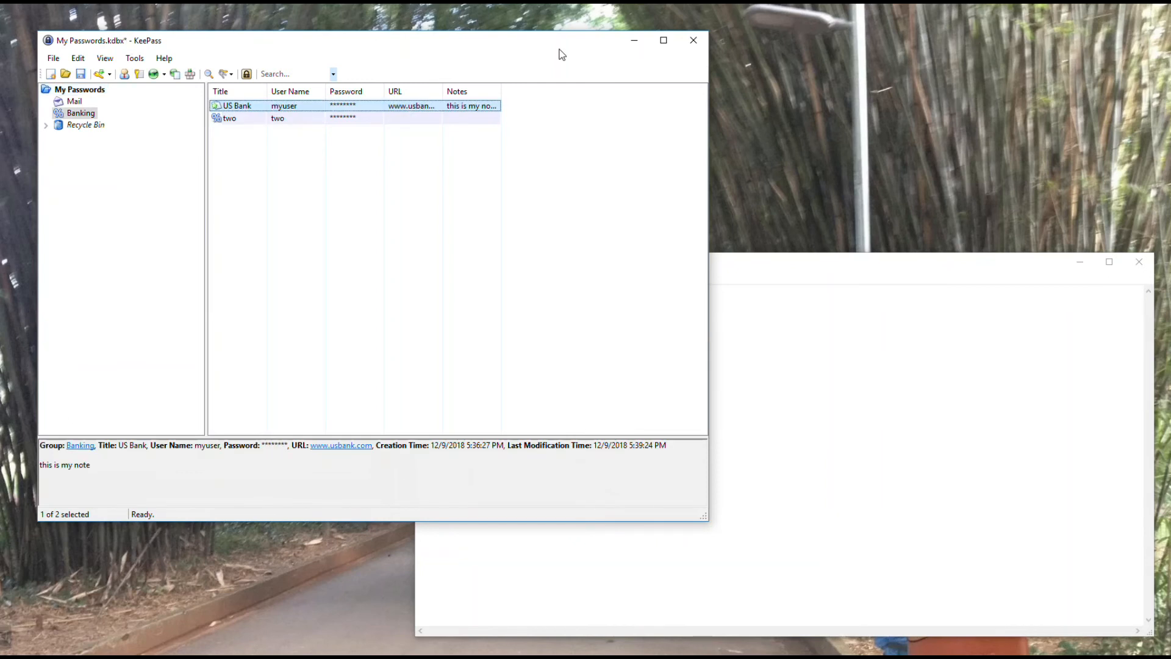